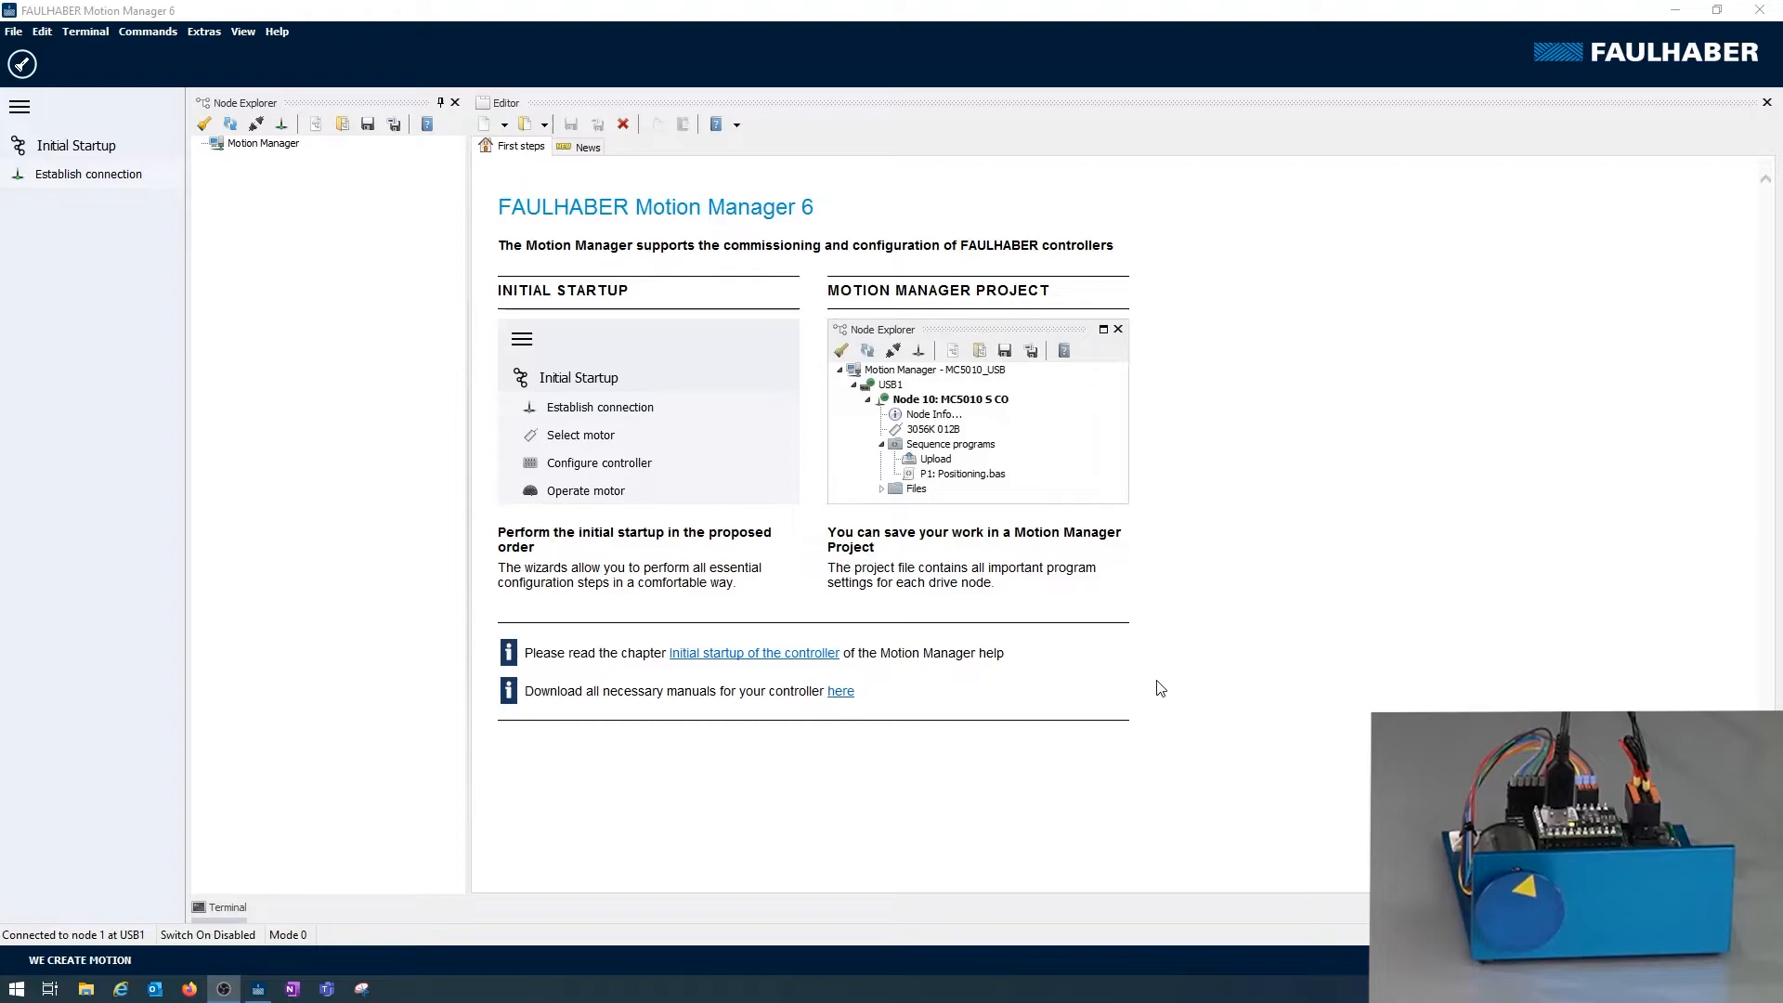
mouse_move(550, 261)
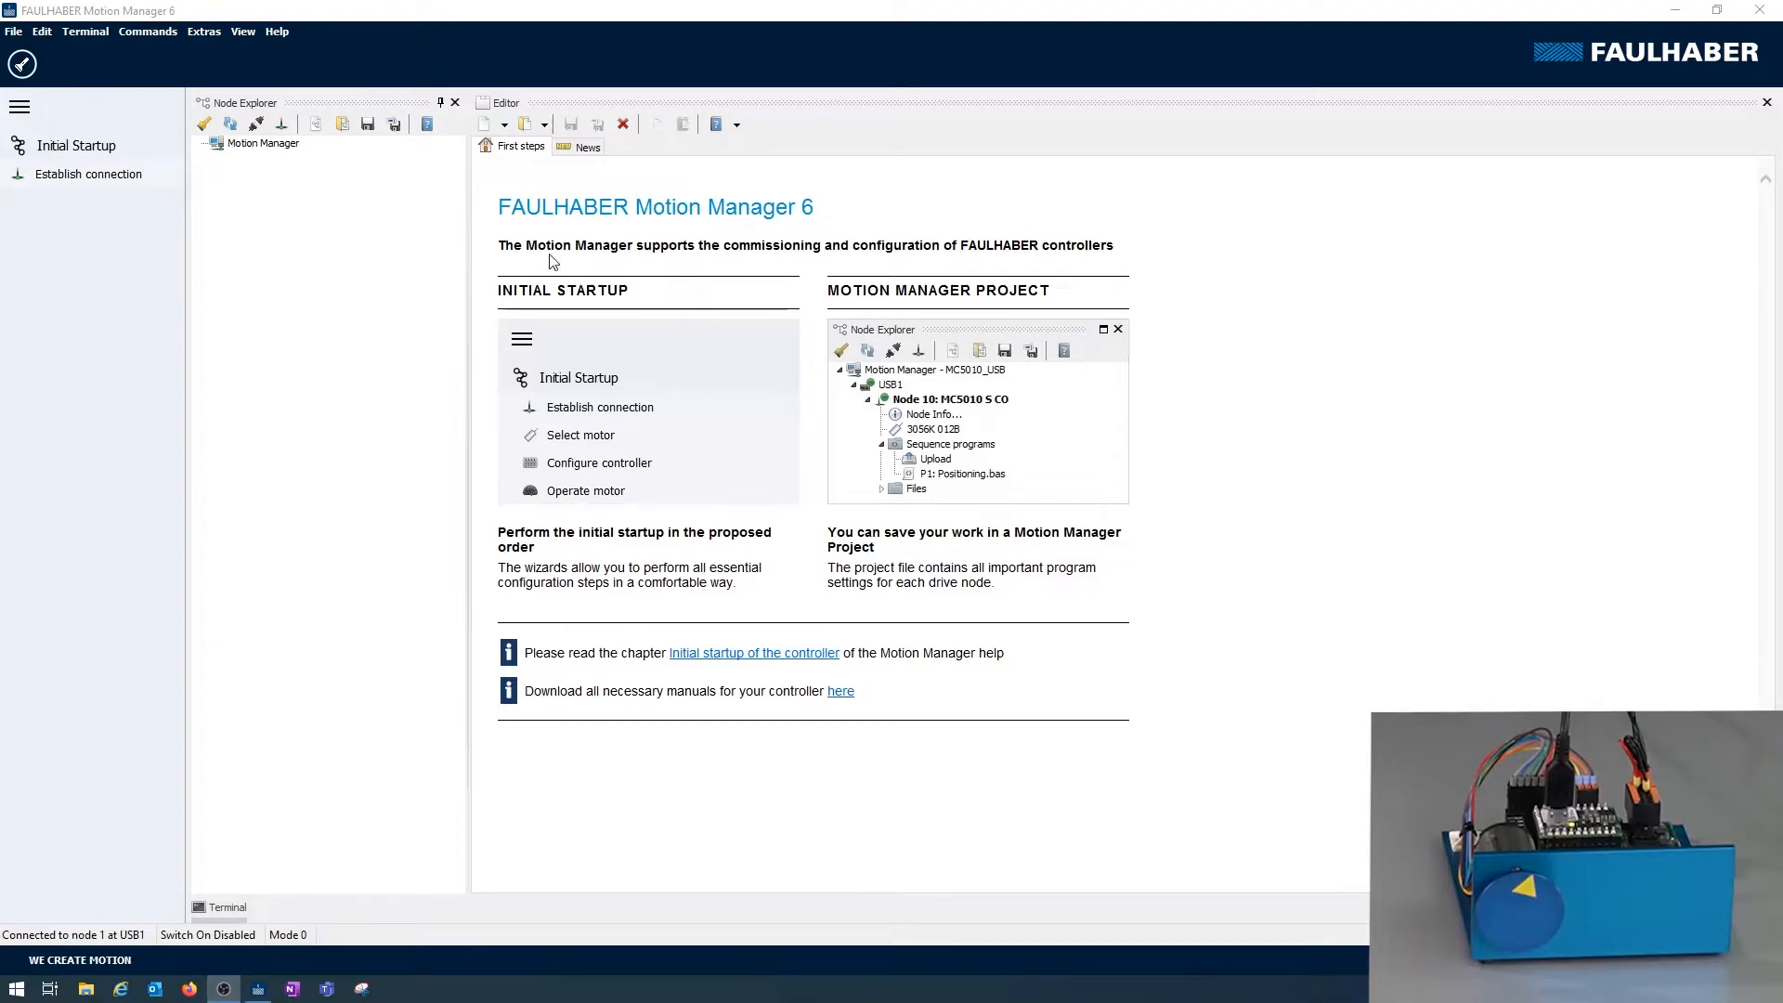
mouse_move(512, 448)
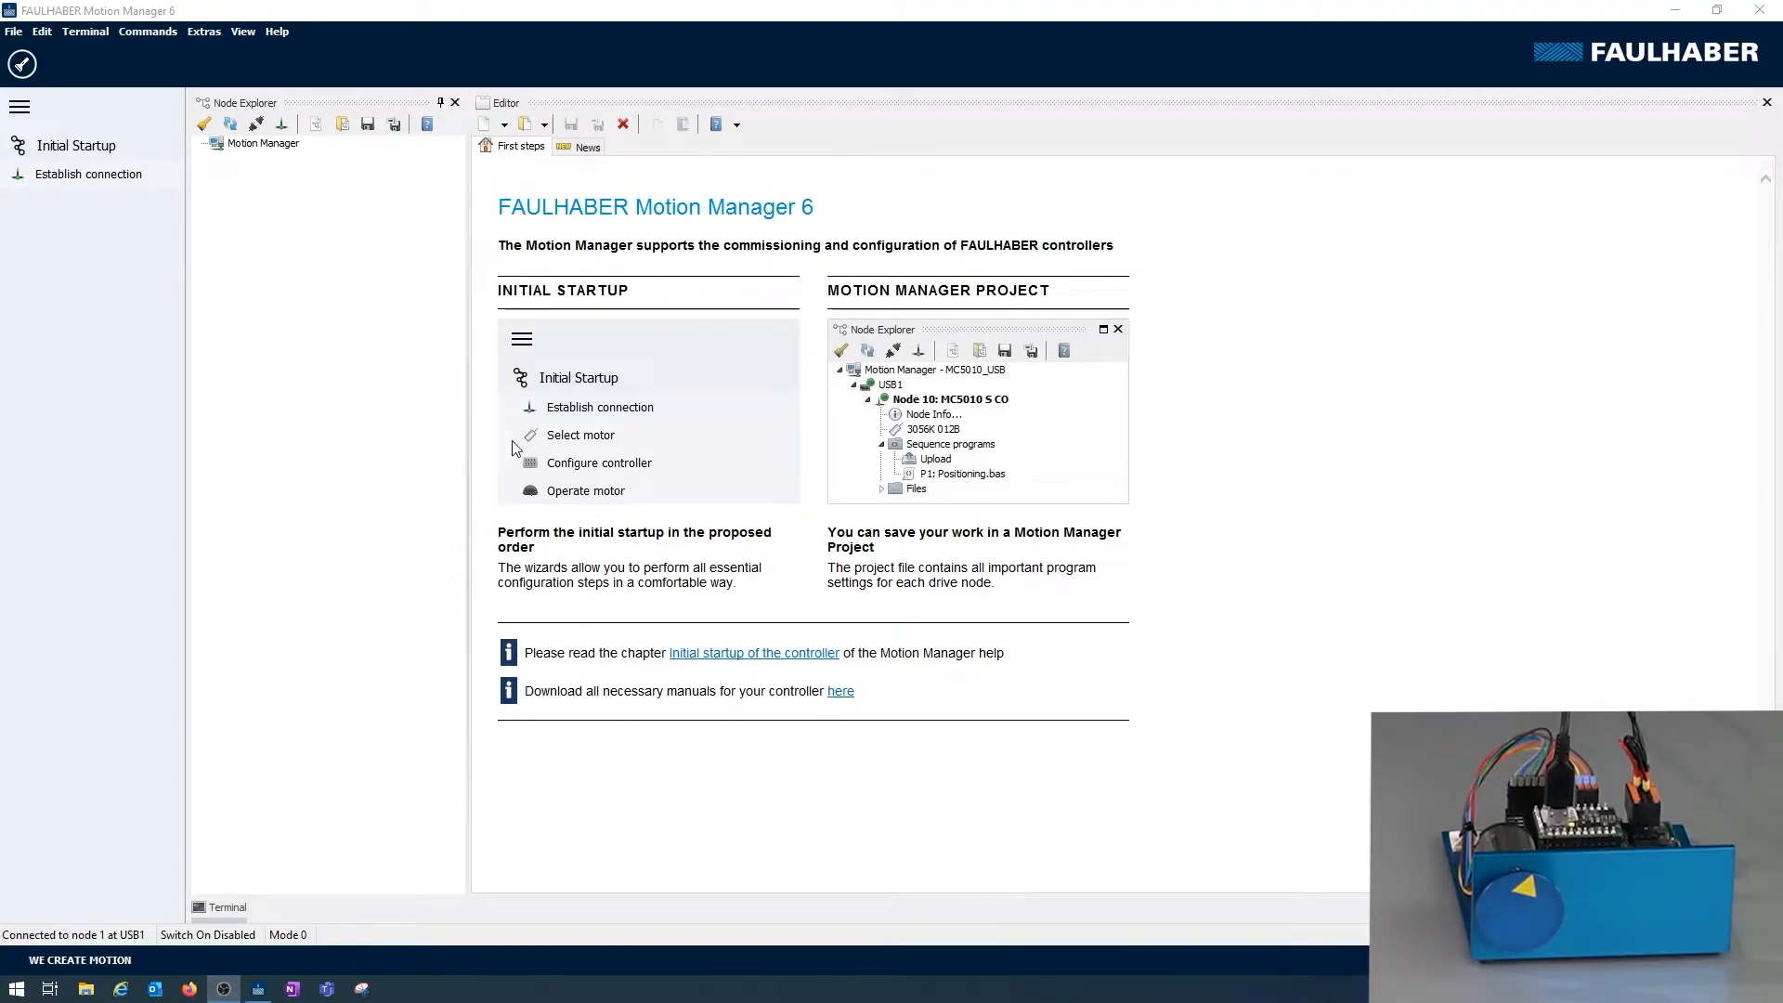
mouse_move(561, 490)
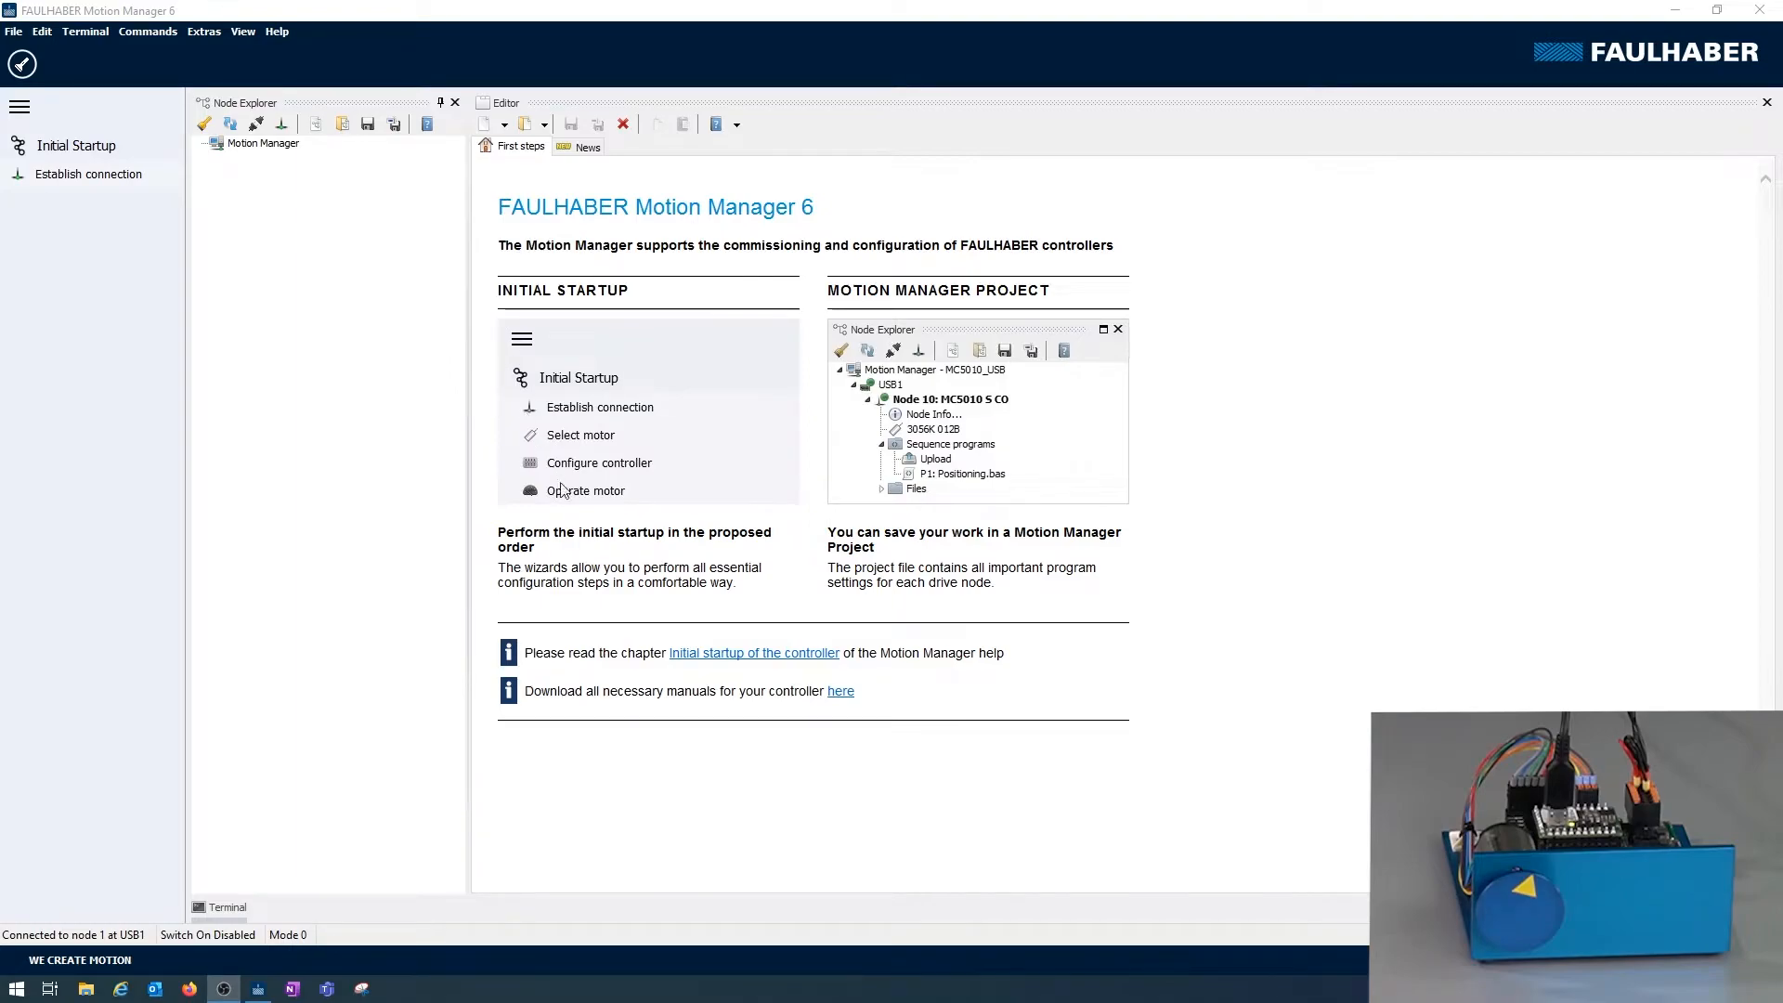
mouse_move(589, 522)
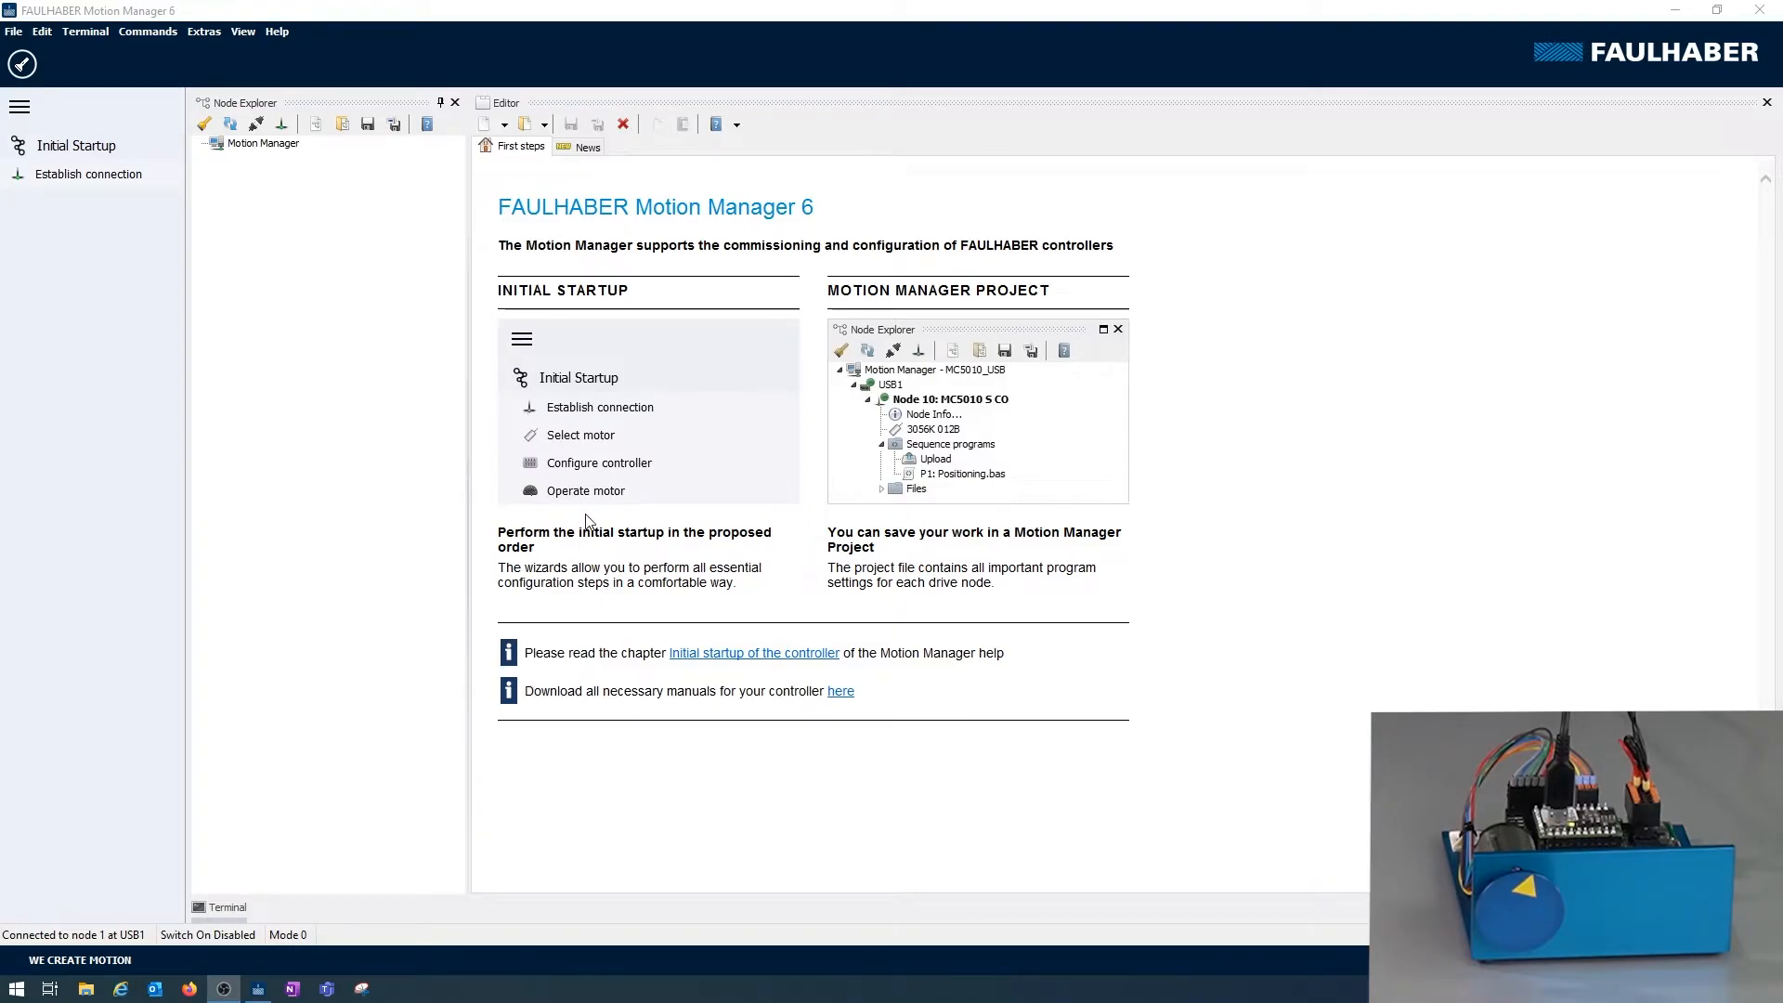
mouse_move(600, 414)
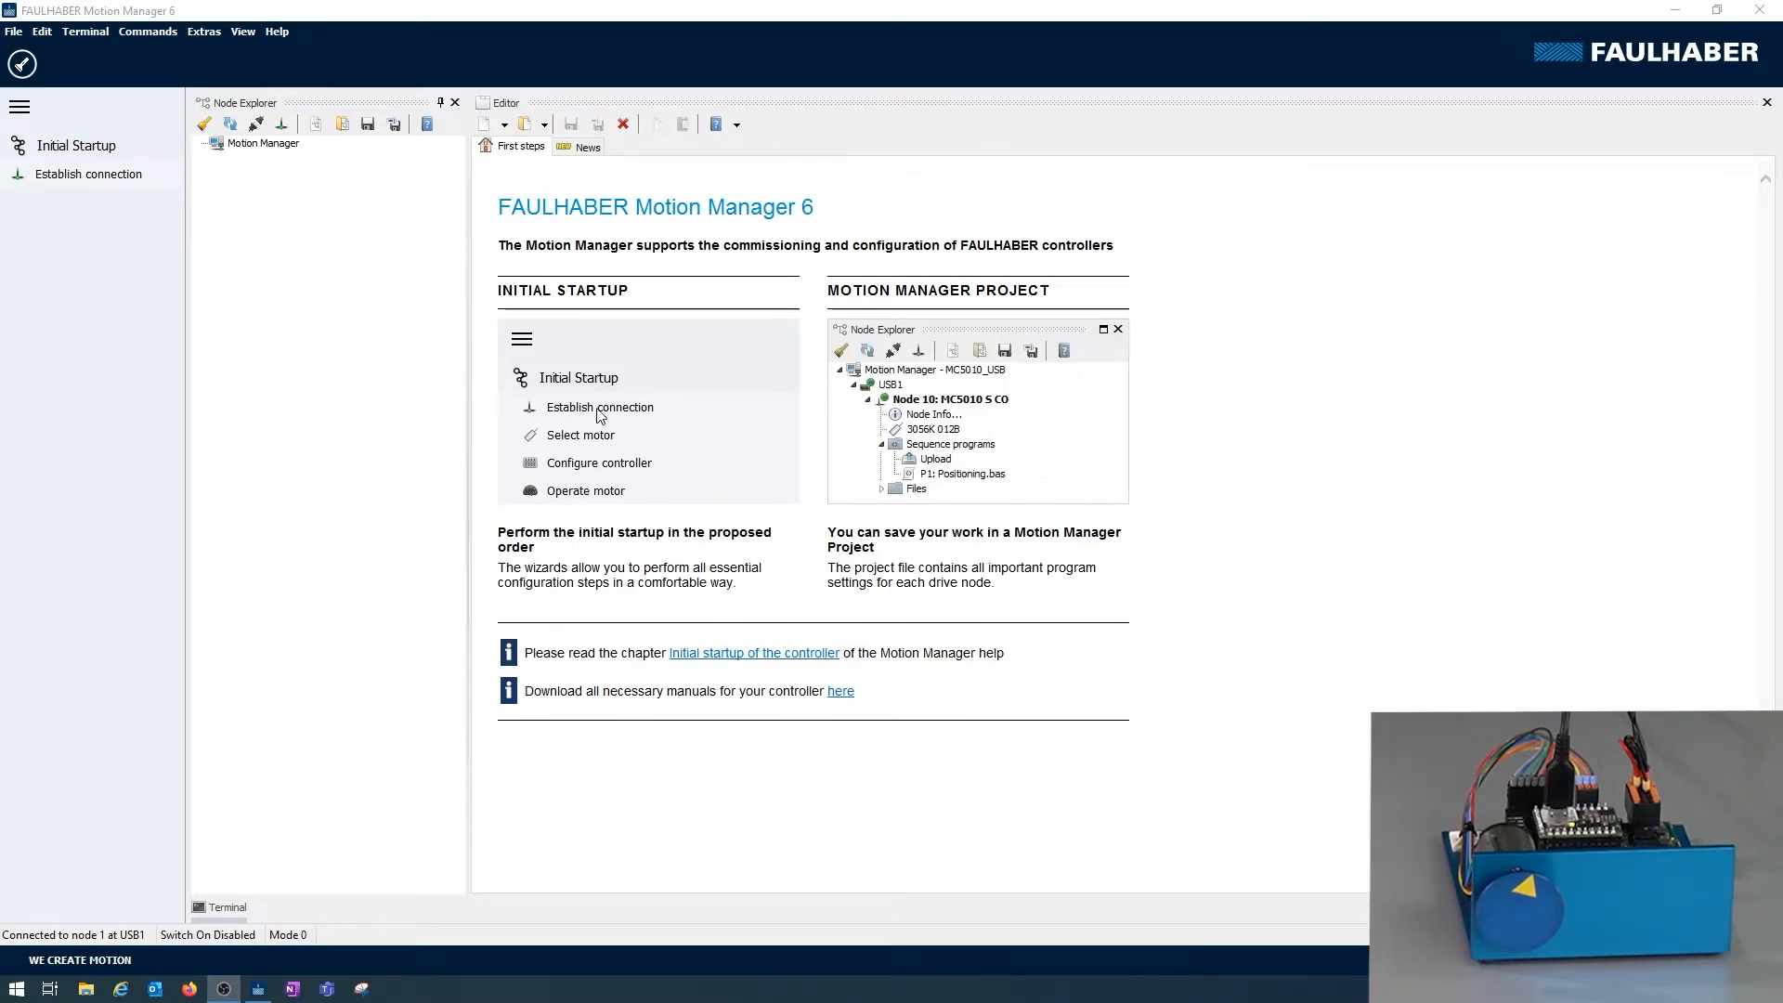
mouse_move(622, 336)
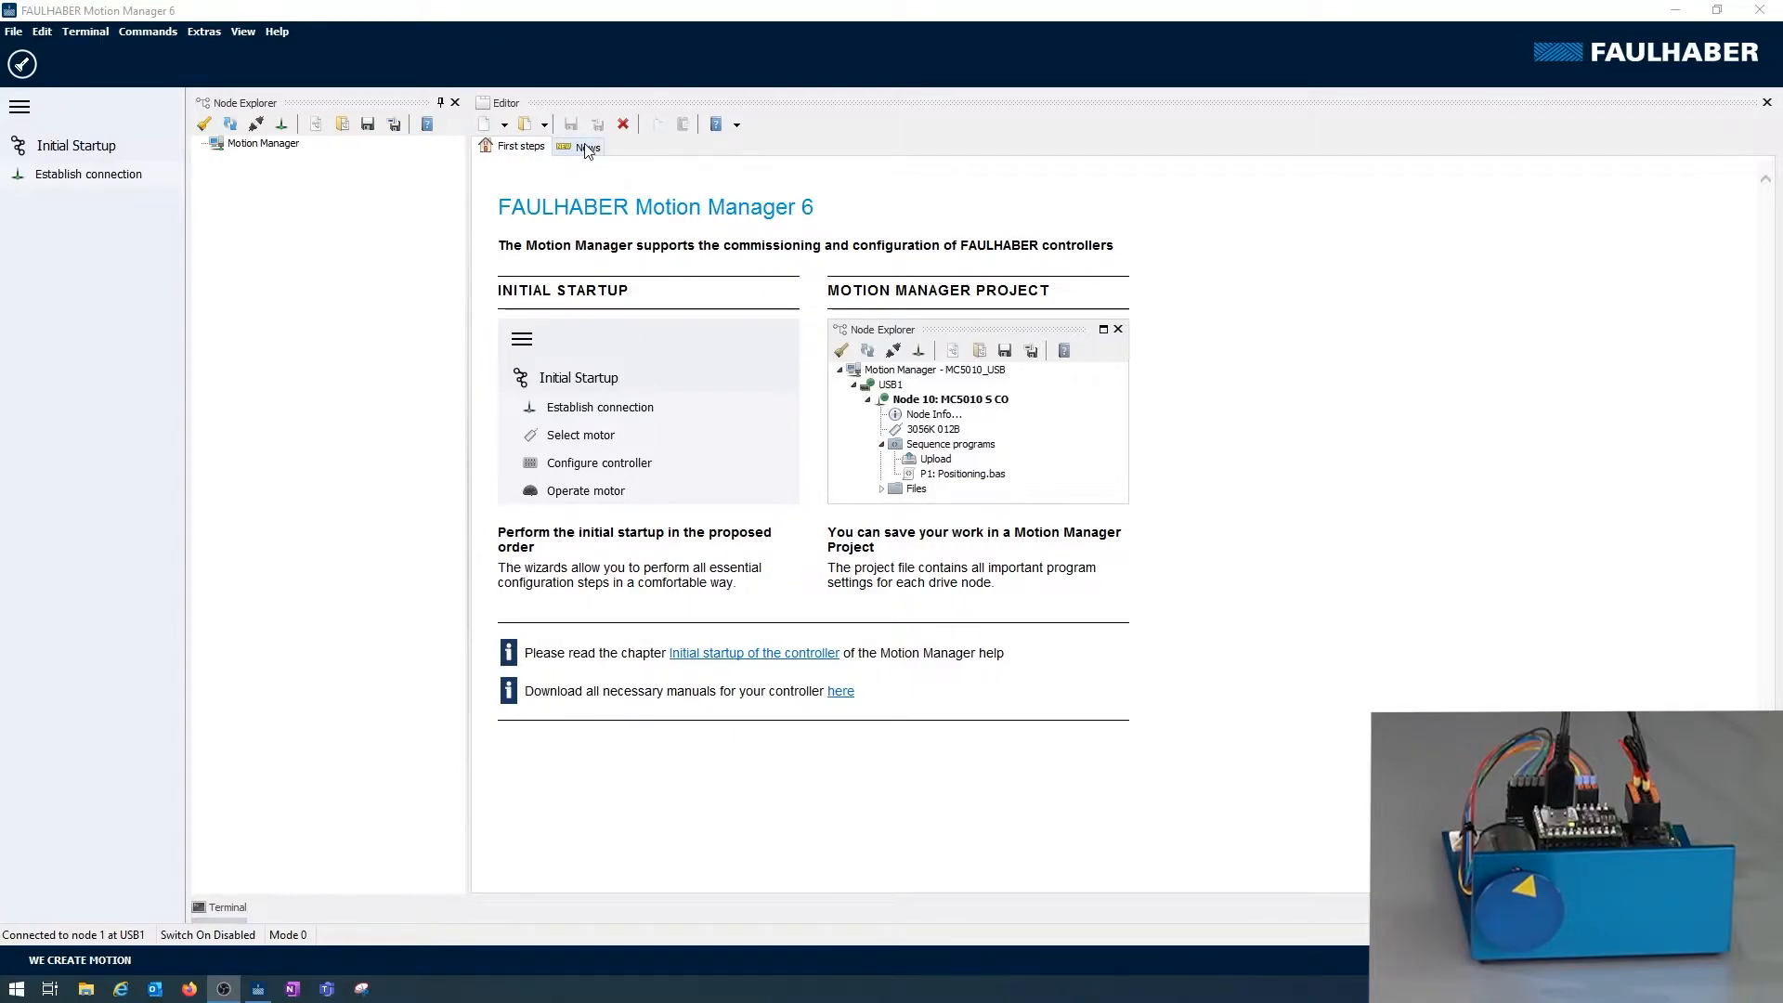
- Start Establish connection with USB as interface and search the USB port for drives
left_click(589, 144)
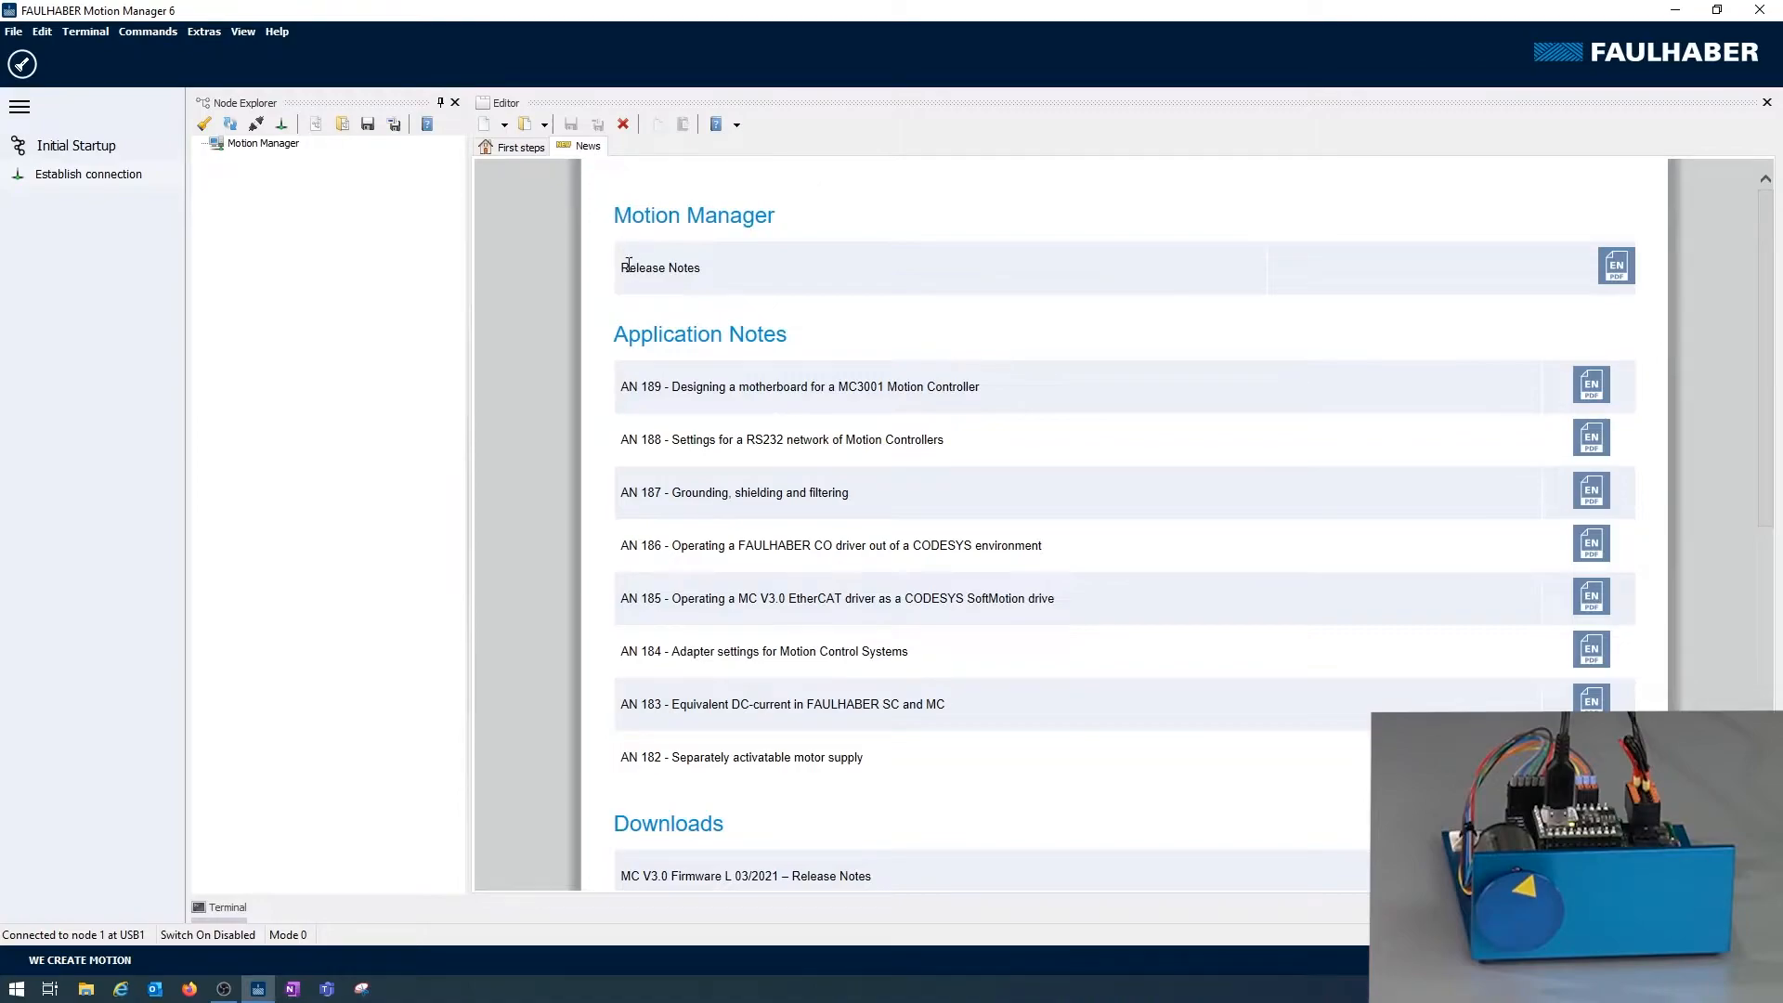
mouse_move(635, 286)
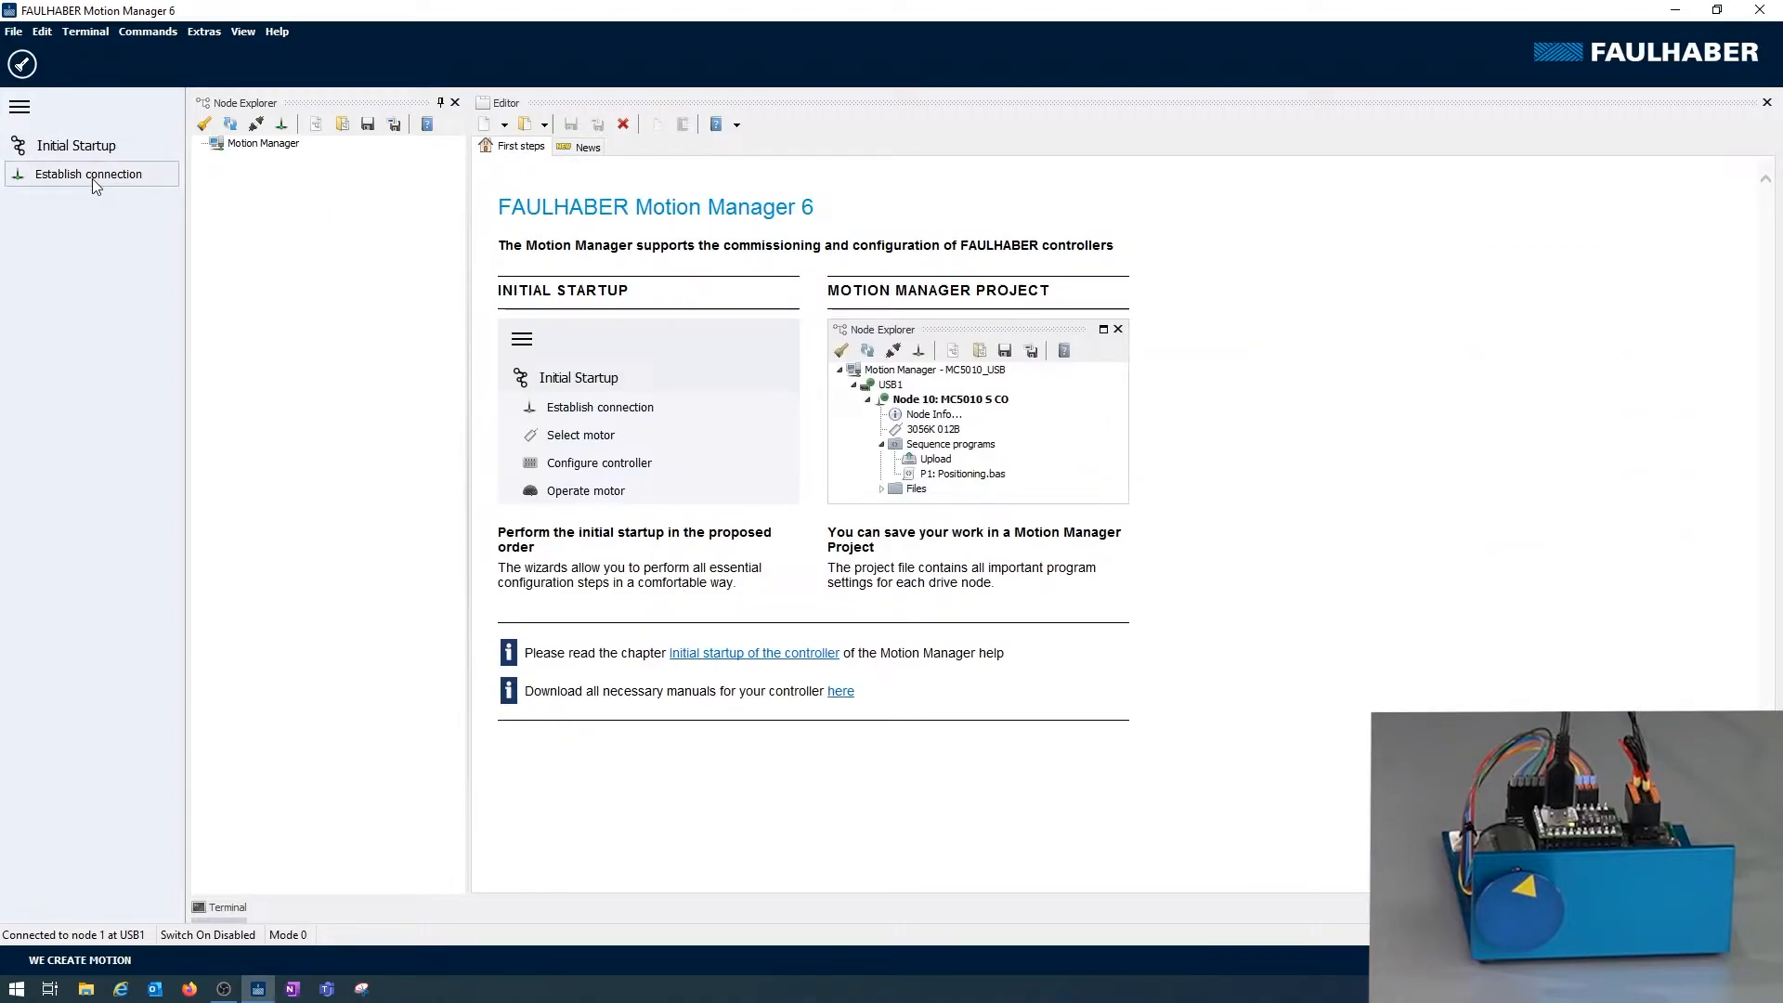
mouse_move(90, 182)
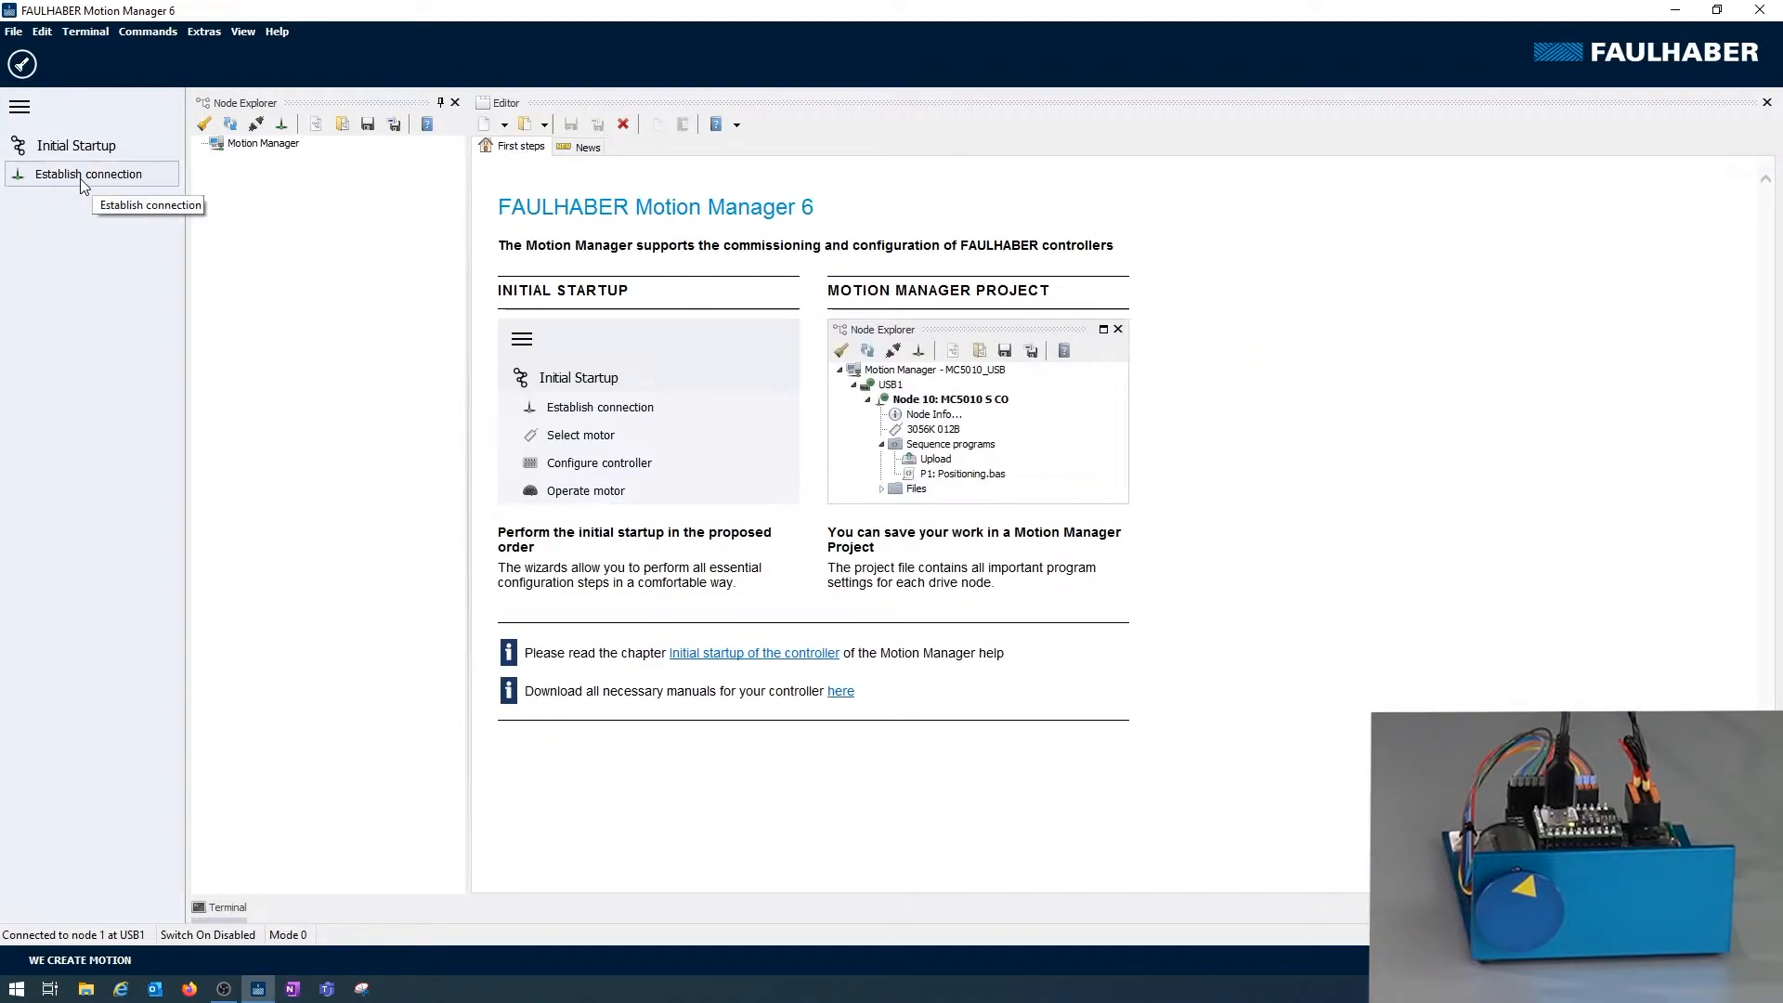
mouse_move(88, 175)
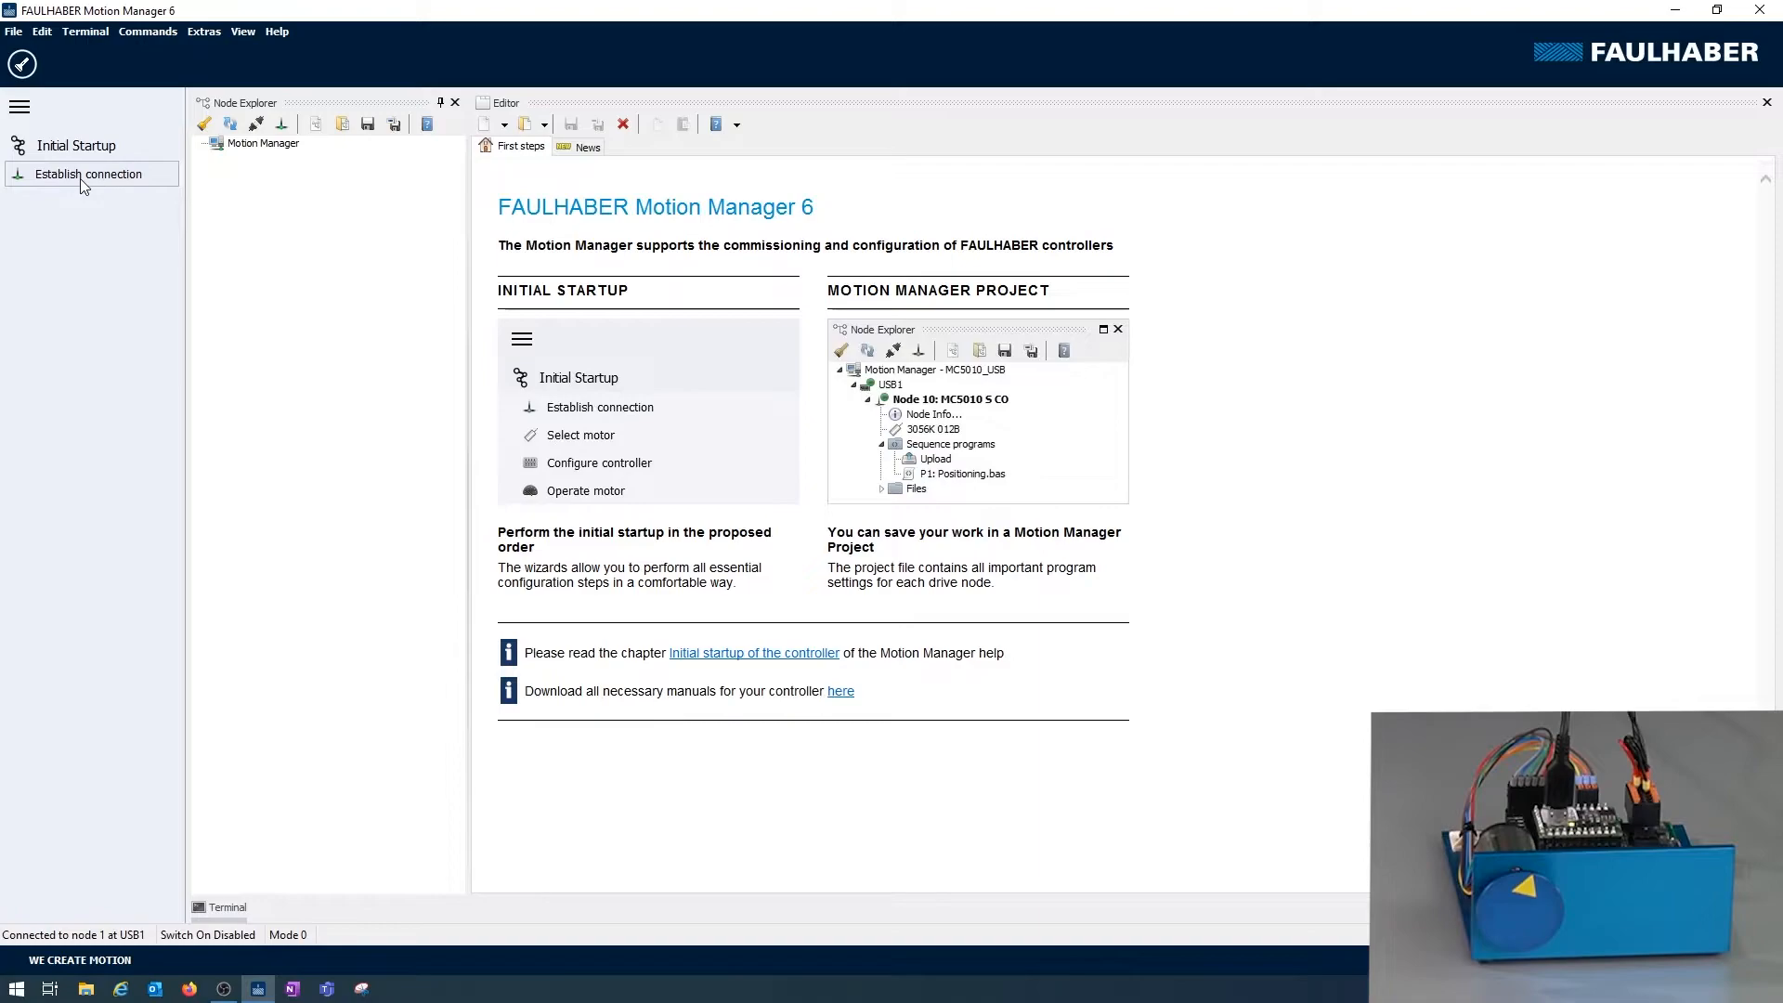
left_click(87, 174)
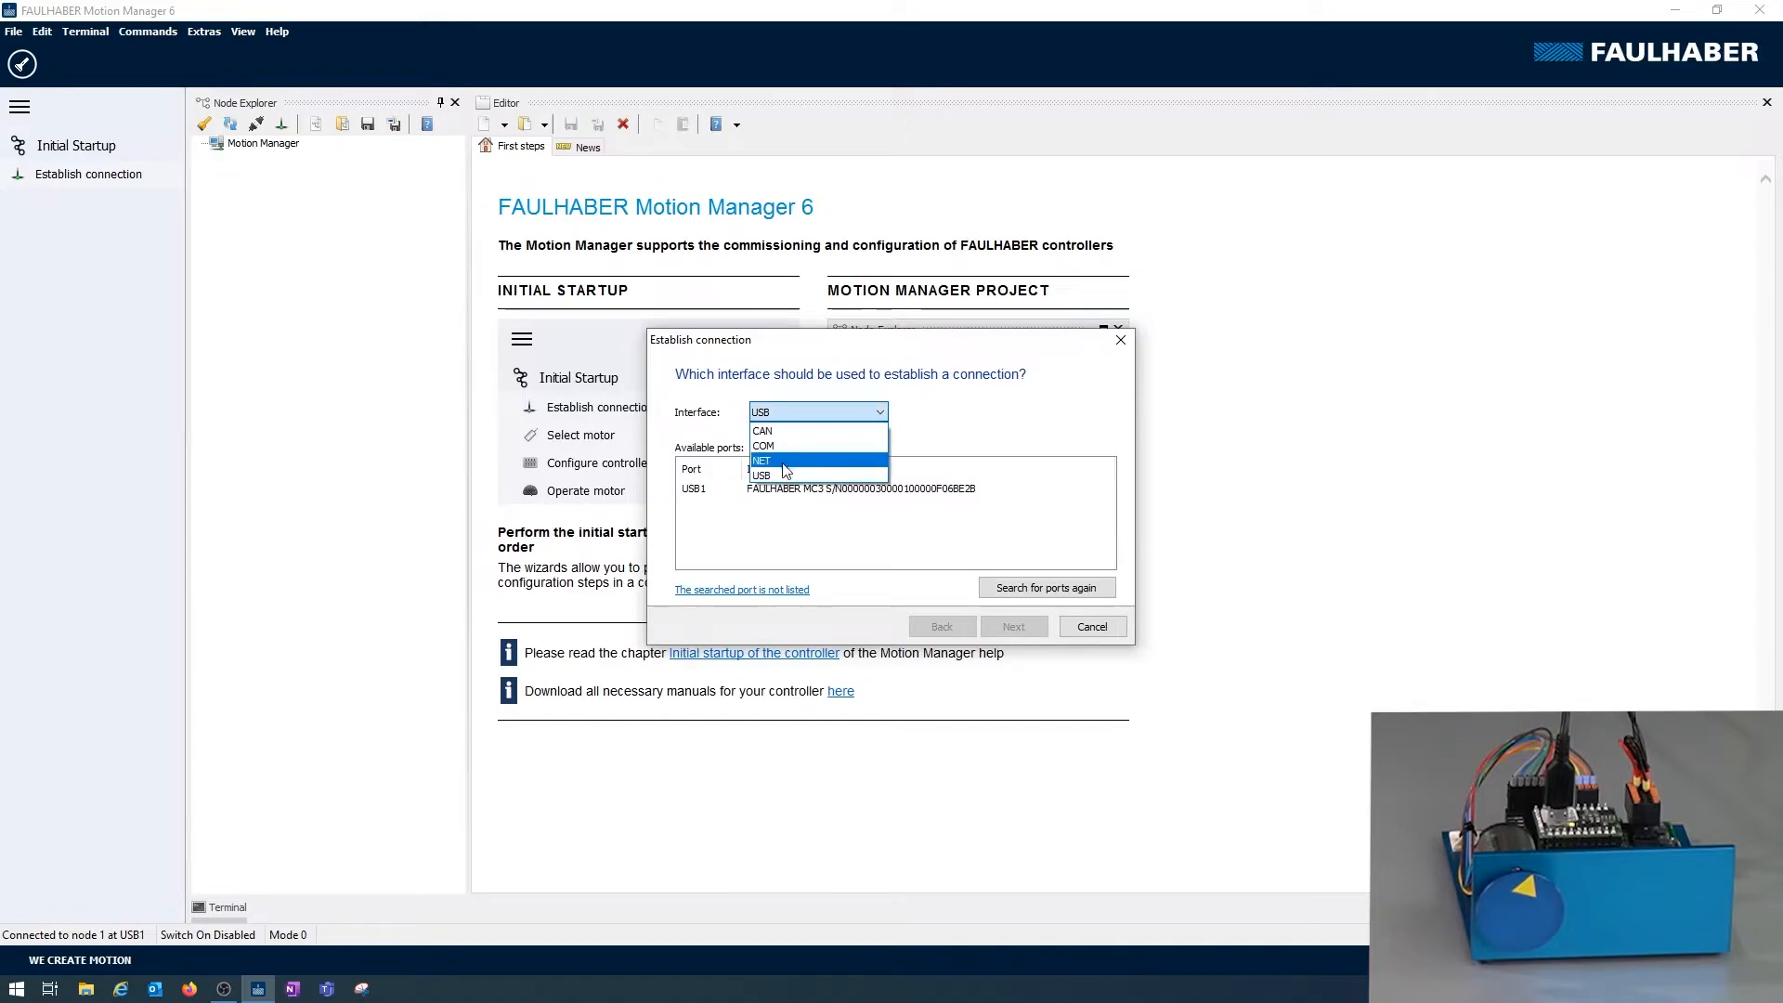
mouse_move(783, 430)
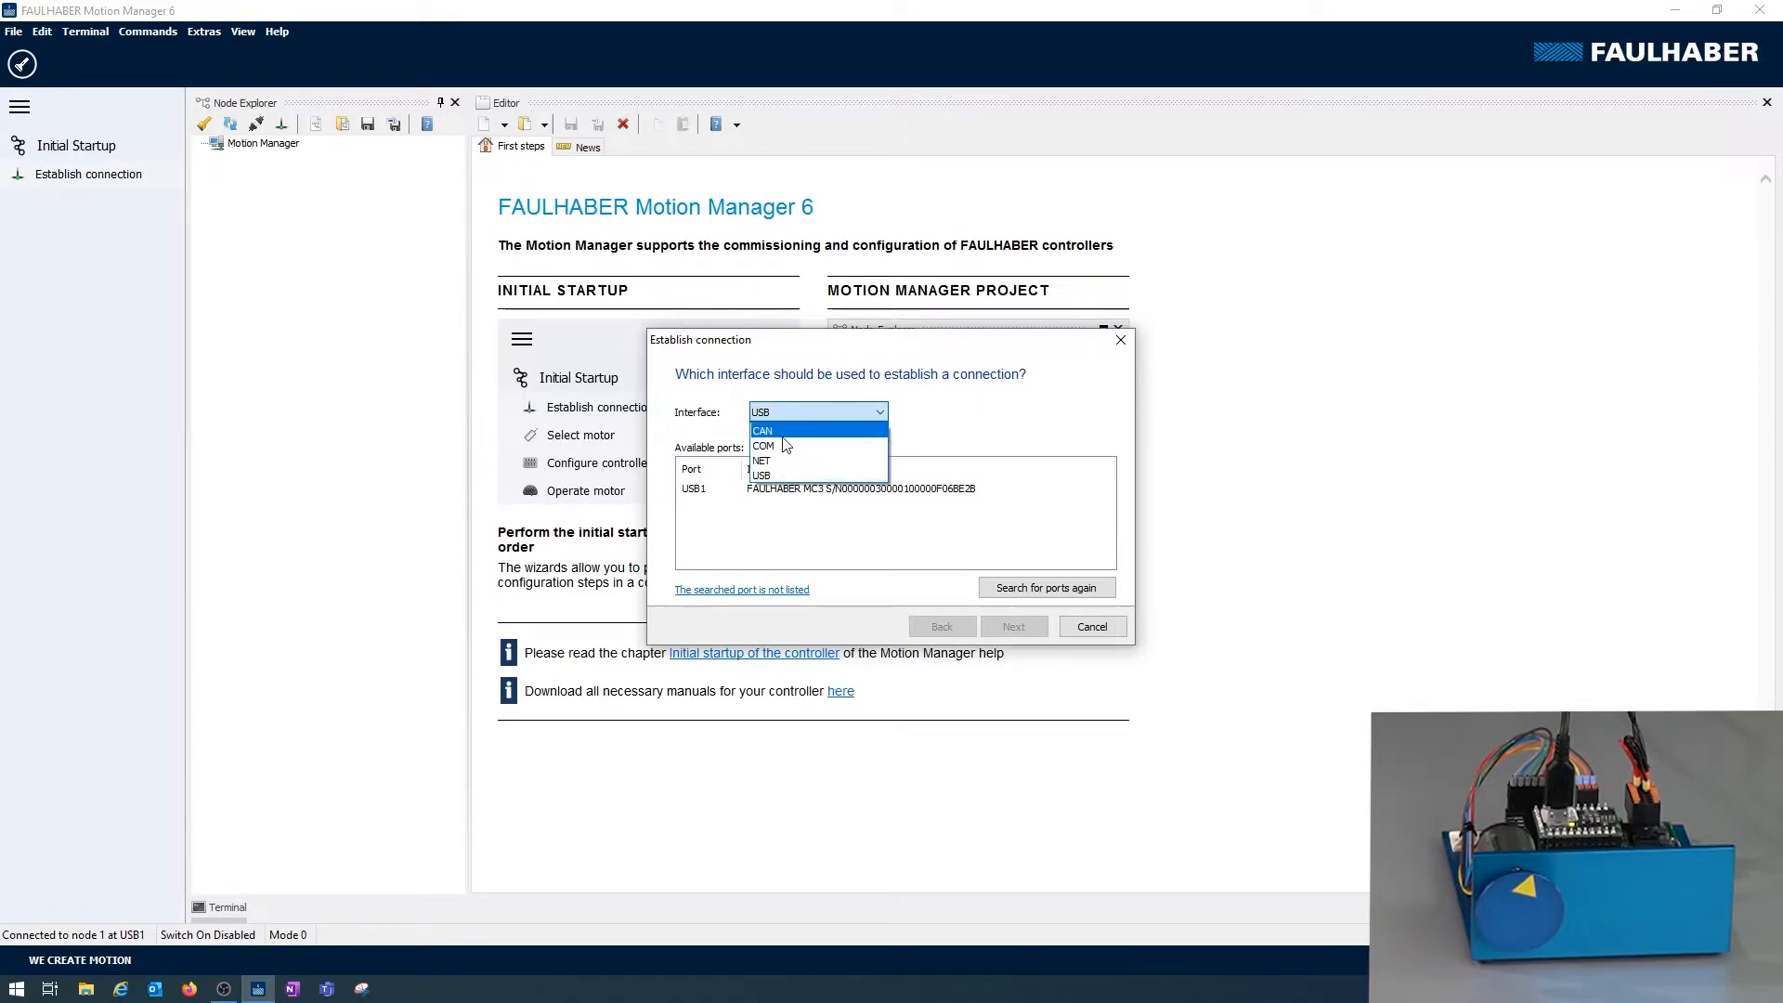
mouse_move(779, 460)
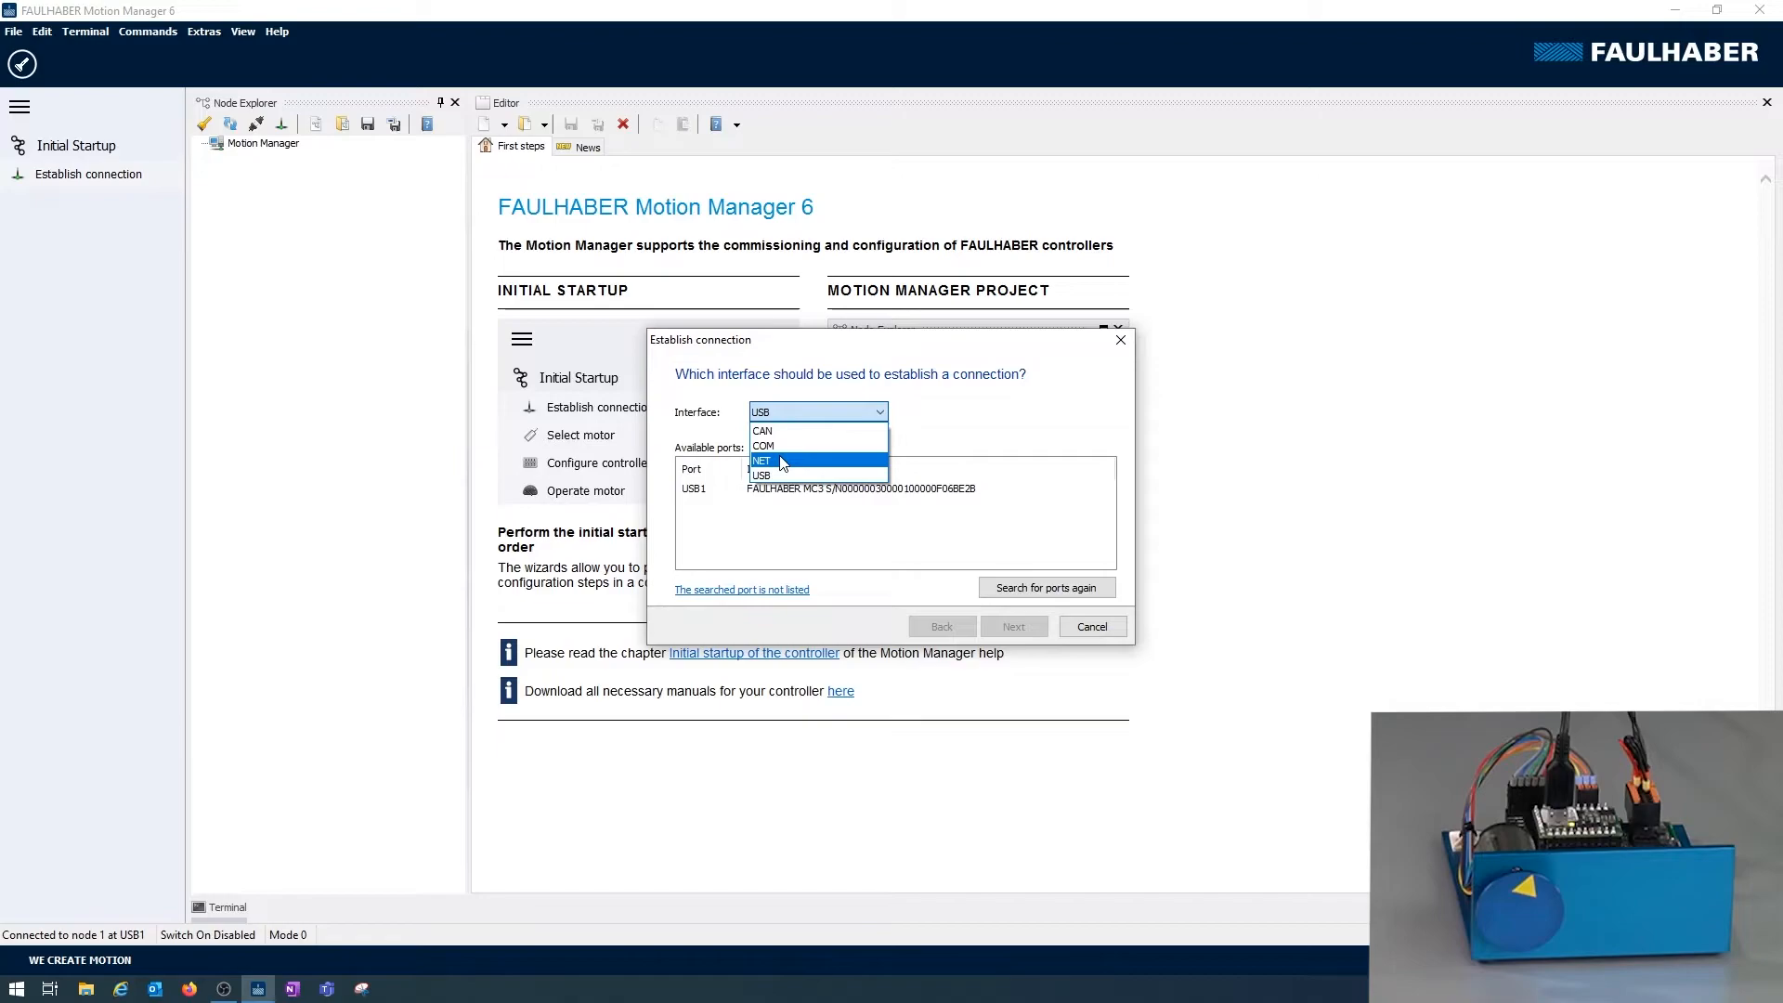
left_click(759, 476)
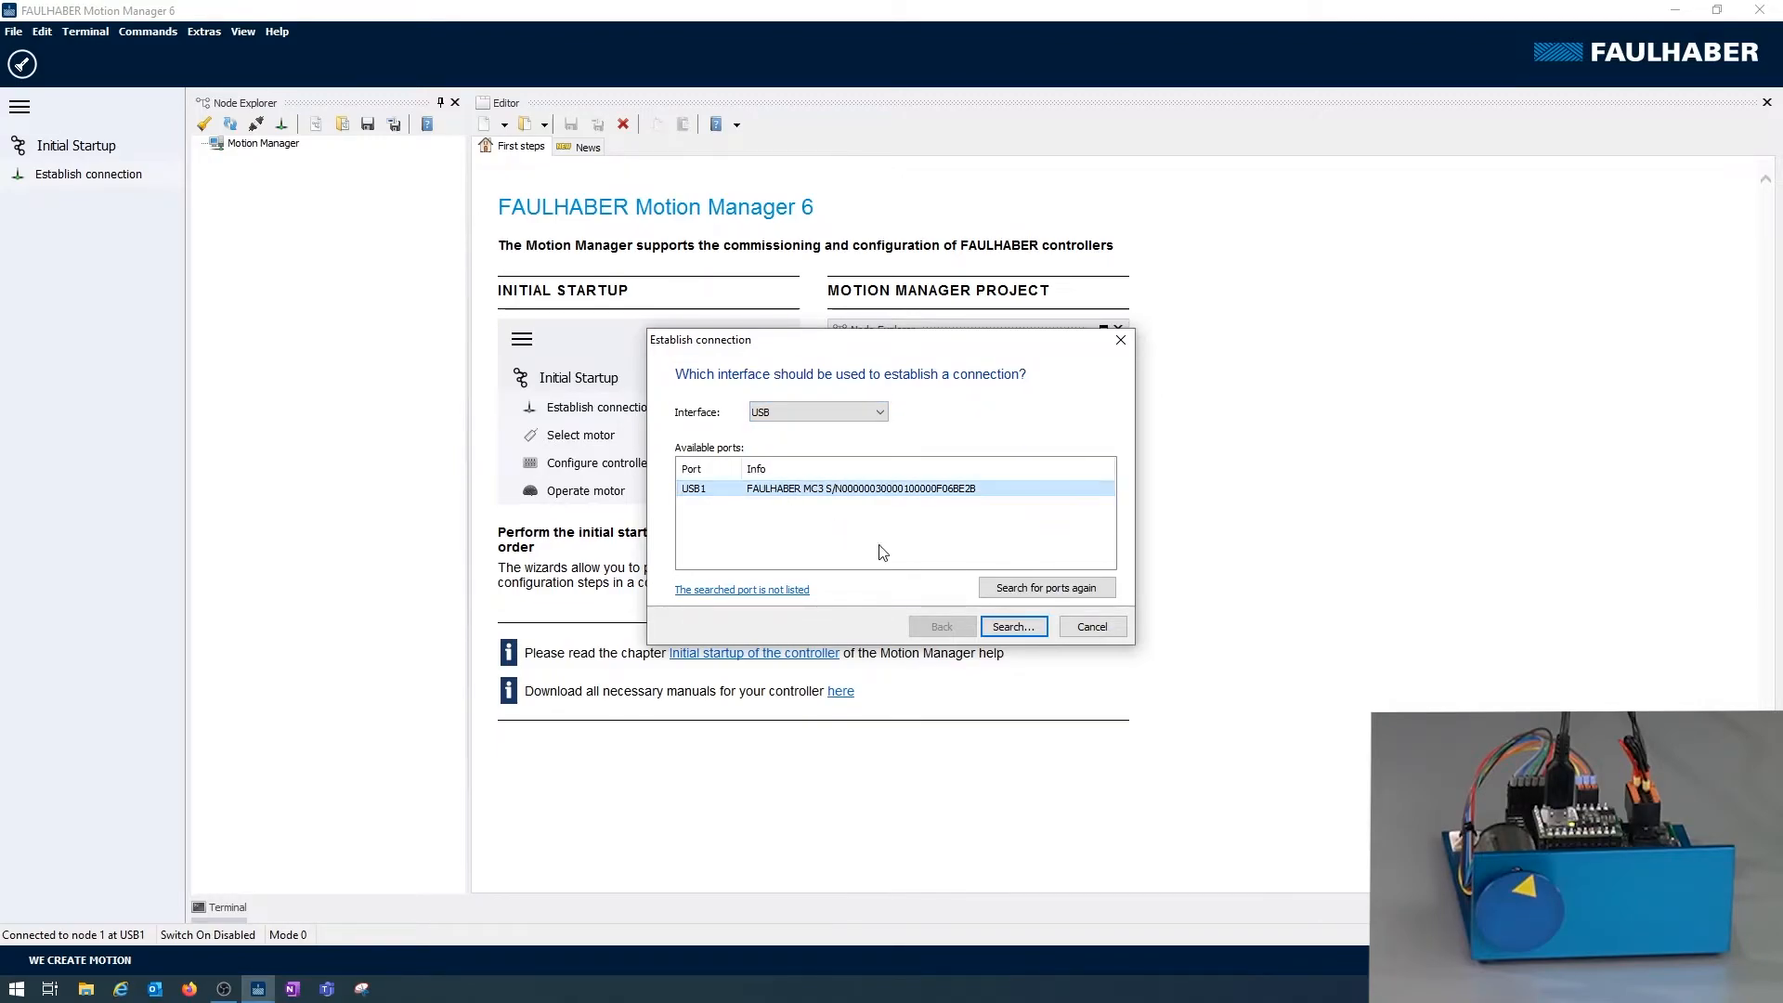
left_click(1010, 626)
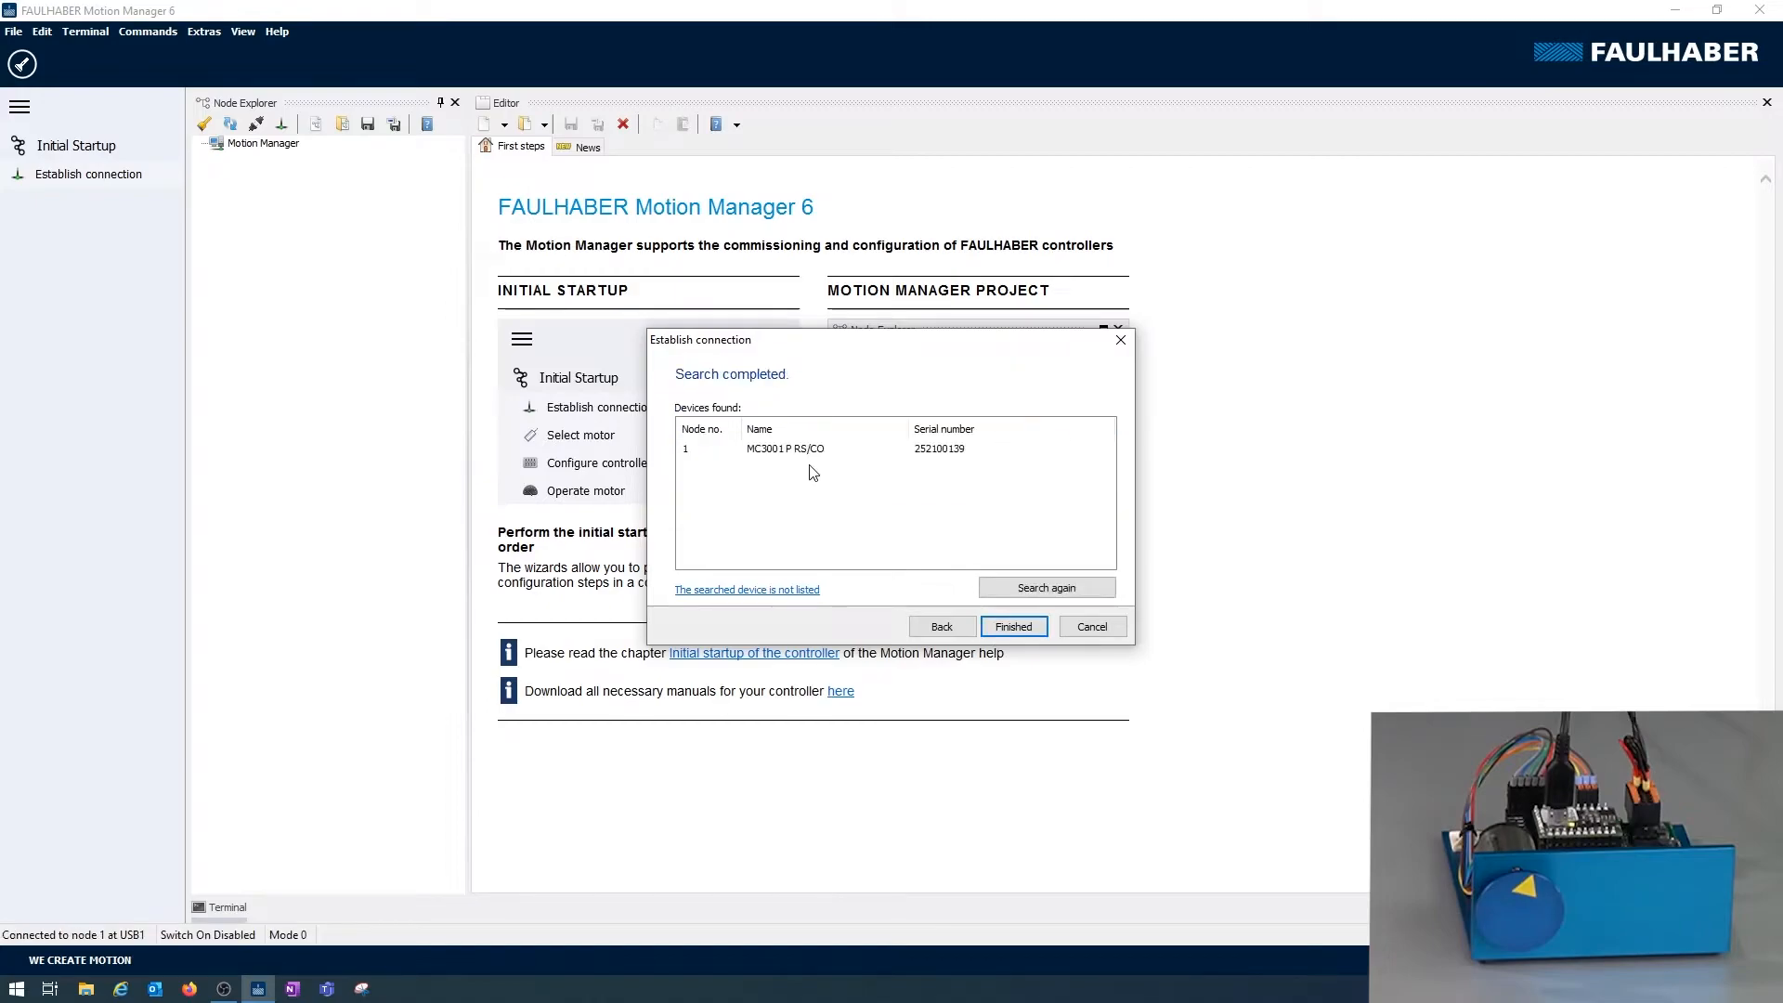
mouse_move(797, 457)
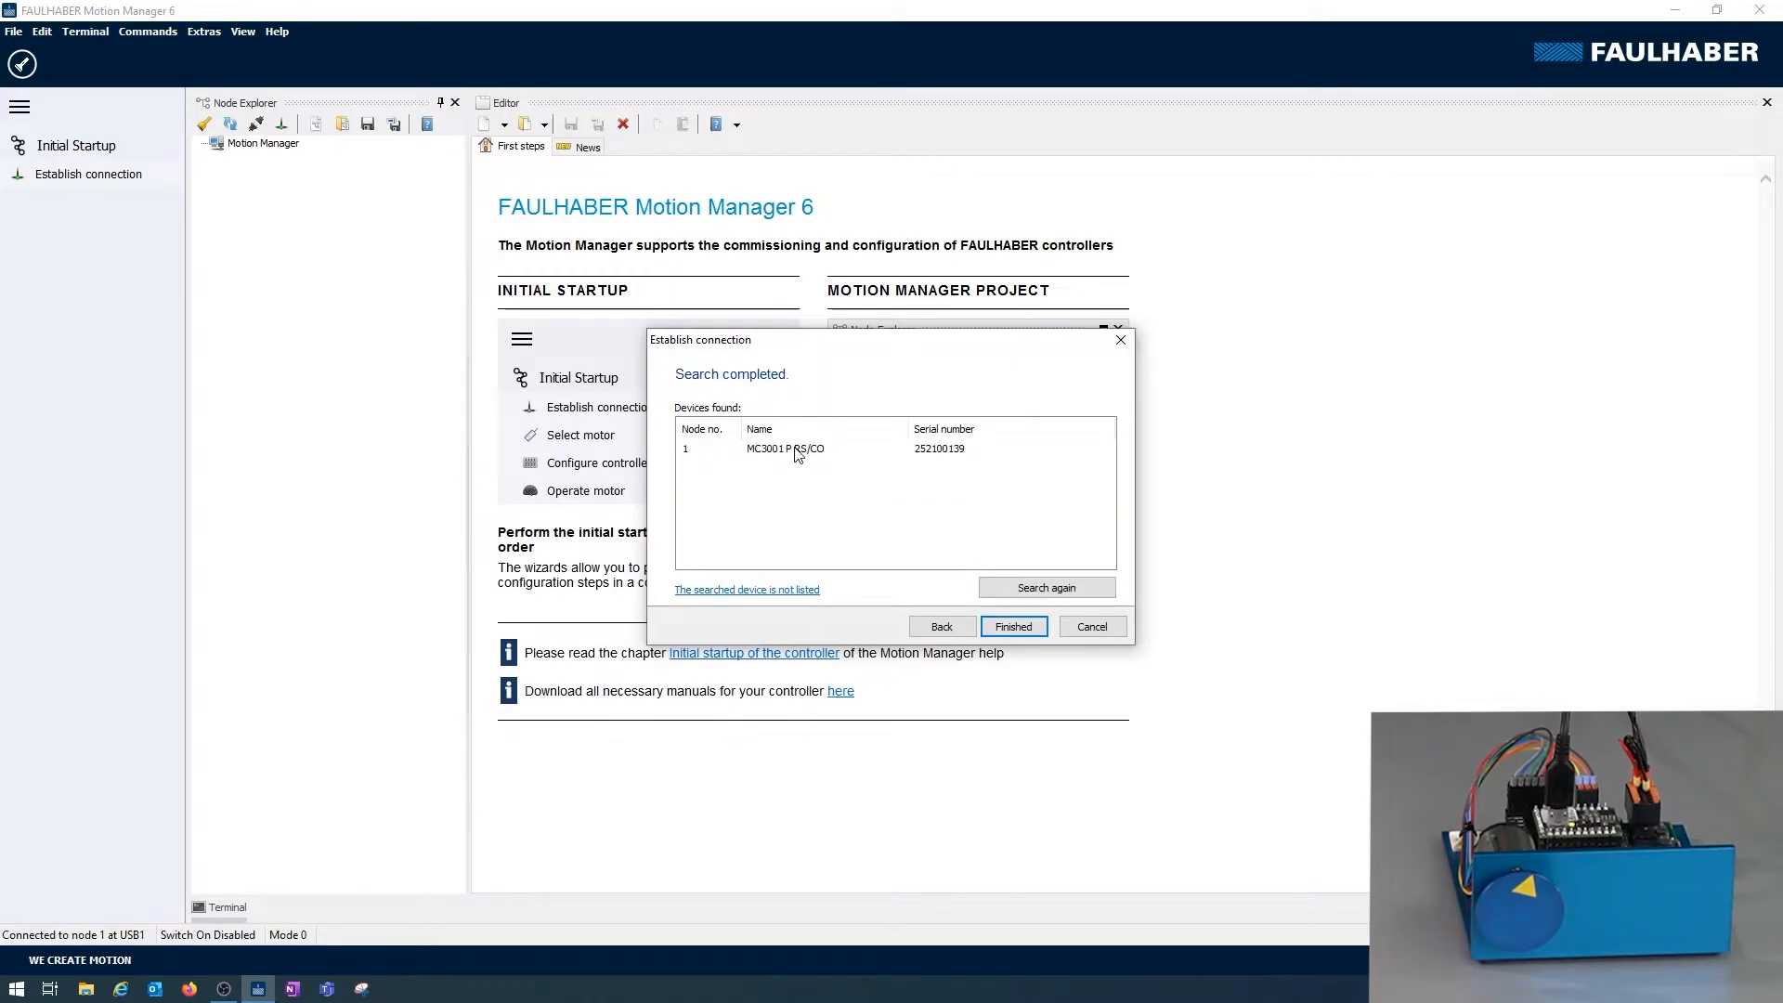
- Finish the connection wizard to connect the found MC3001 P RS/CO as Node 1
left_click(1010, 625)
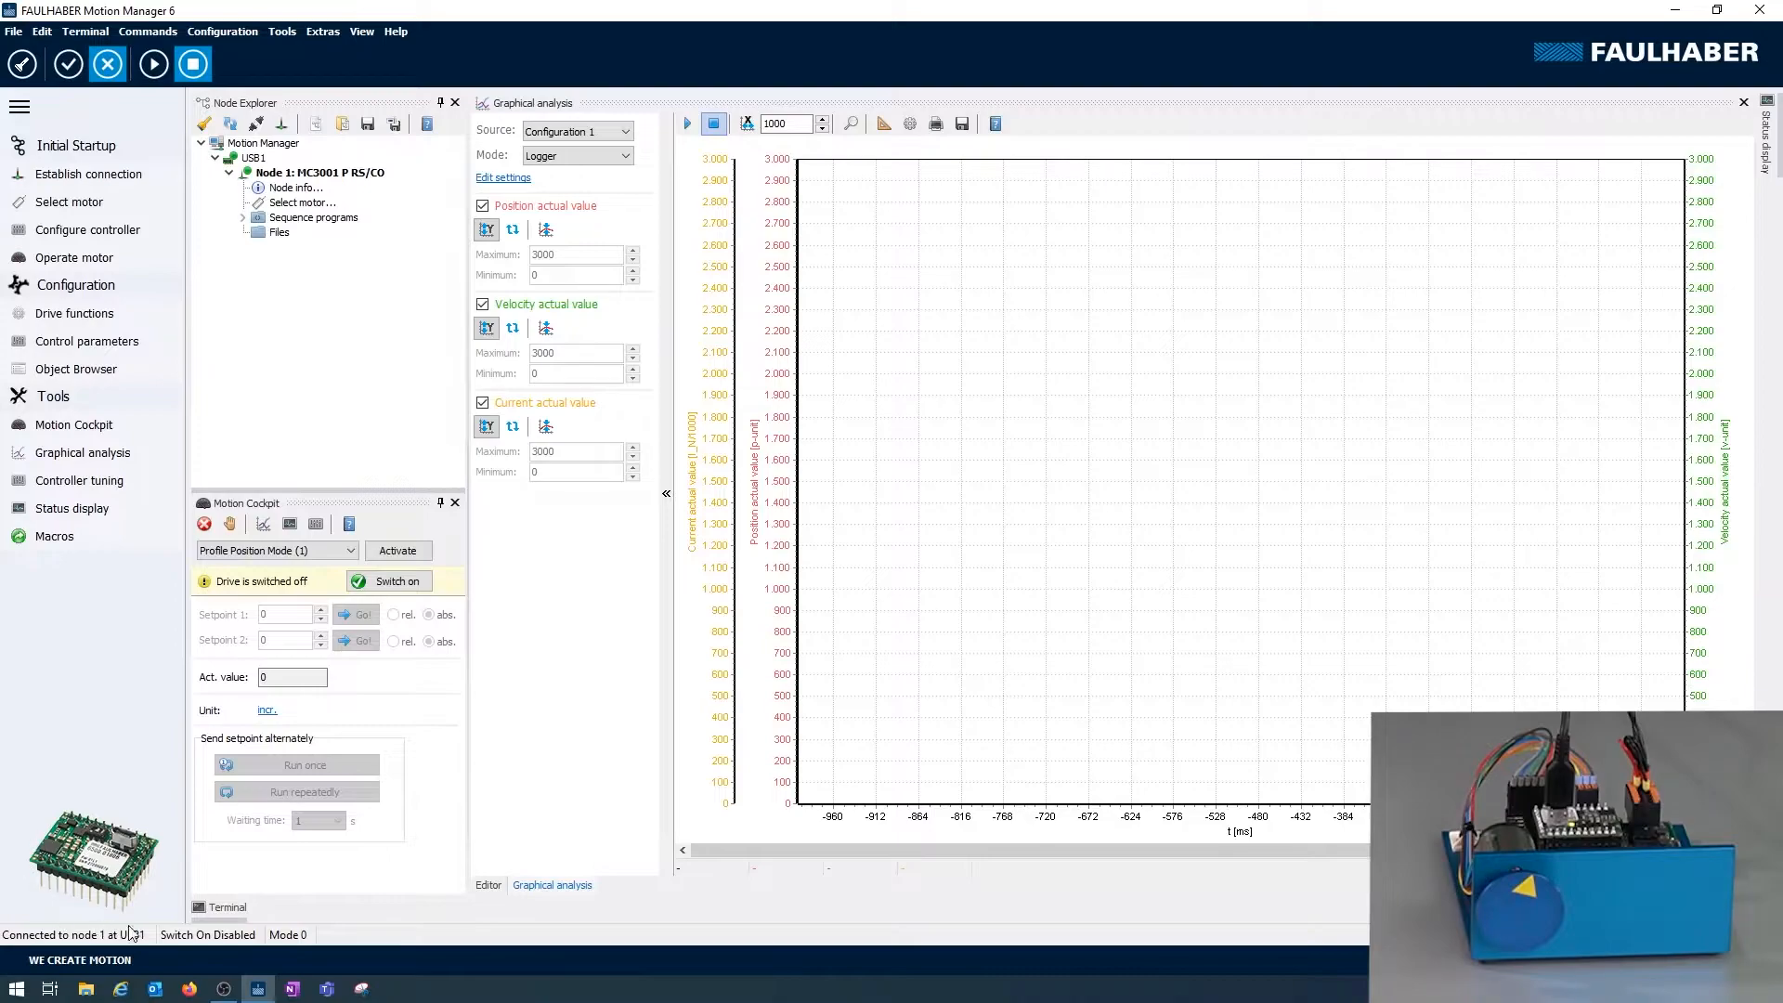
mouse_move(93, 921)
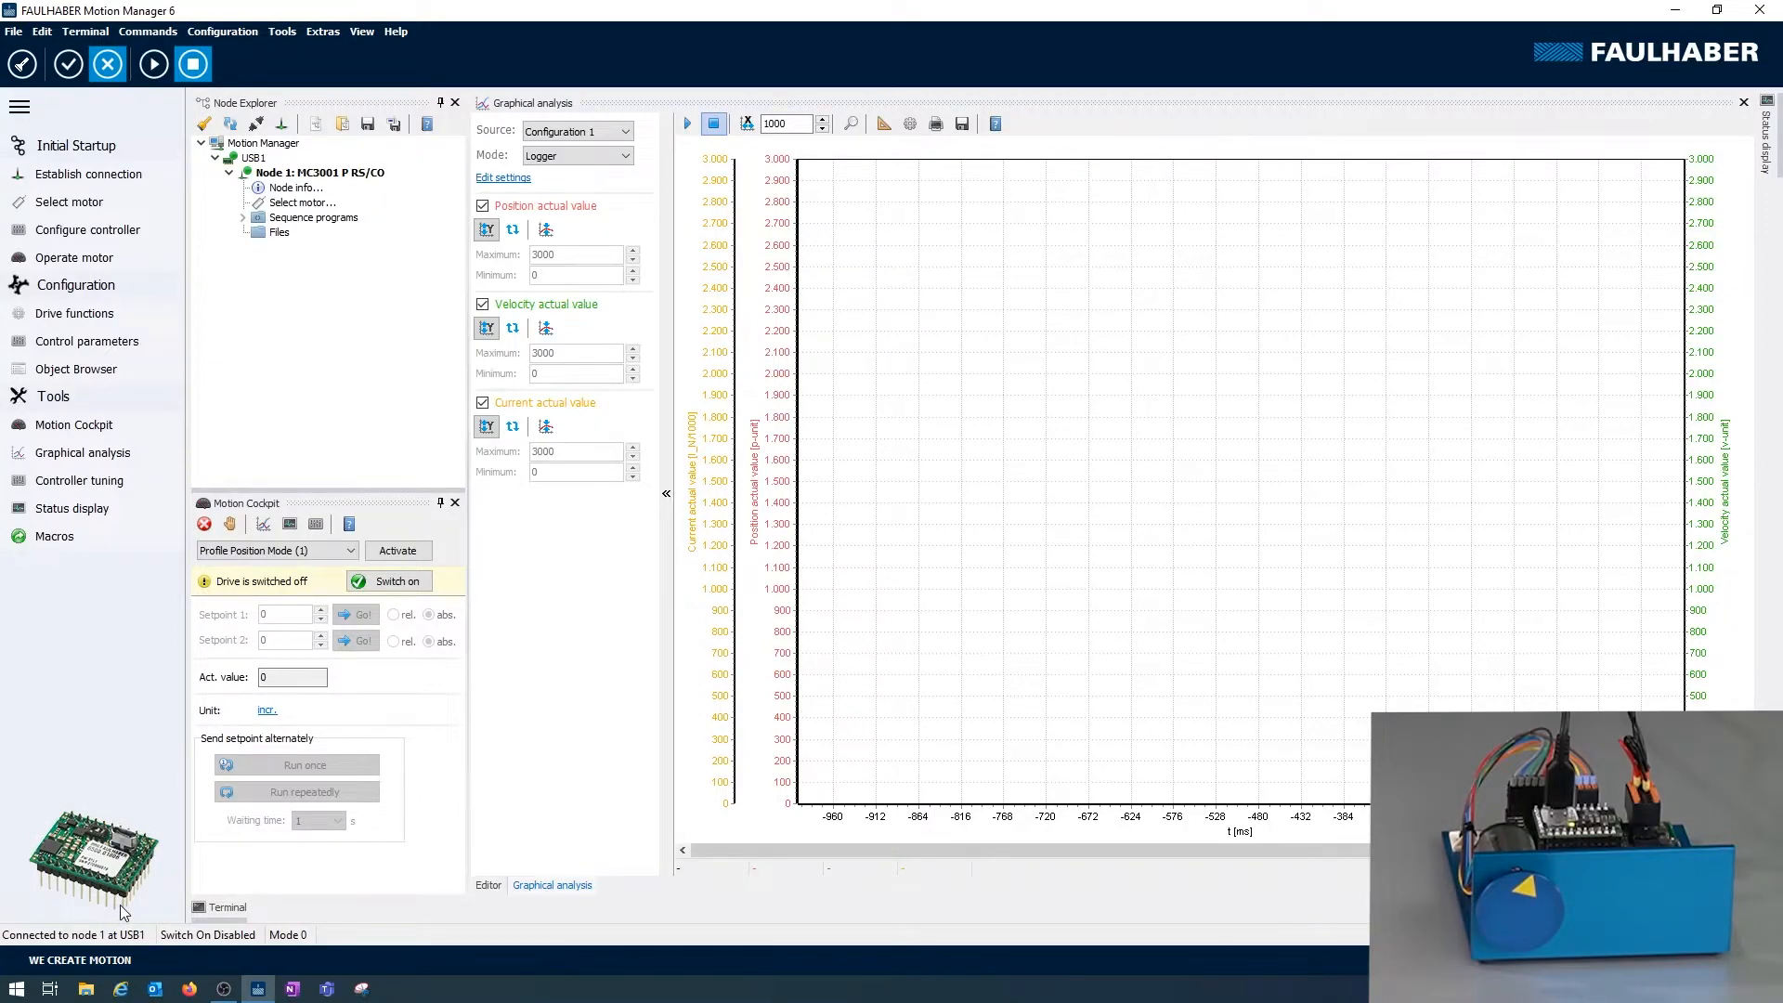
mouse_move(37, 878)
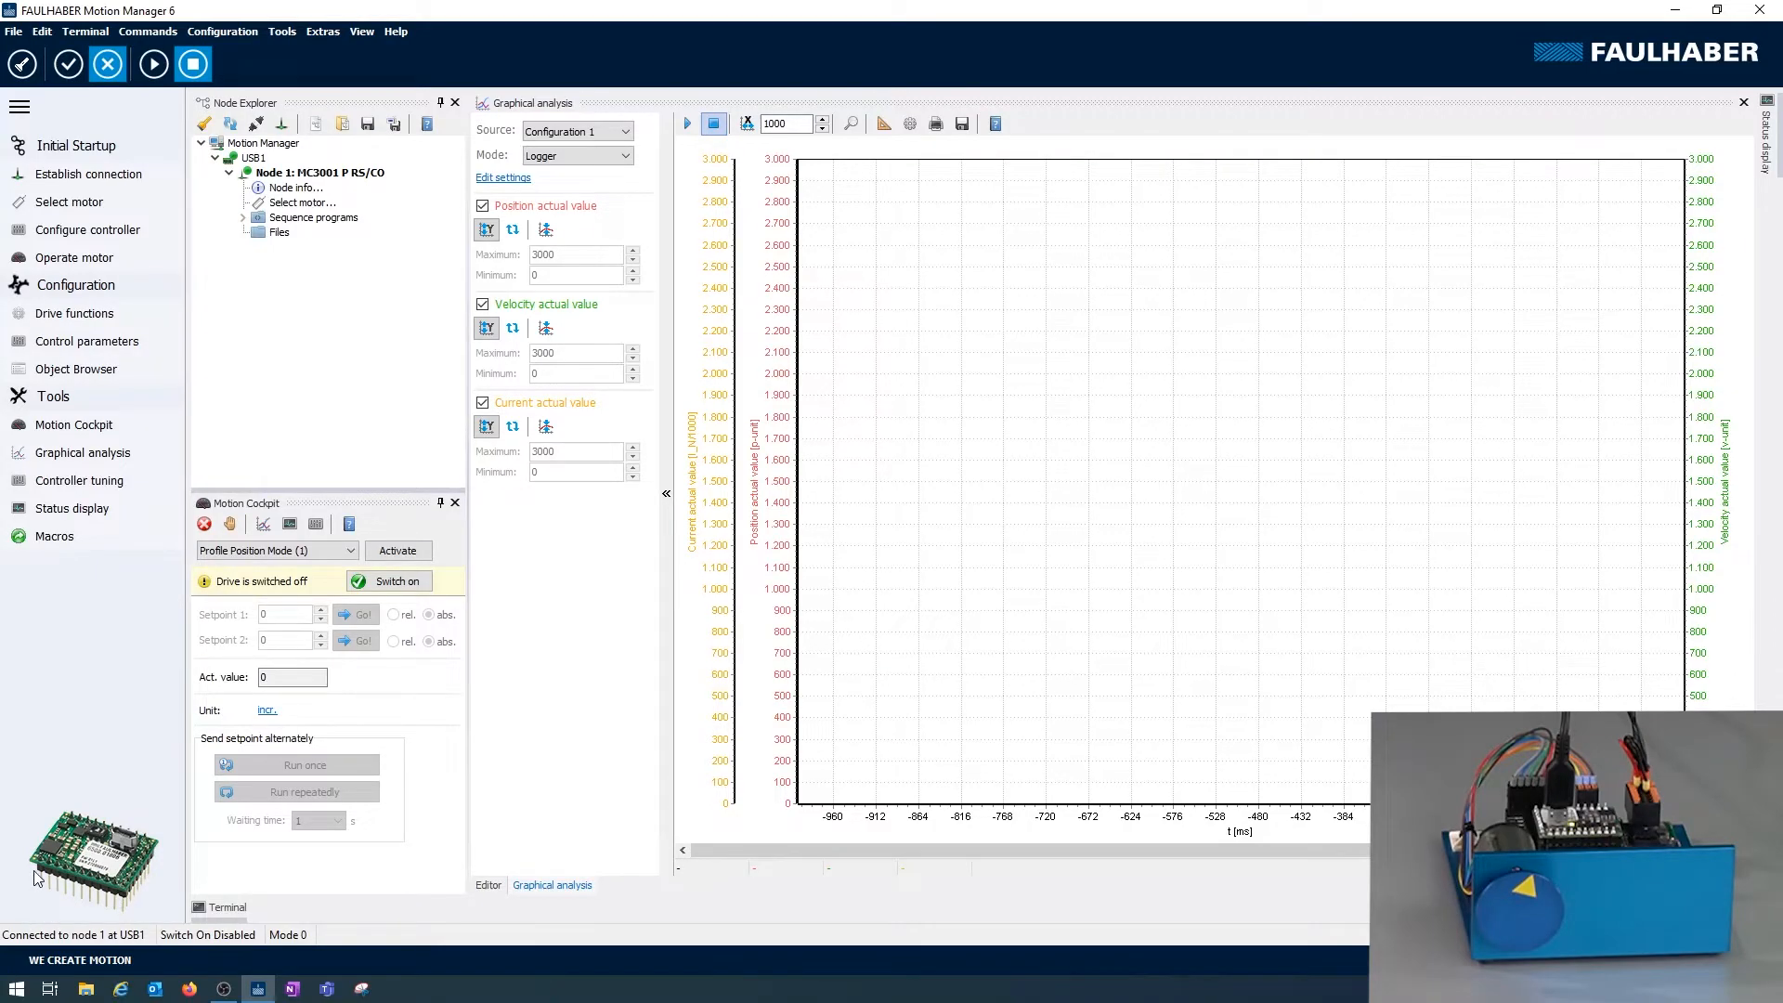
mouse_move(197, 379)
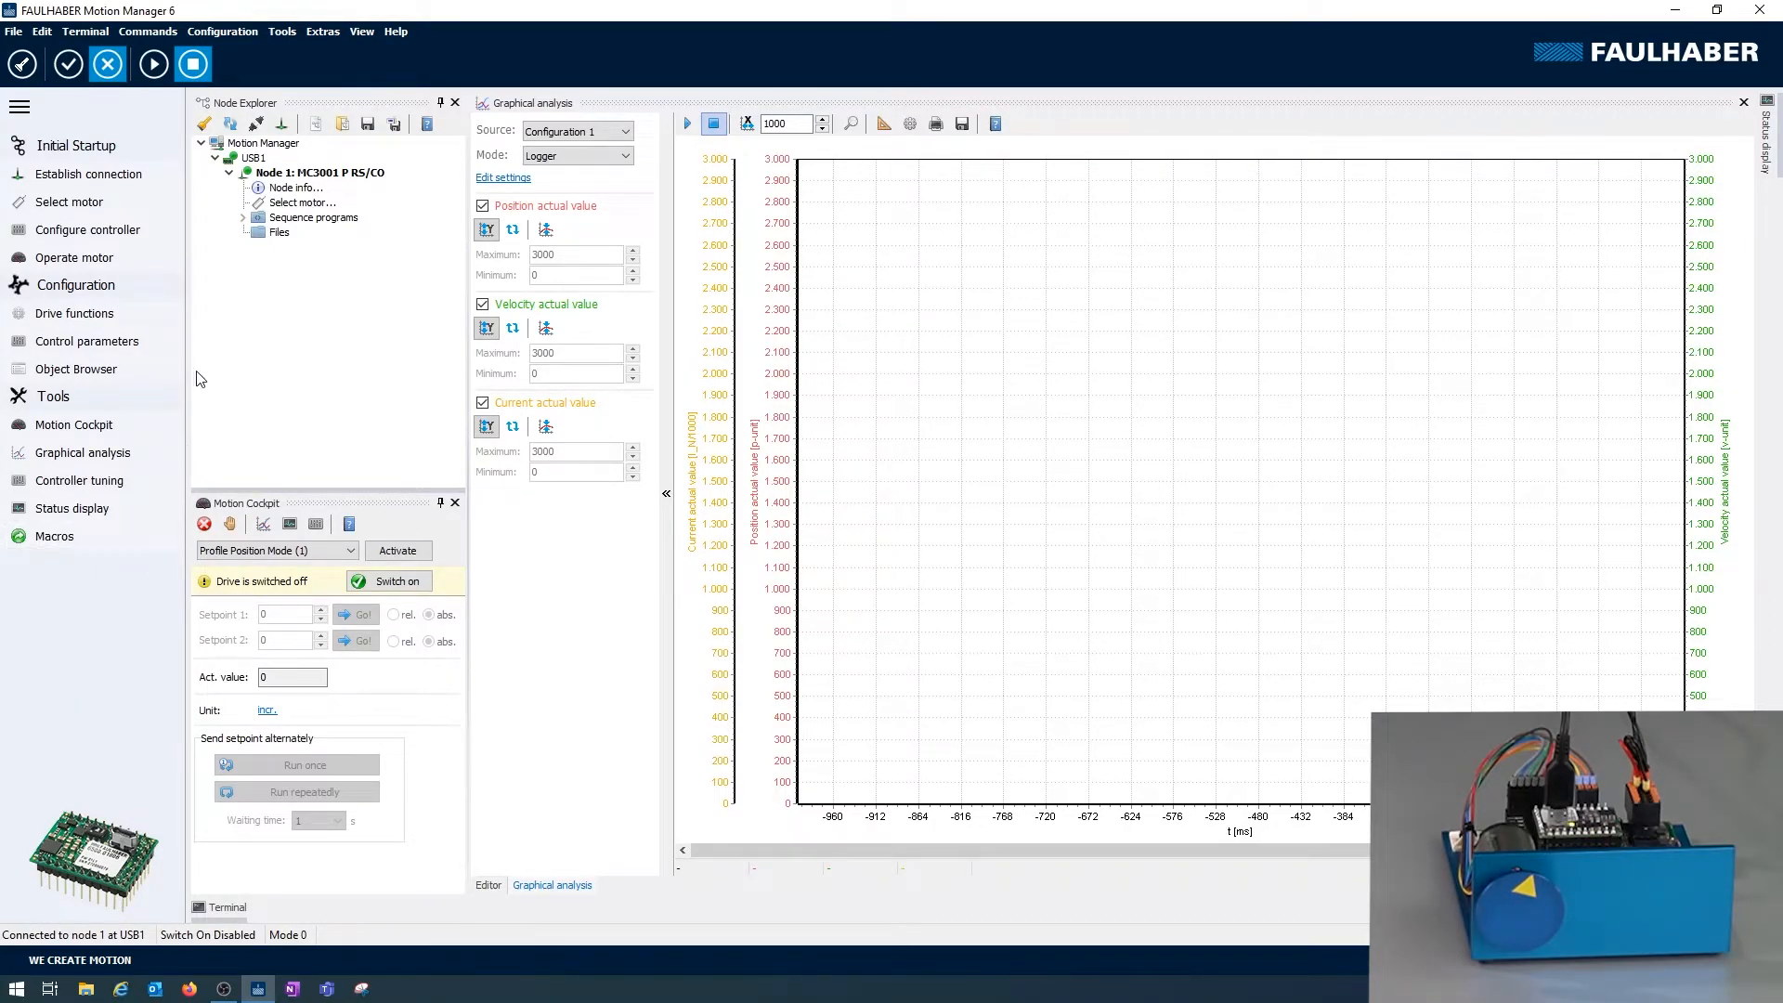
mouse_move(299, 203)
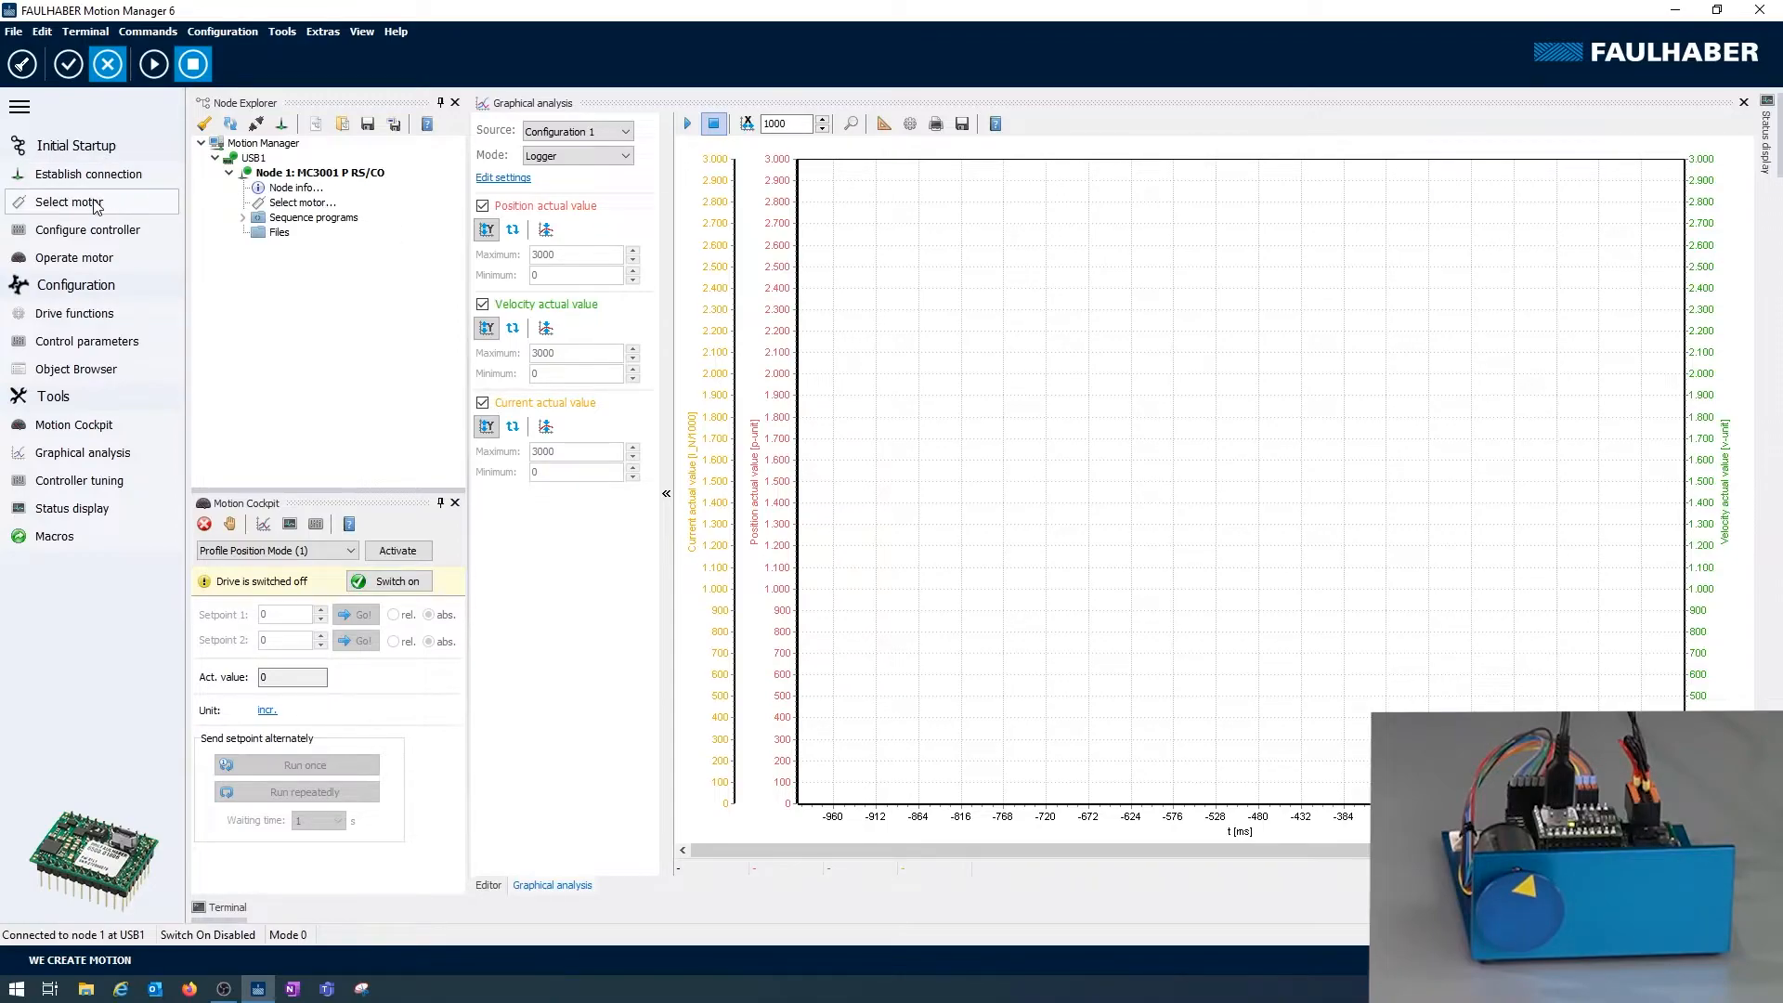
- In Select motor, choose brushless series 2232S variant 024BX4 and continue to sensors
left_click(69, 201)
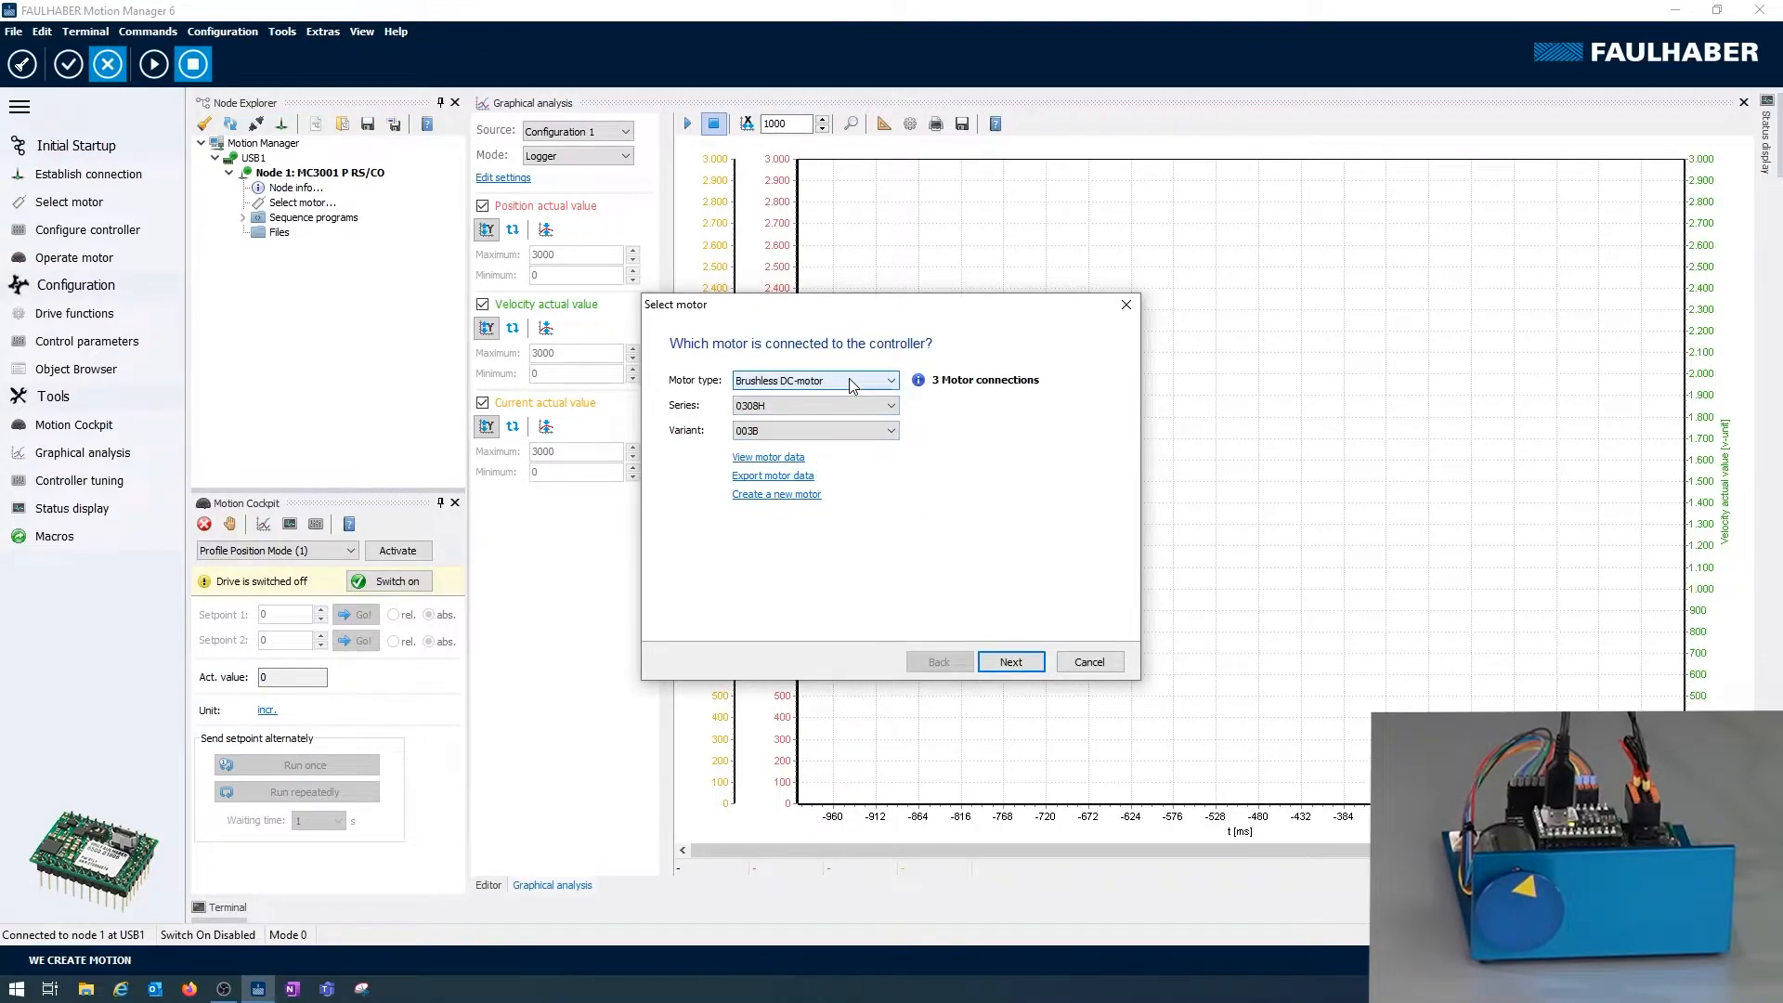
mouse_move(902, 393)
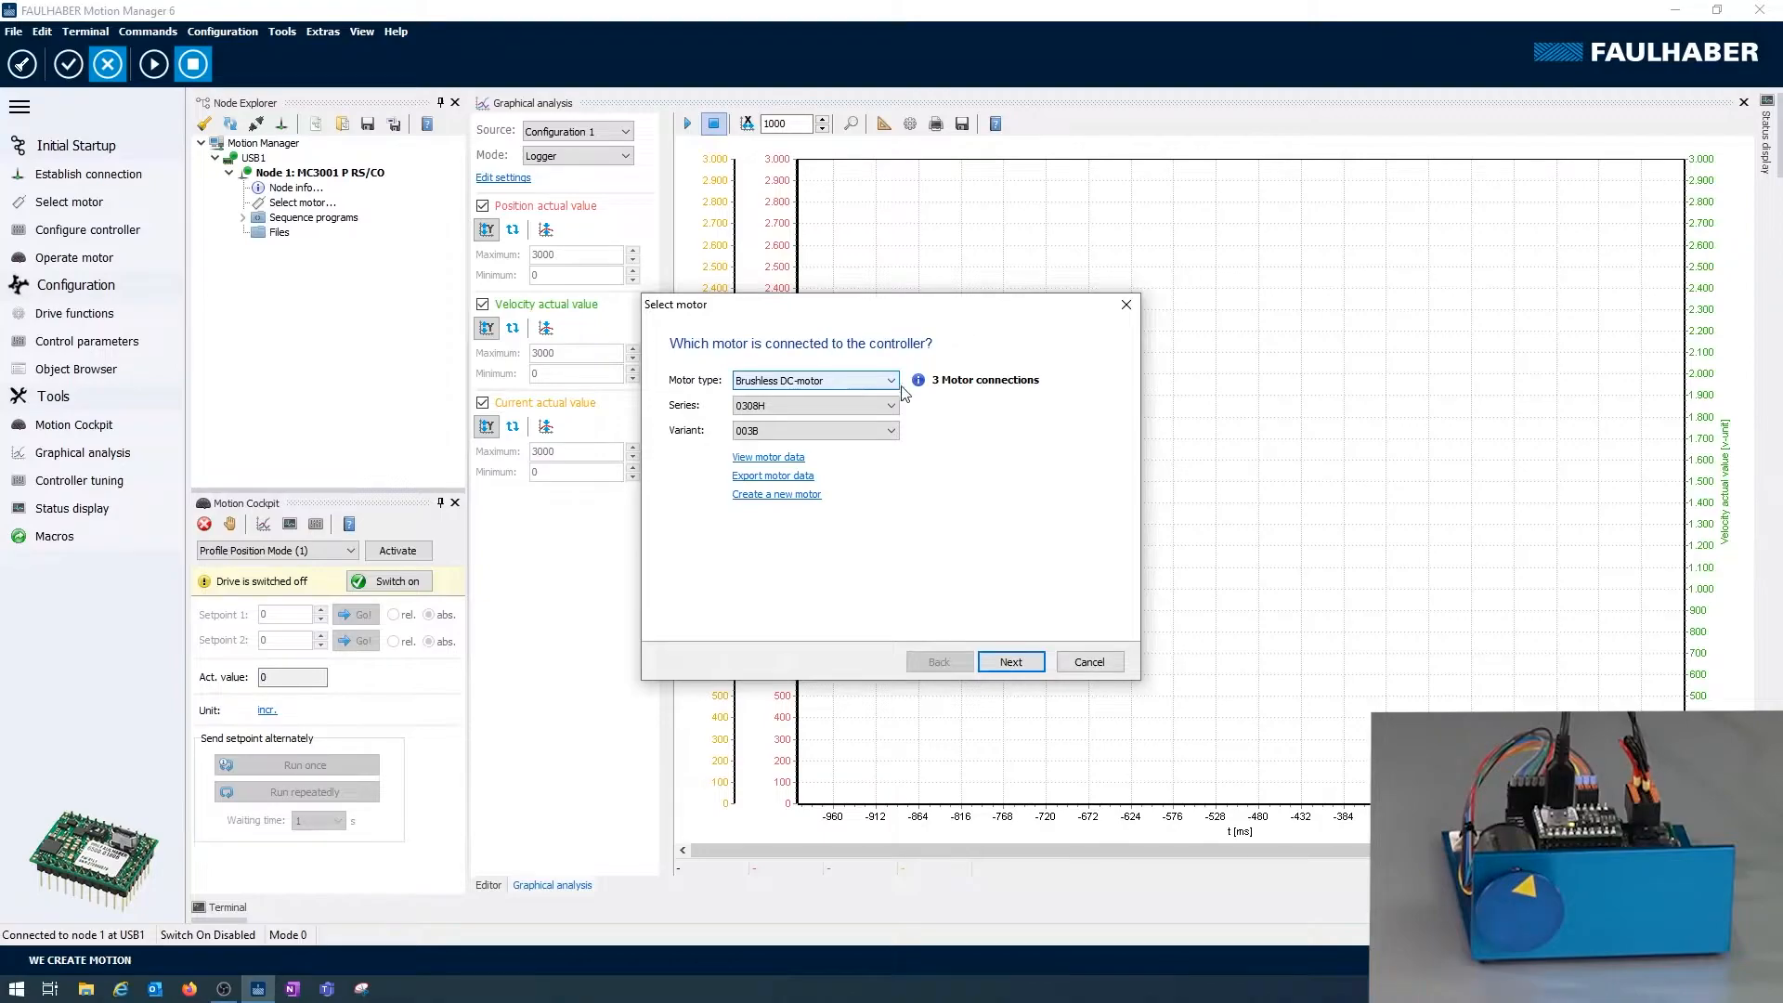
left_click(890, 405)
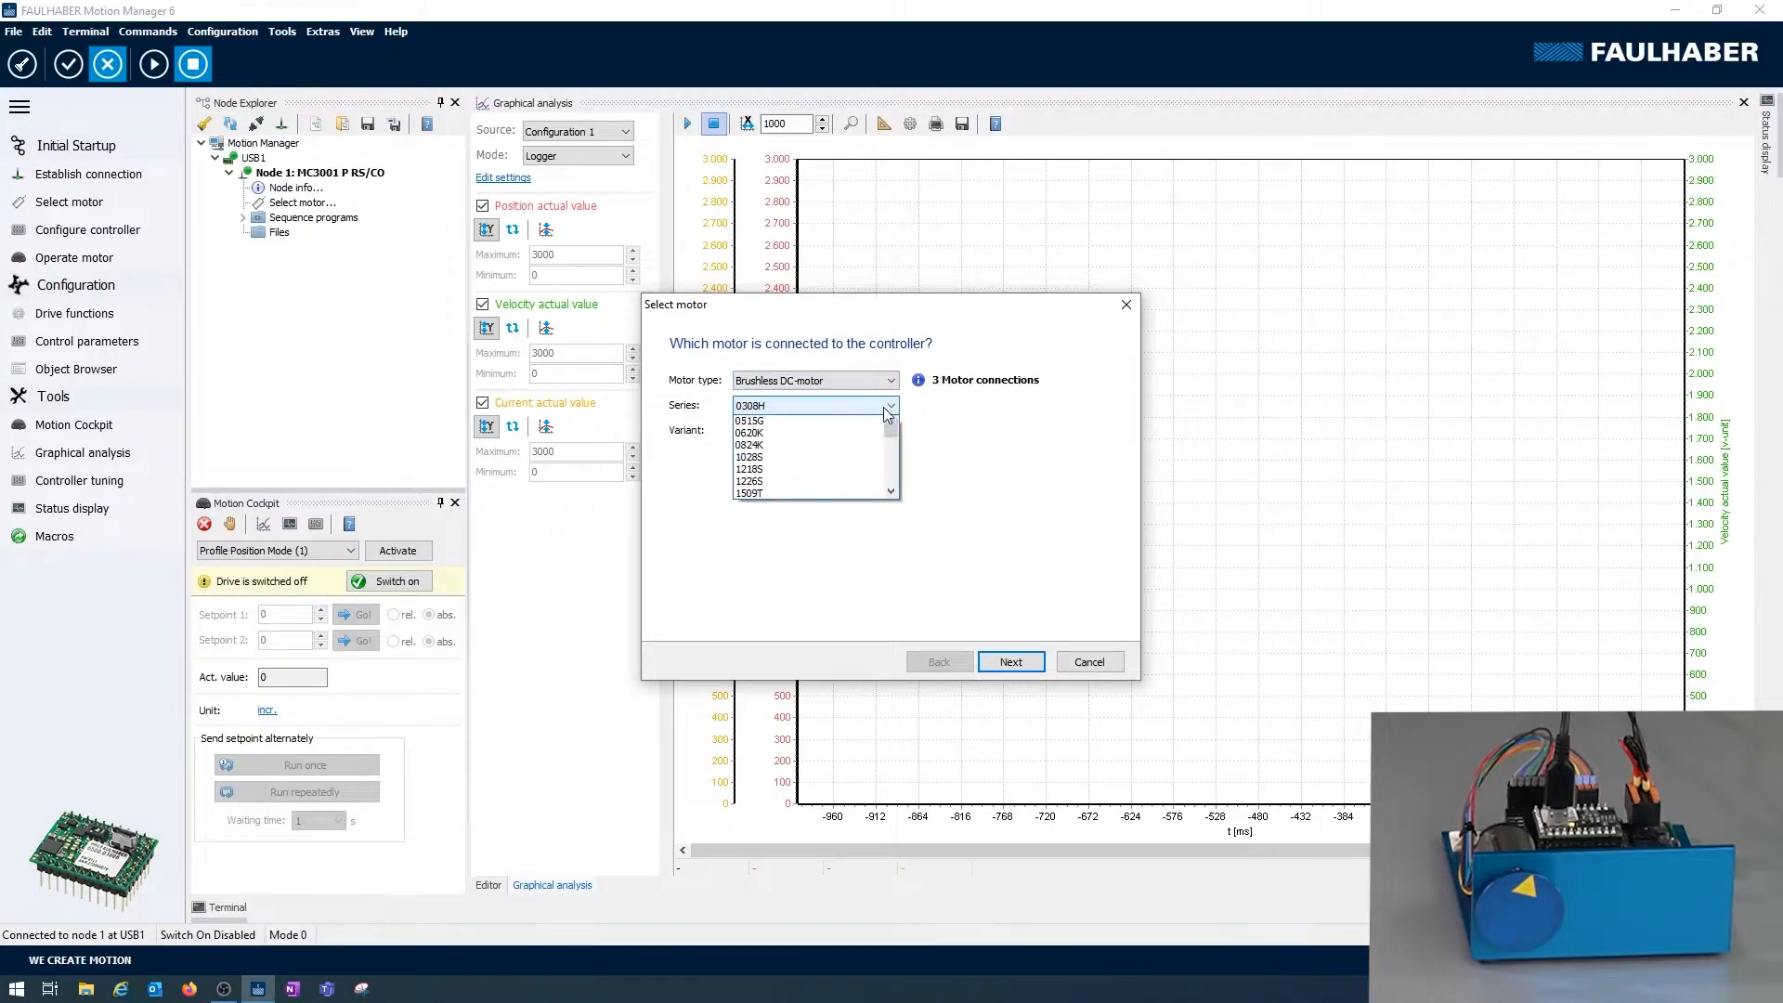
scroll("down", 3)
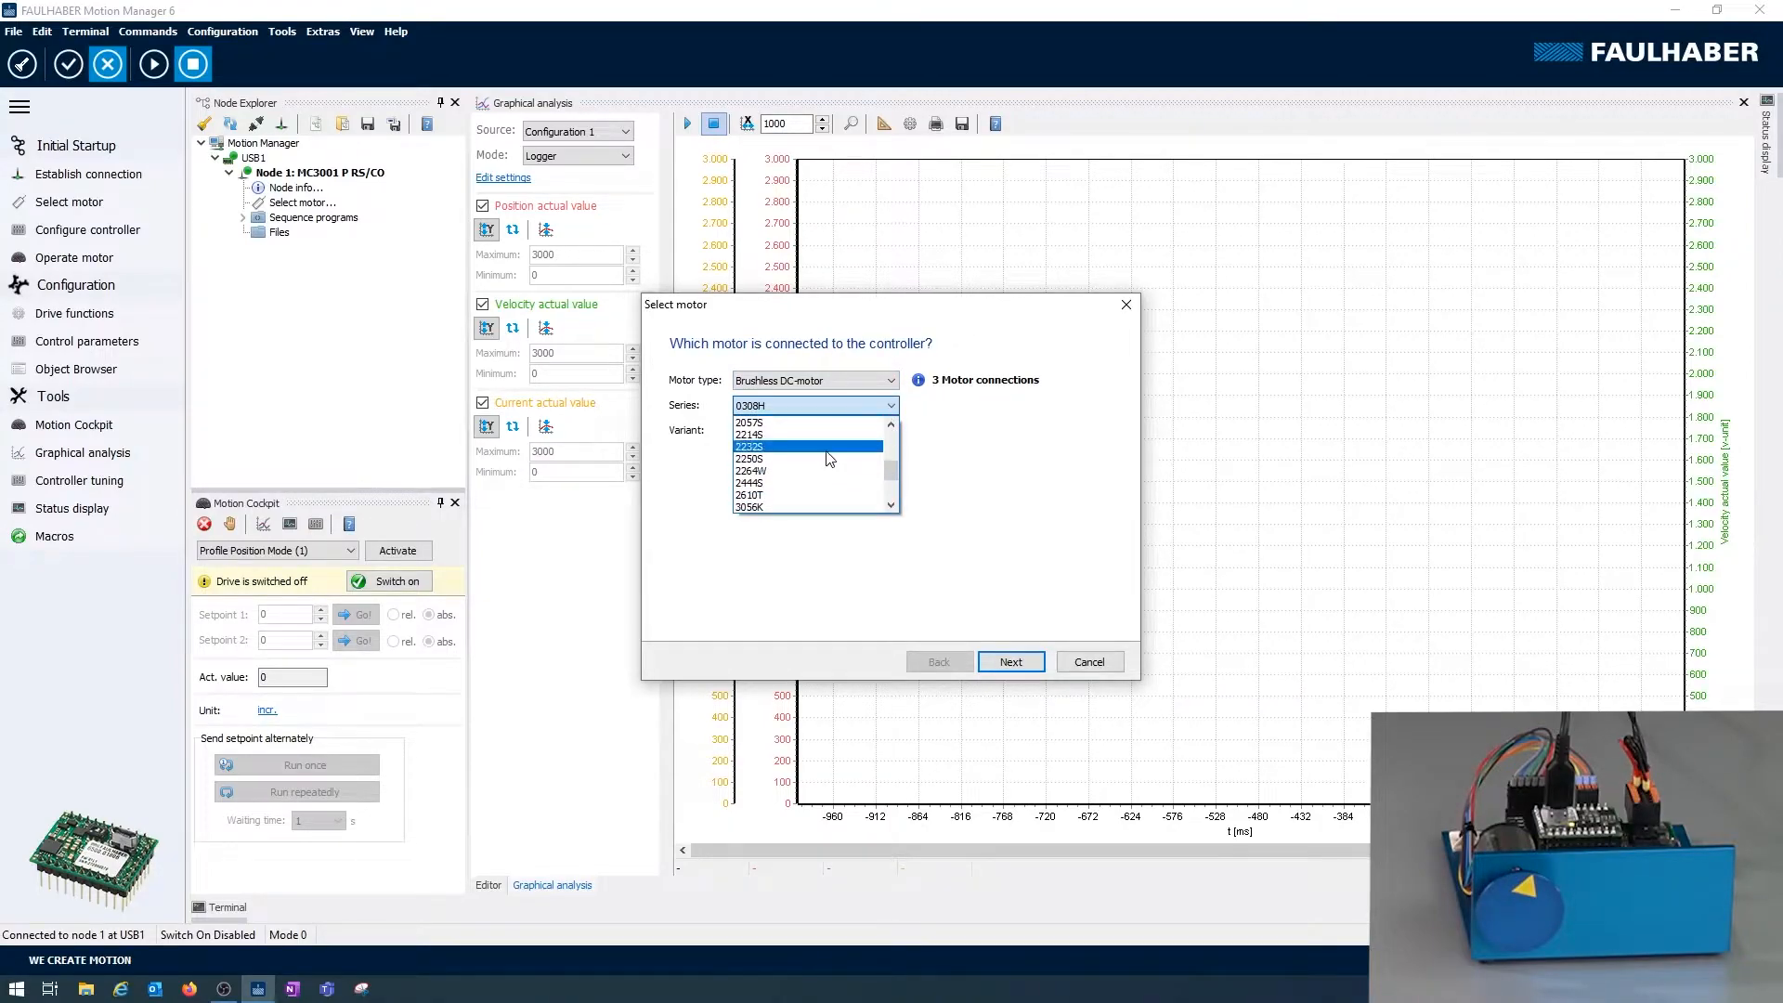
left_click(808, 445)
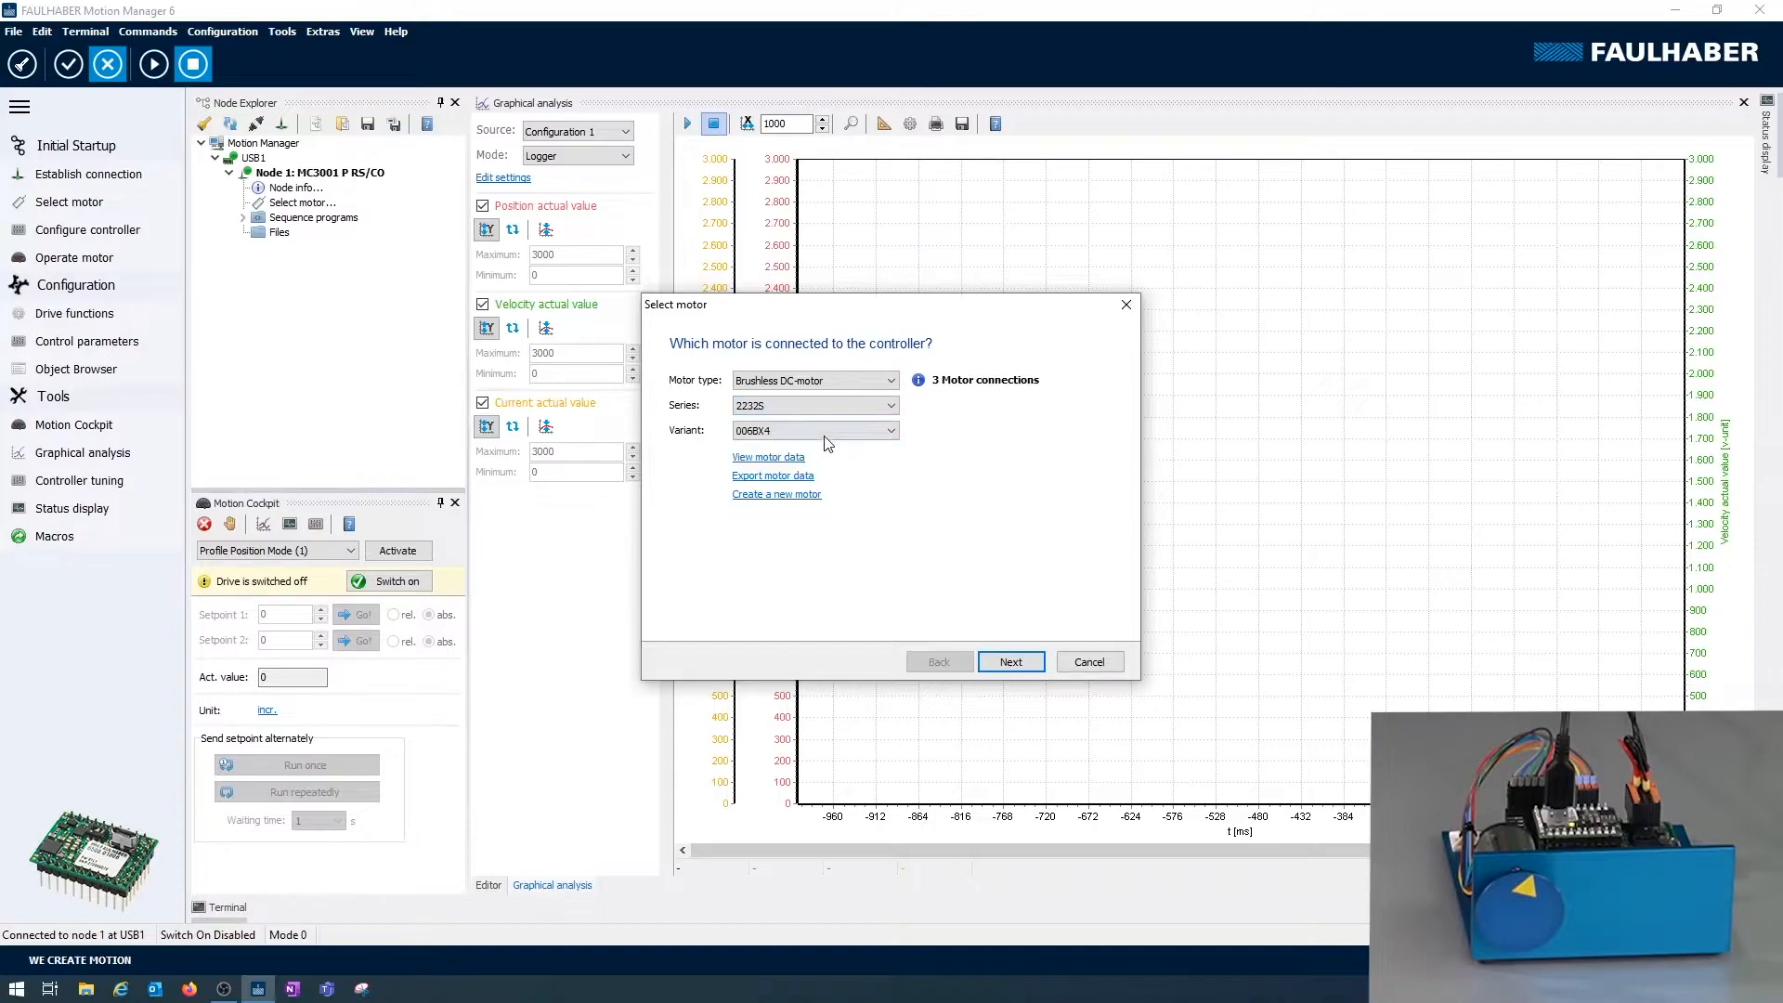
left_click(812, 429)
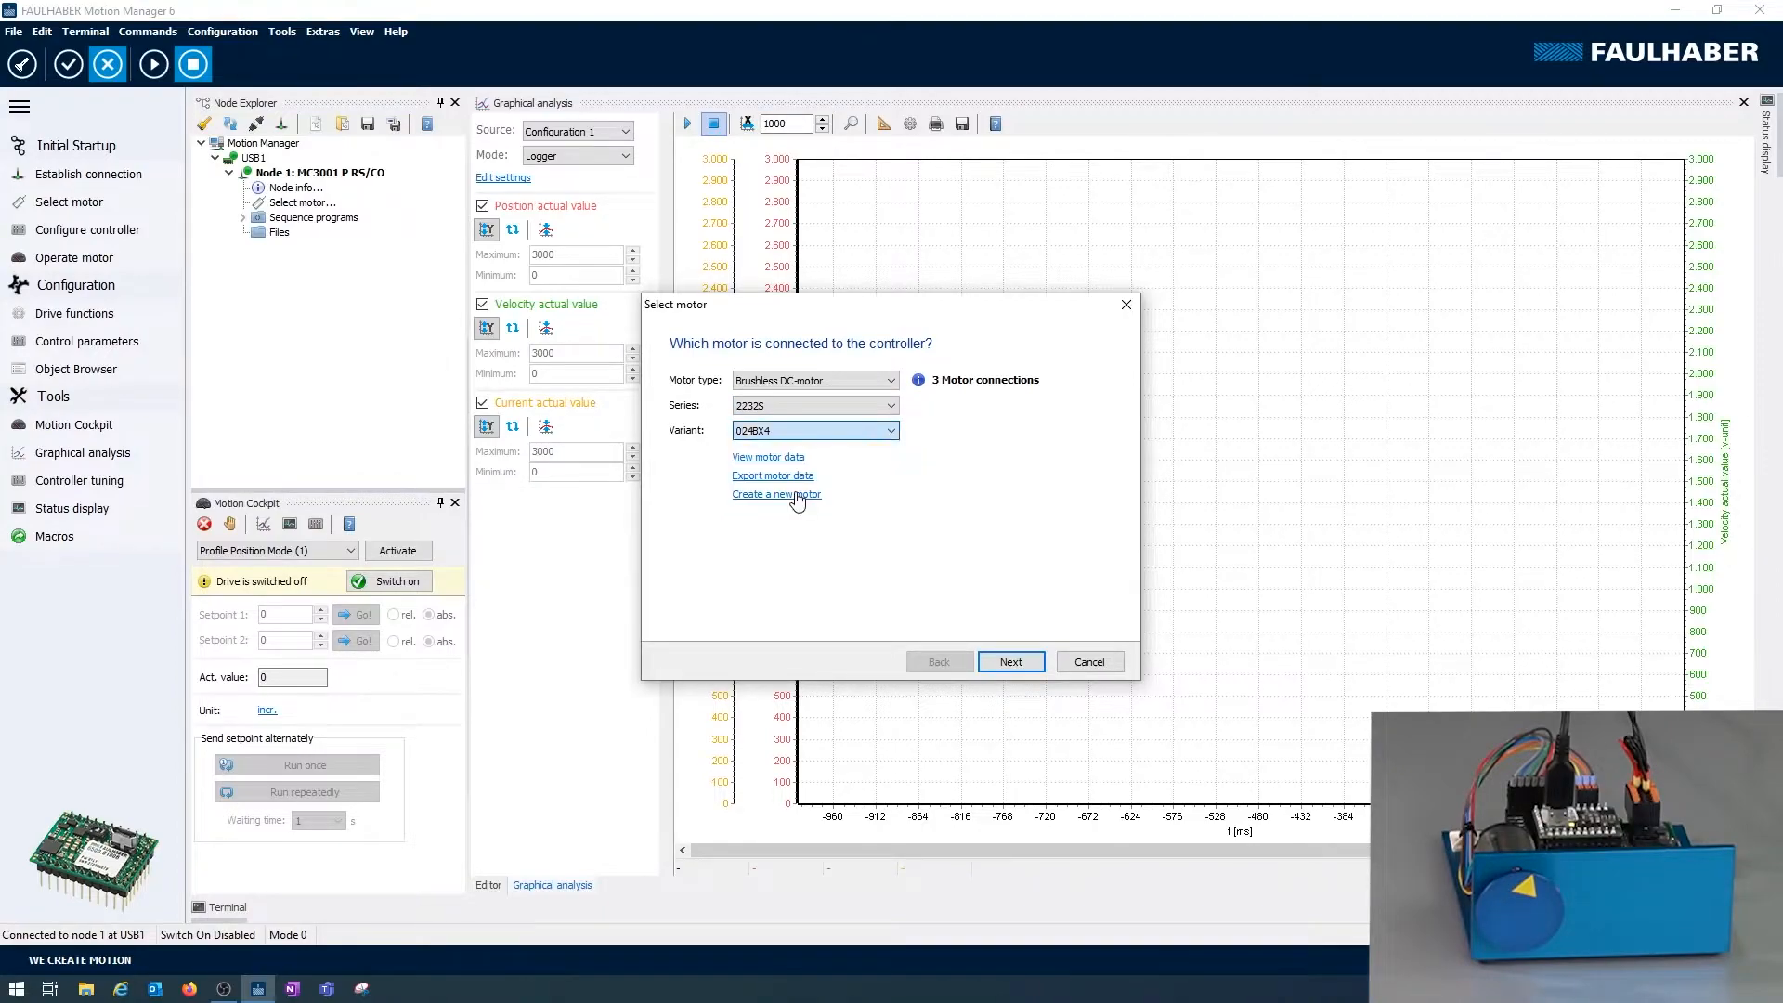
left_click(1011, 661)
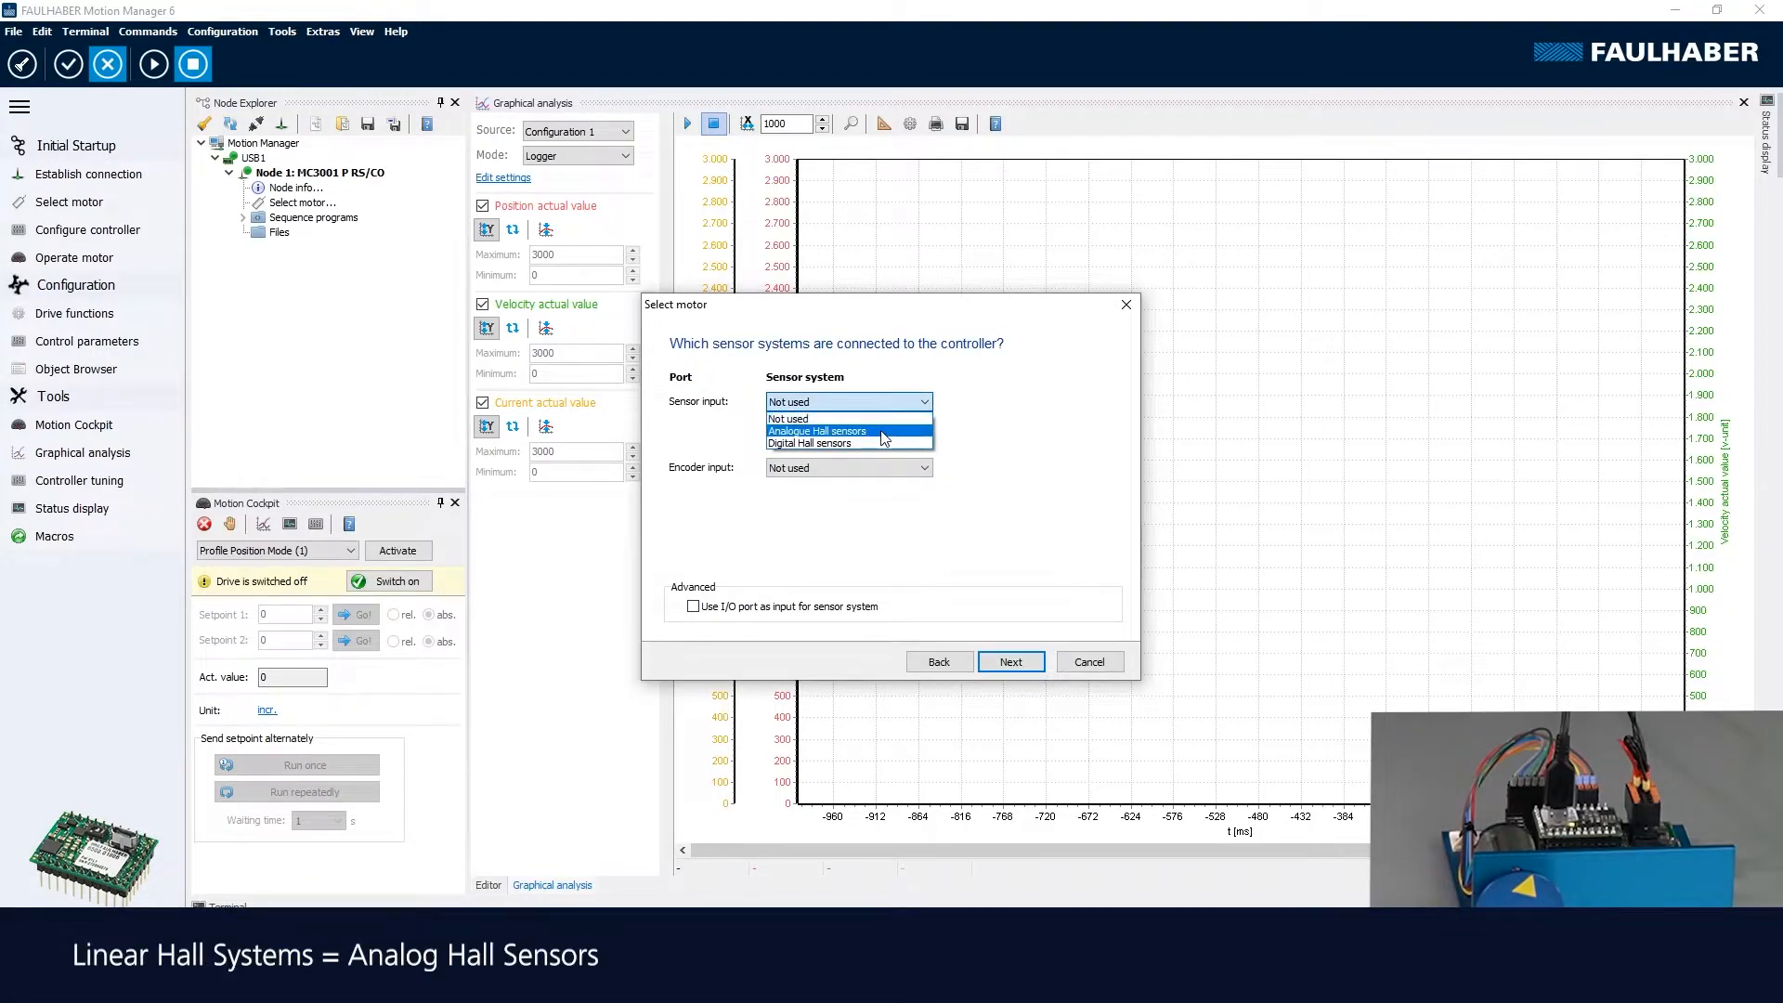
- Set analogue Hall sensors as the sensor input and continue to the sensor assignment
left_click(817, 429)
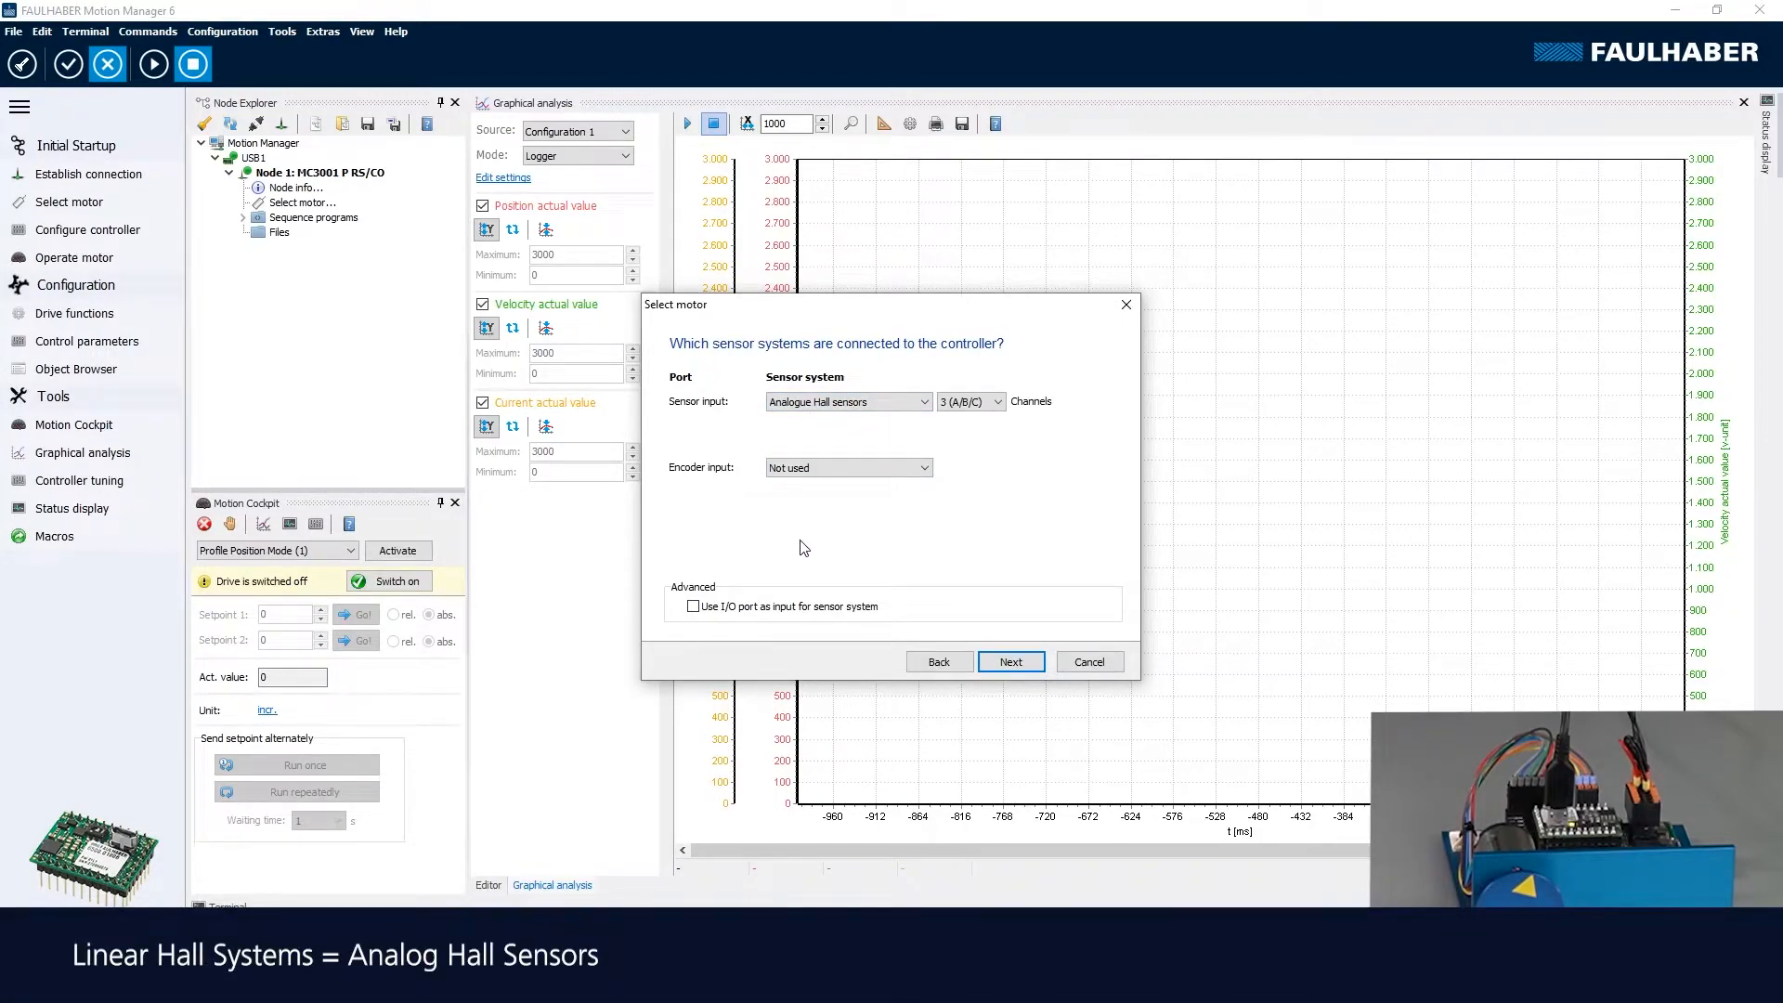
mouse_move(949, 525)
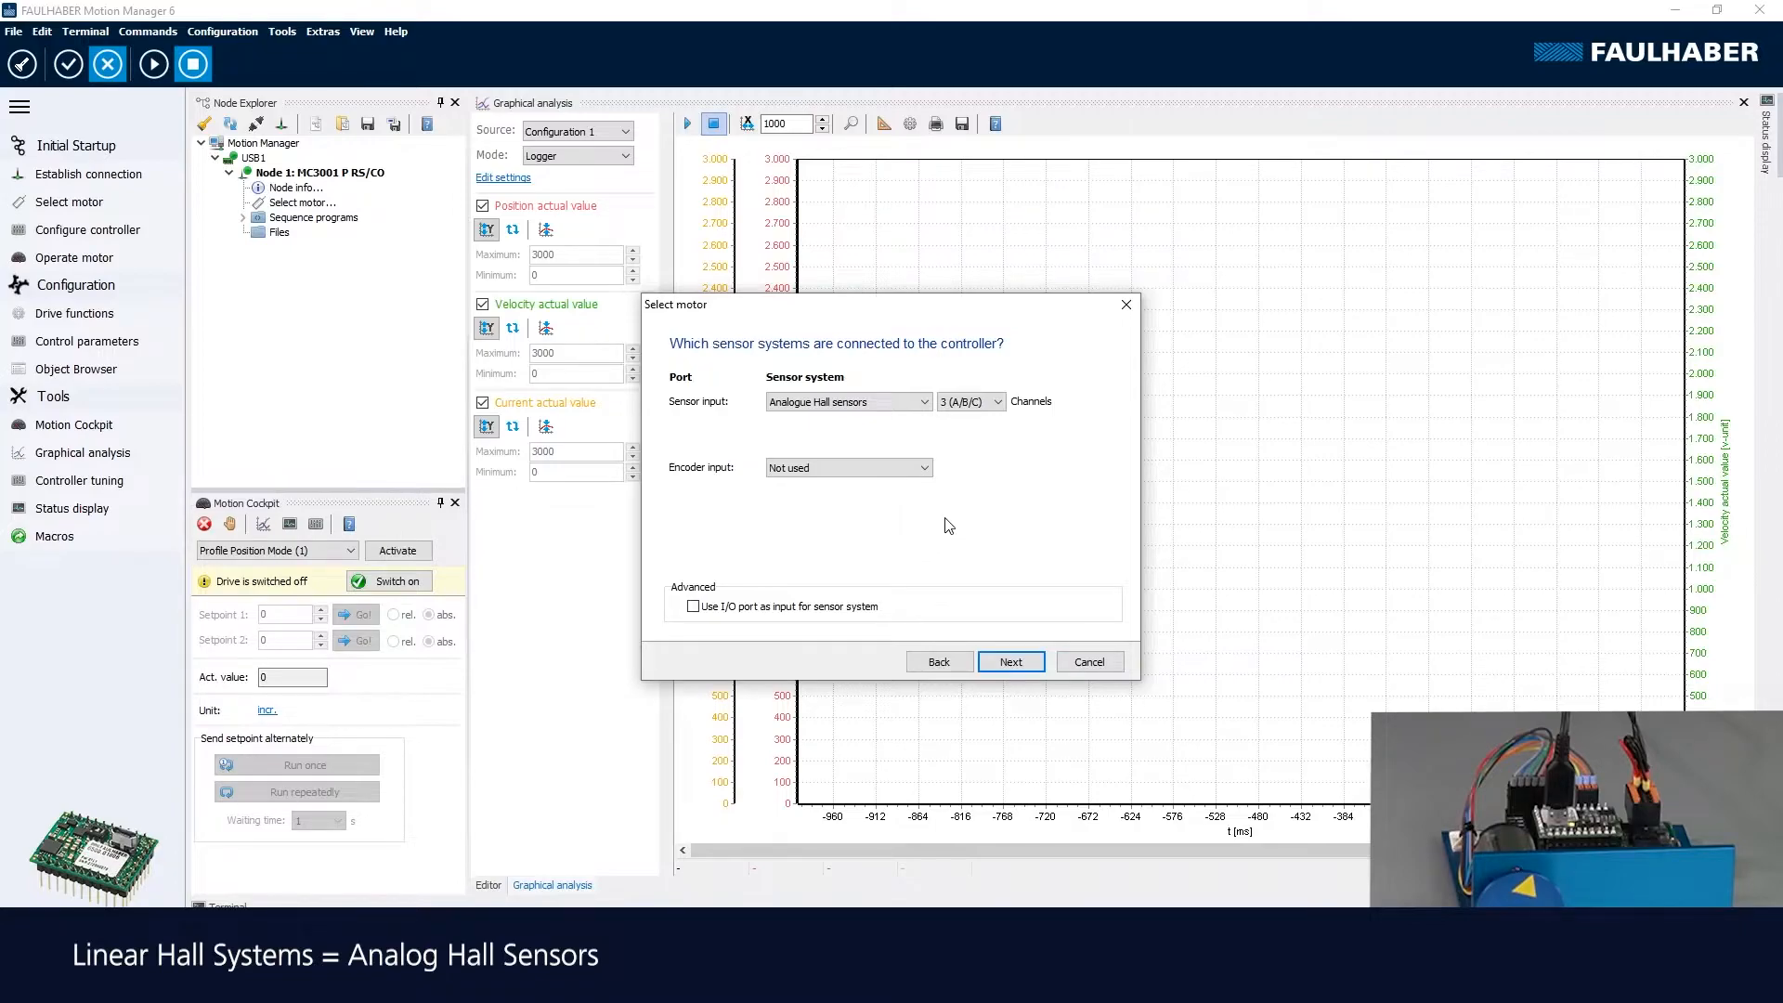
left_click(1010, 661)
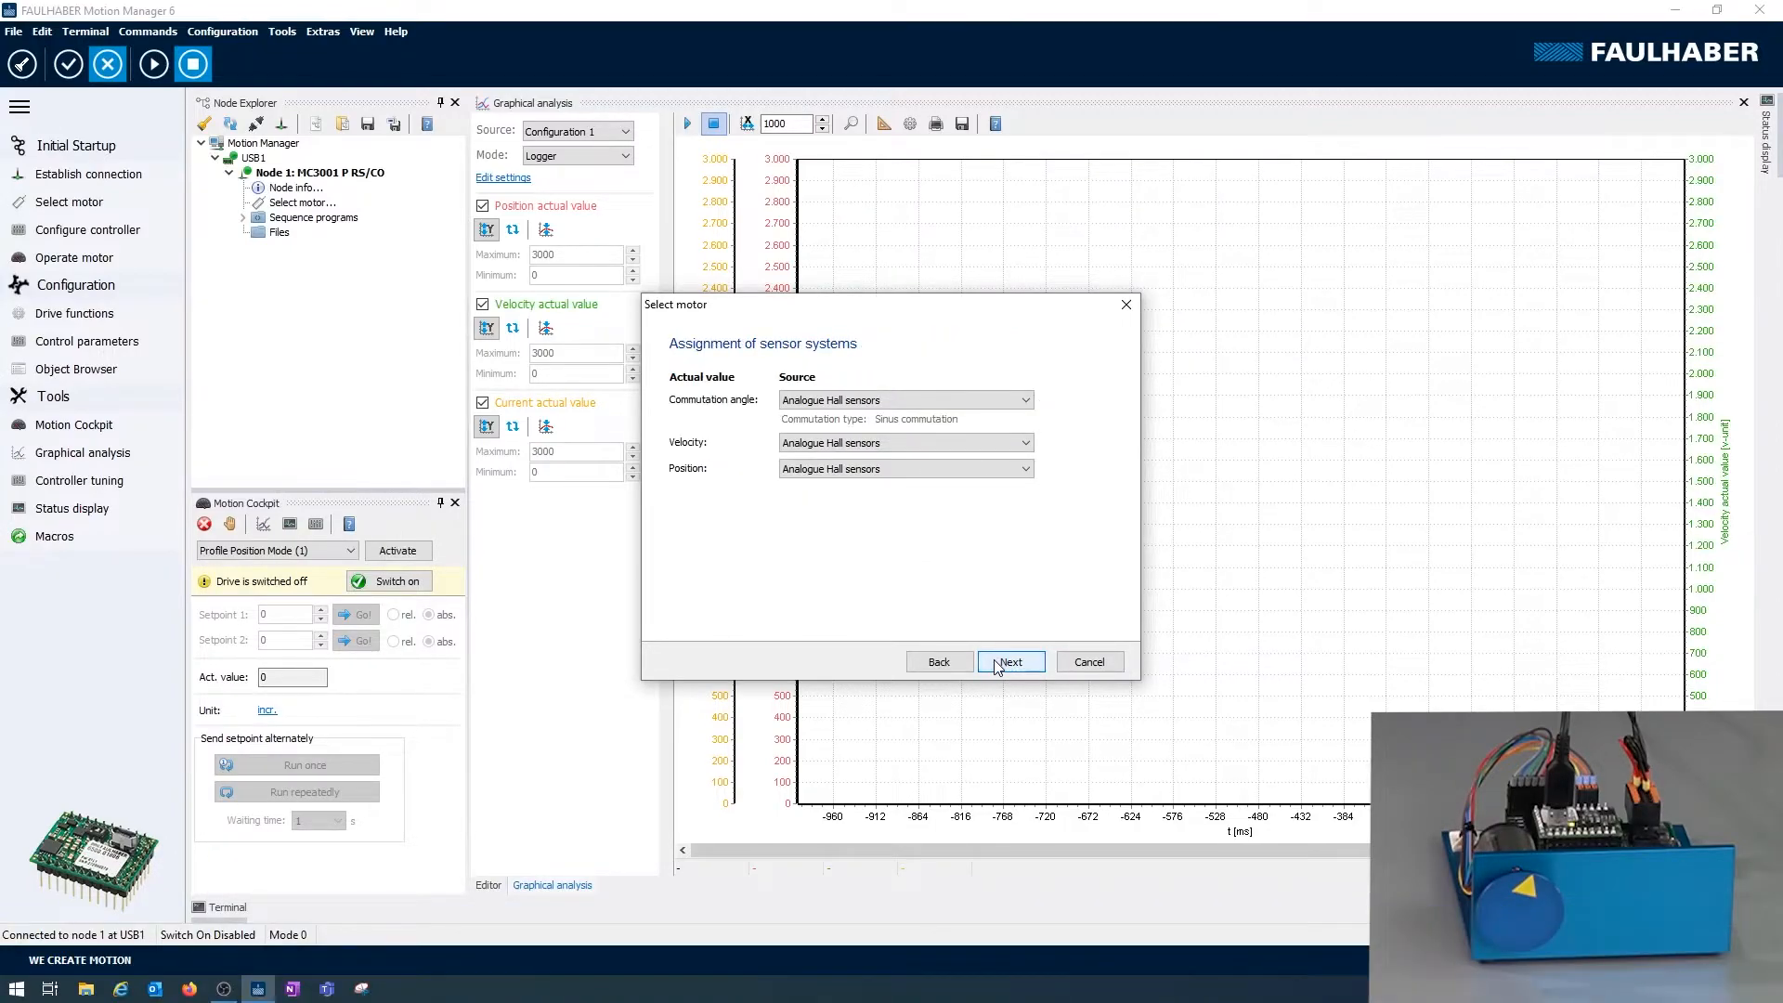
mouse_move(984, 668)
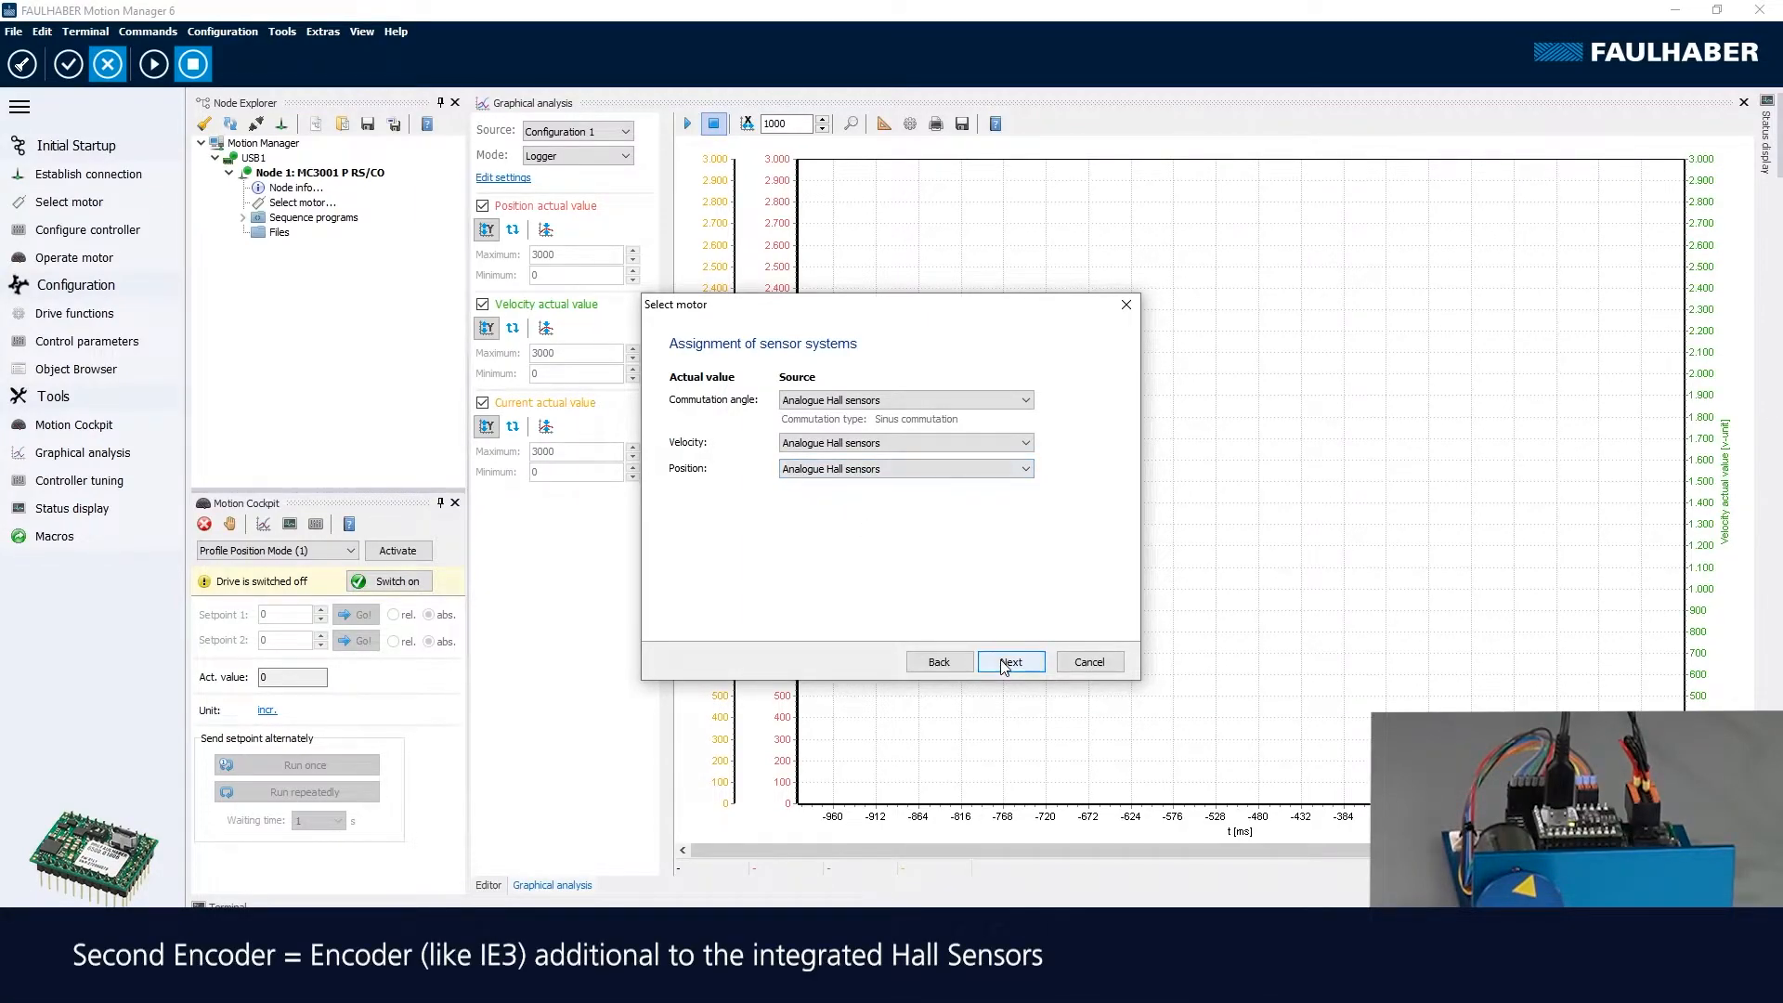
- Review overvoltage control showing 23,9 V supply and the 27,5 V regulator limit
left_click(1008, 661)
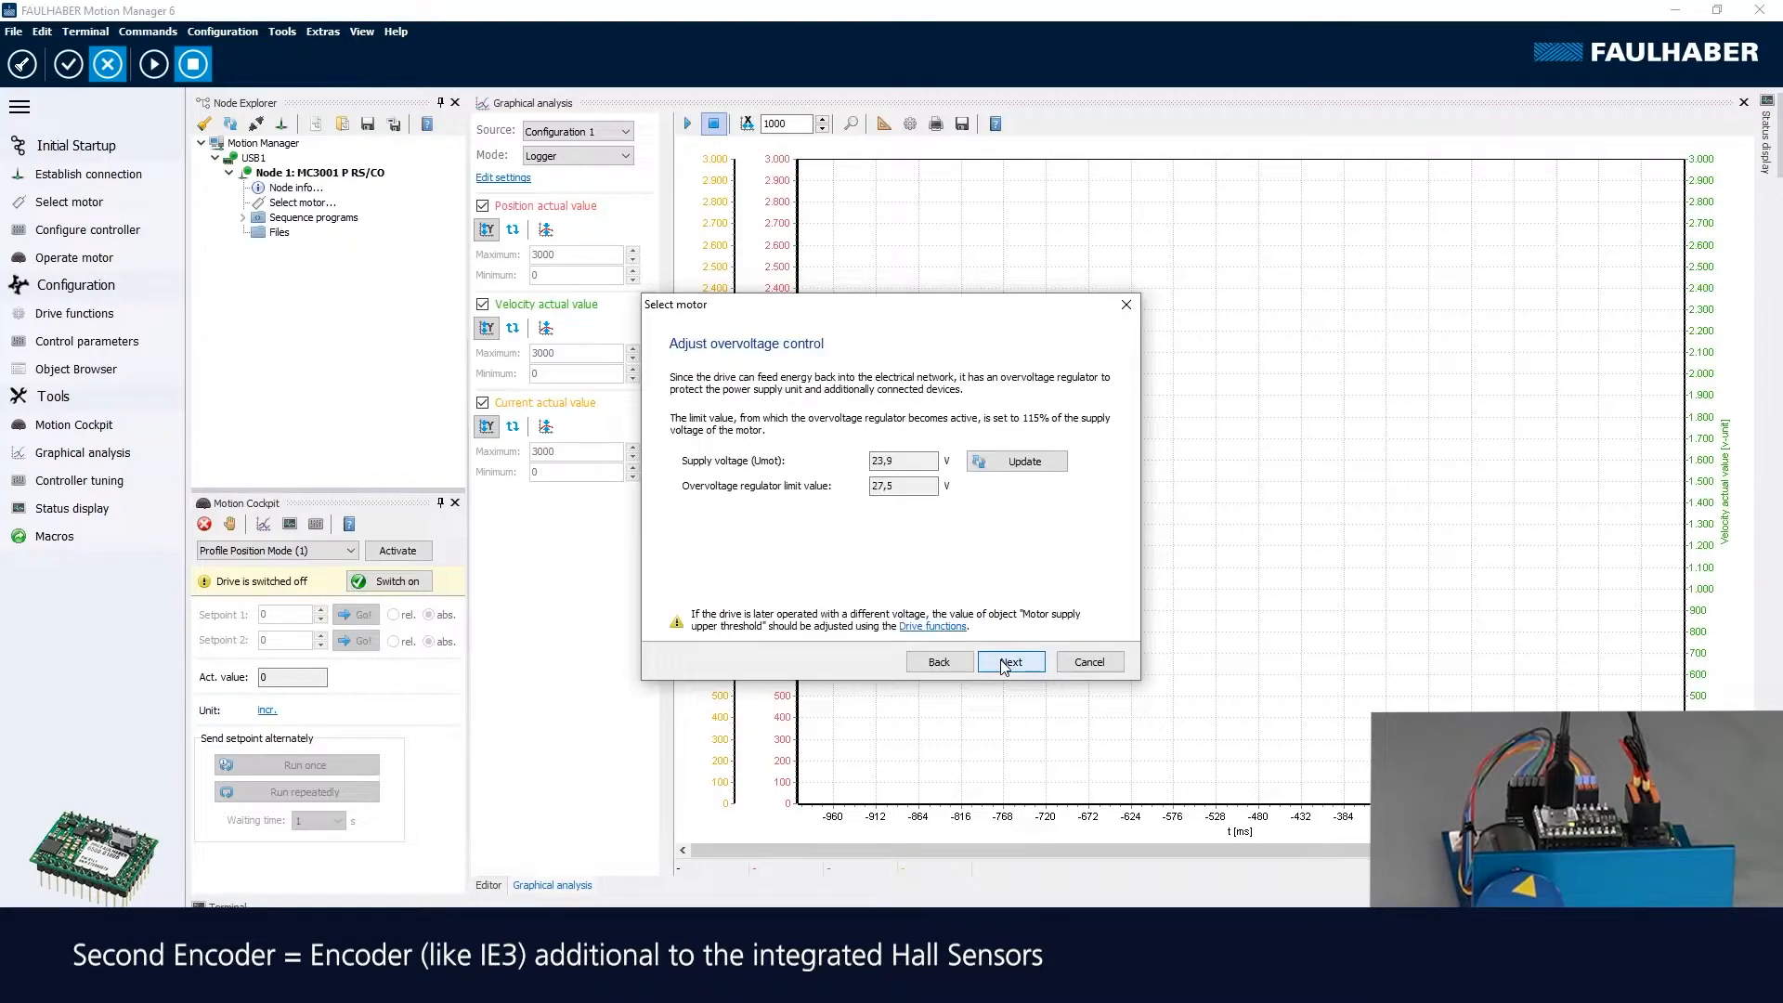
mouse_move(986, 656)
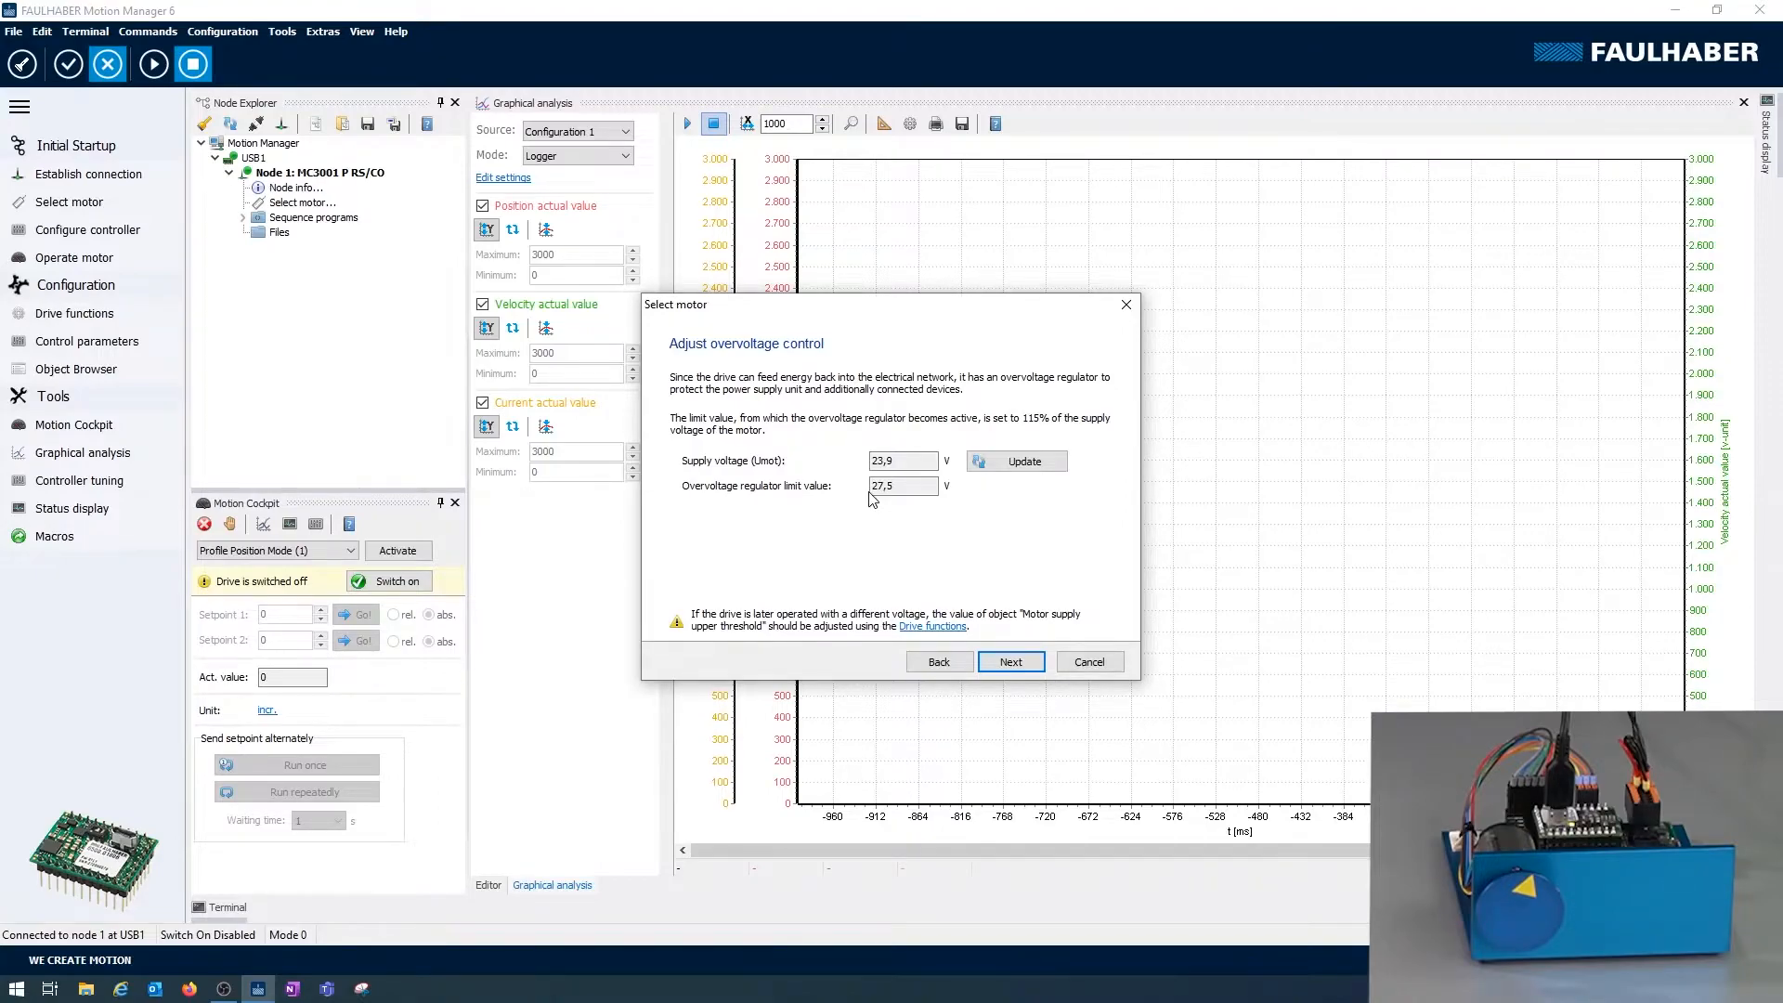
left_click(903, 485)
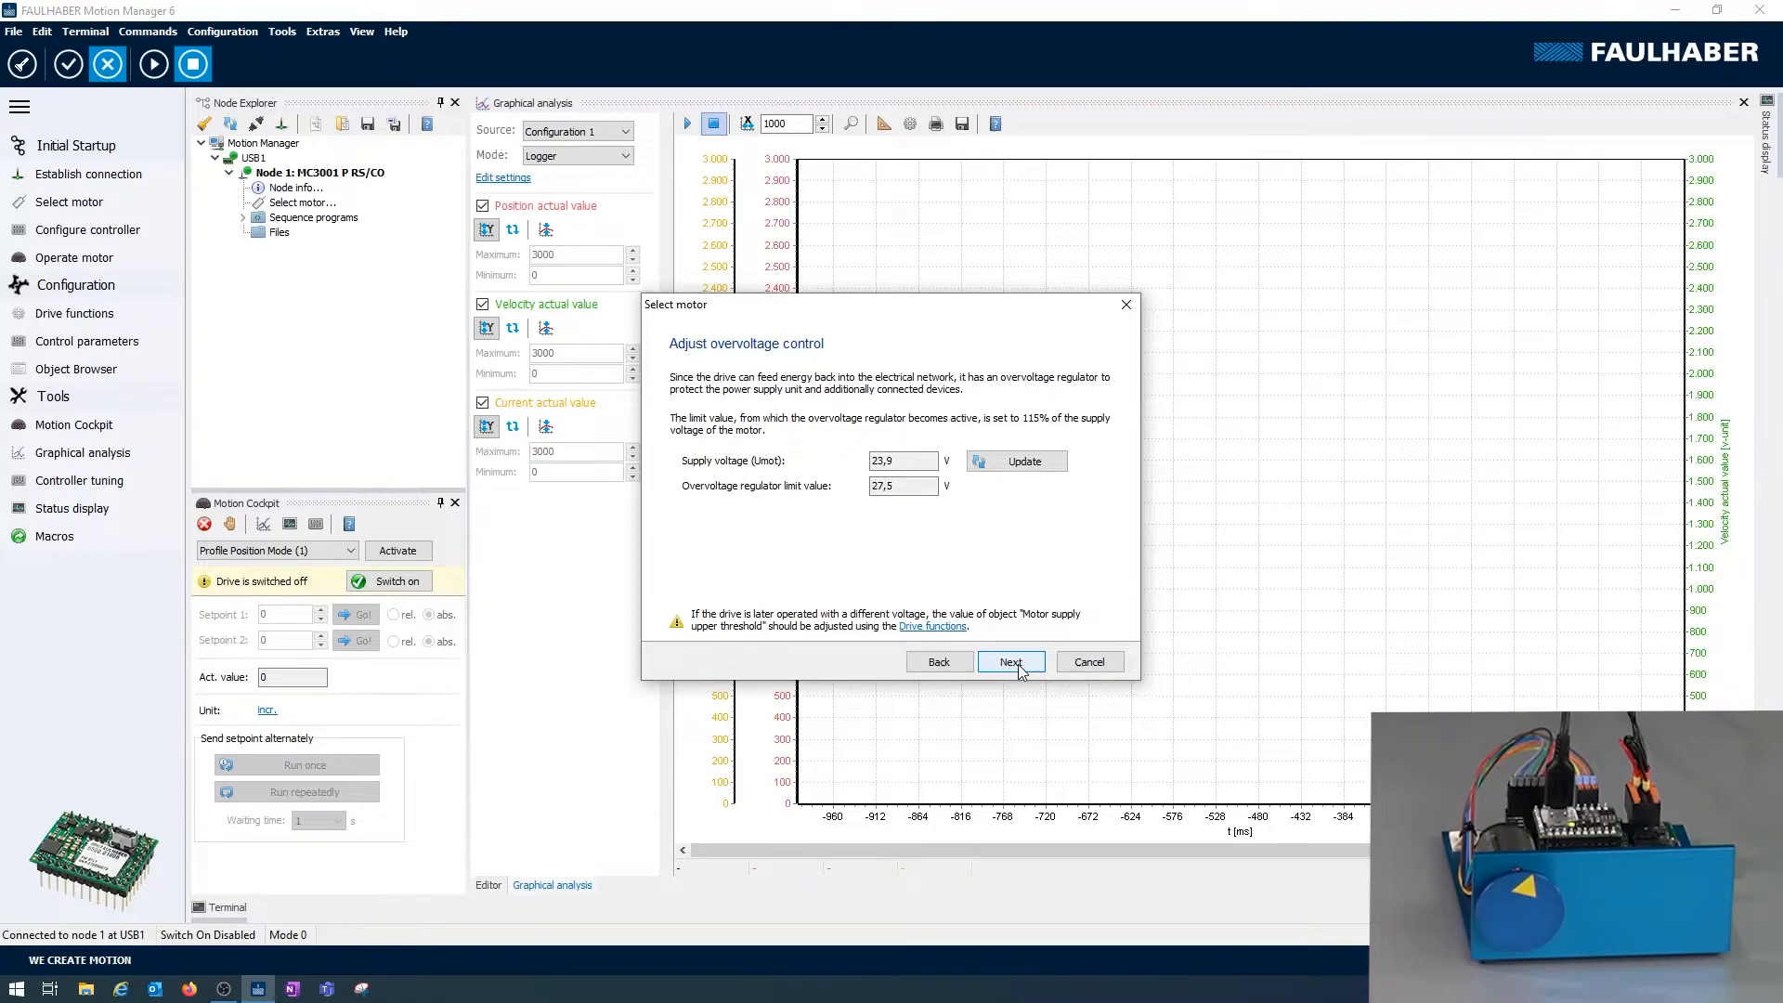
- Confirm the motor configuration and transfer it to the controller
left_click(1010, 661)
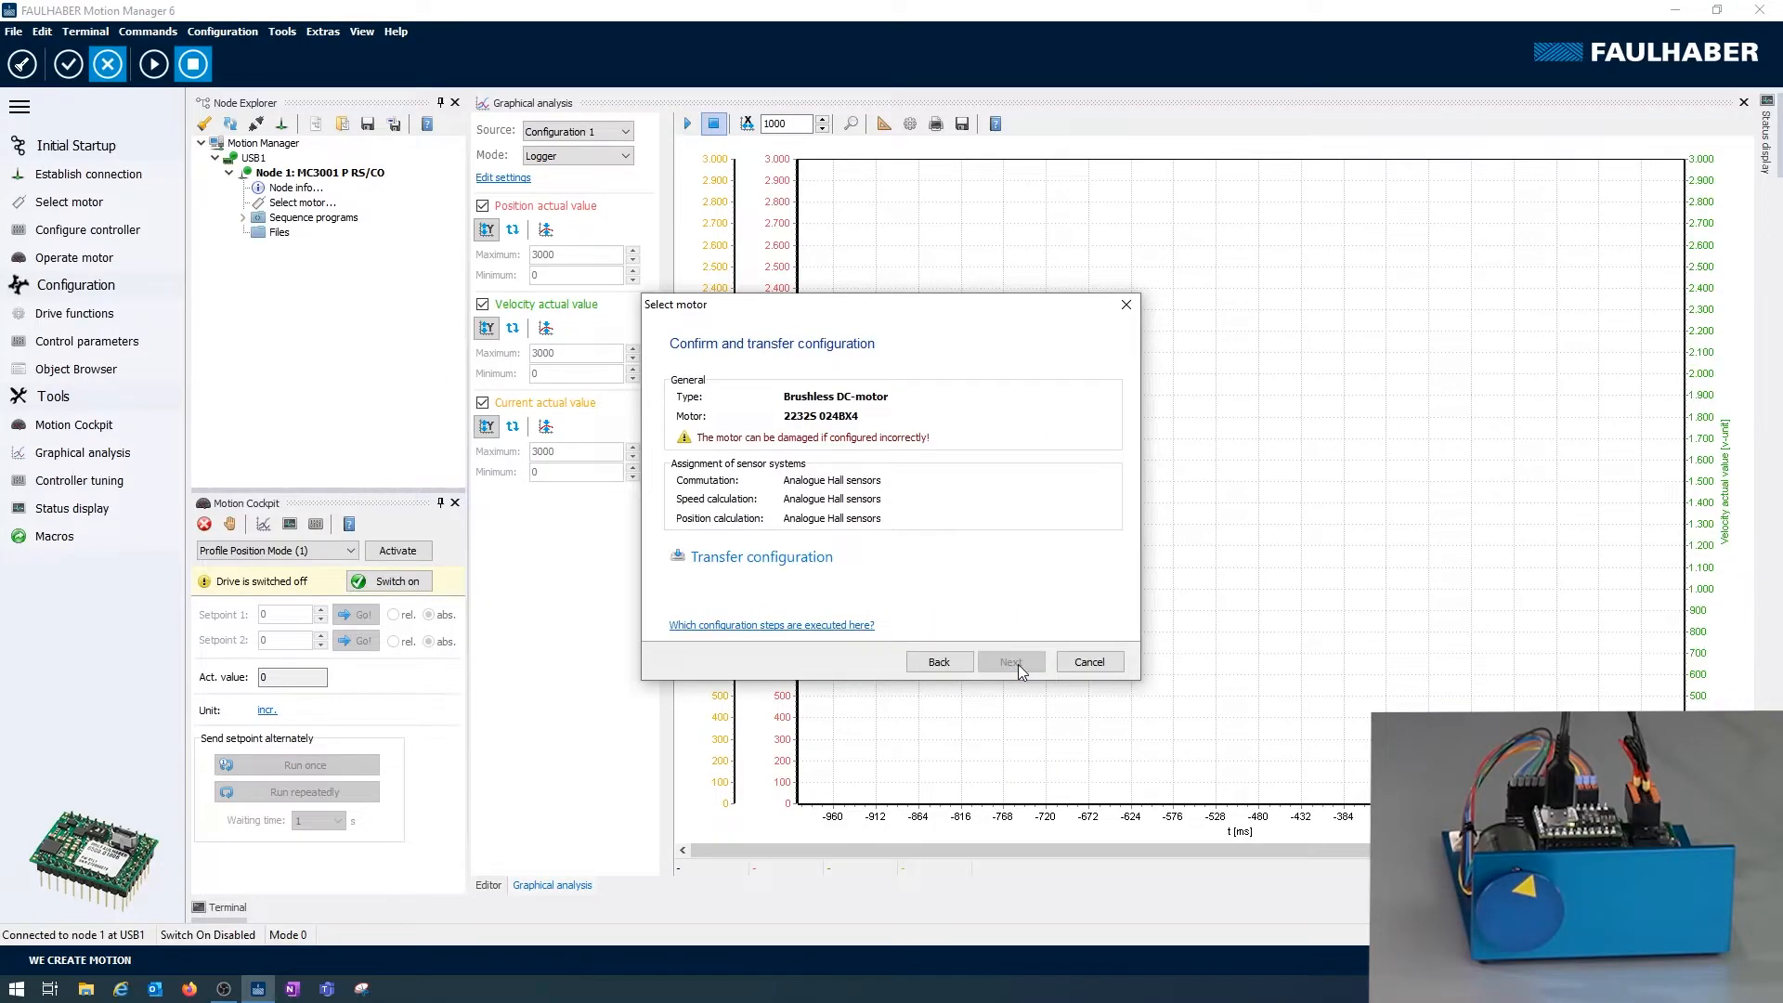
mouse_move(958, 633)
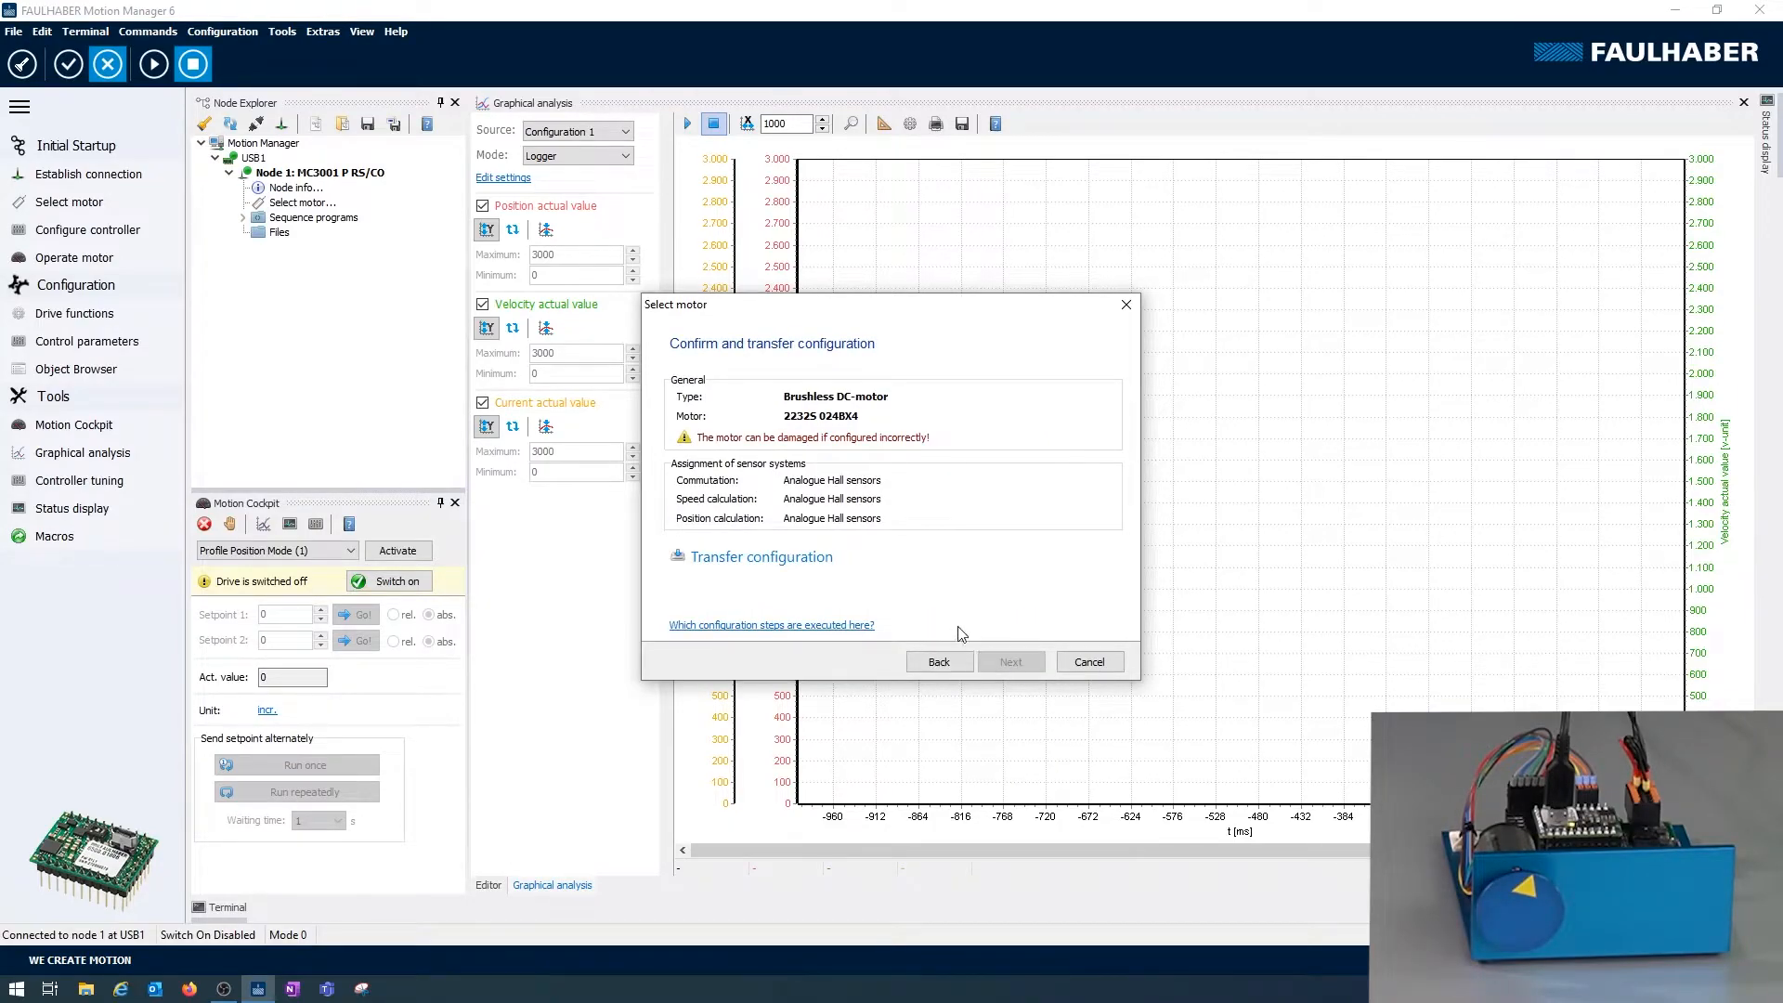
mouse_move(863, 413)
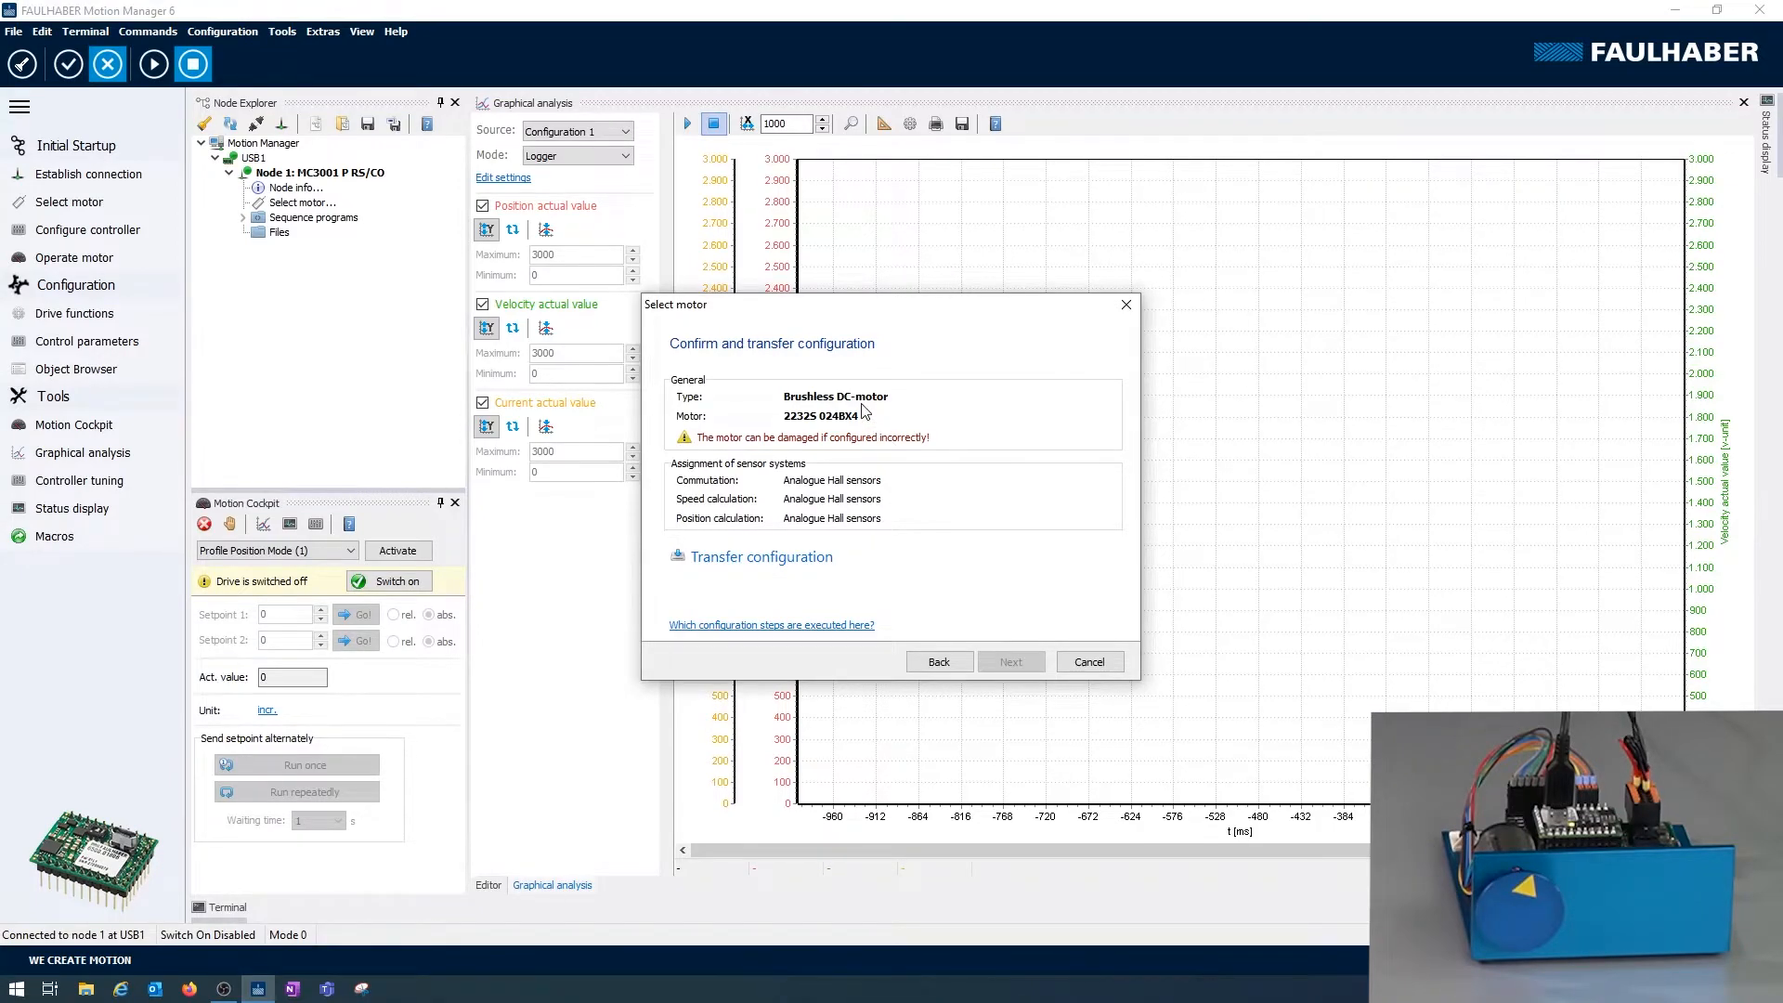
mouse_move(796, 500)
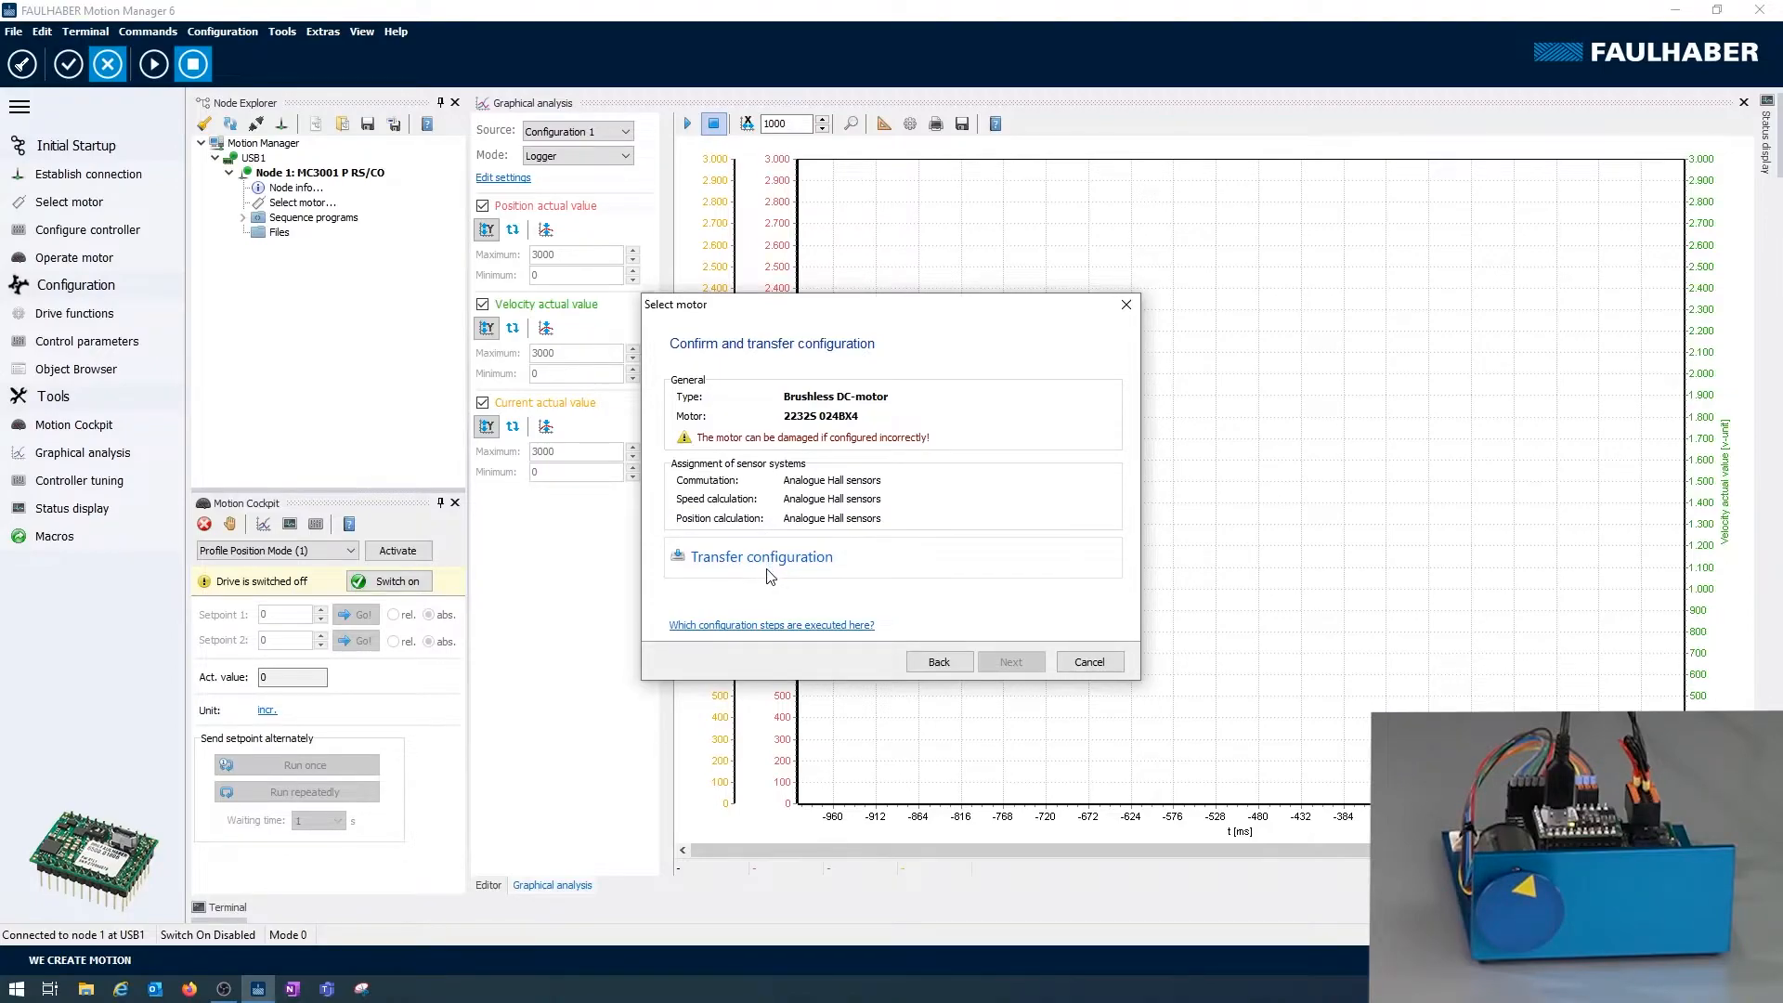
left_click(762, 556)
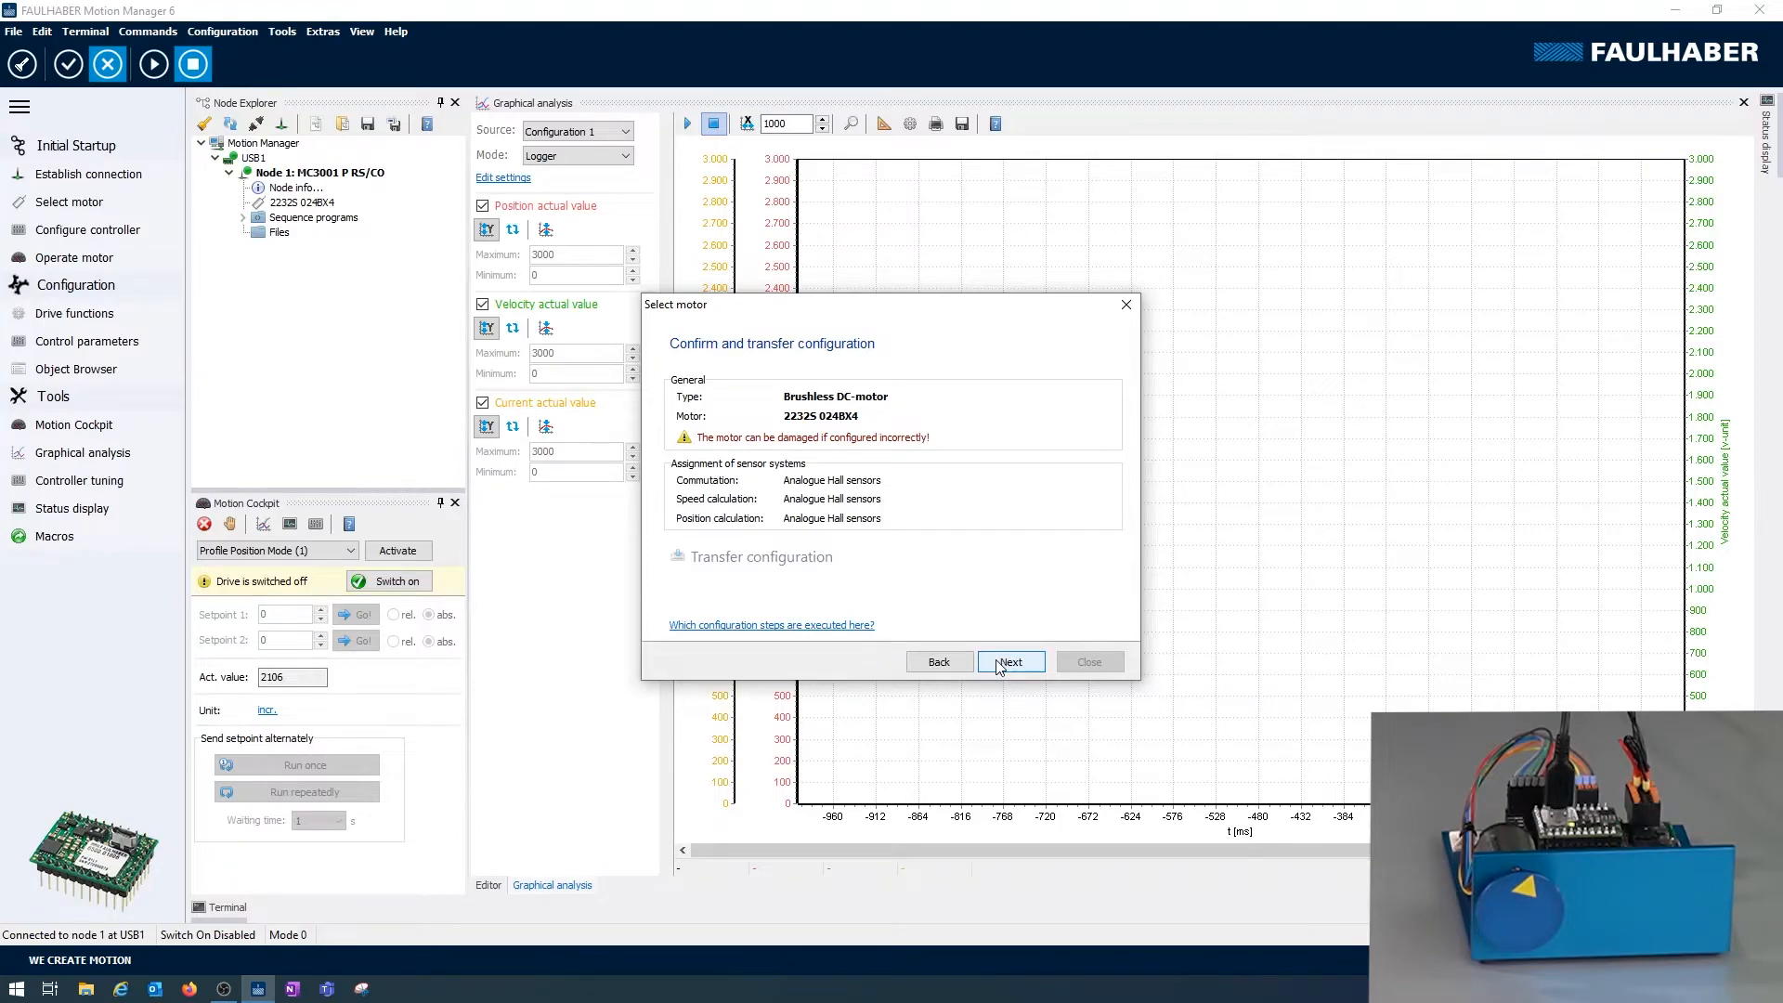
- Run the Hall sensor signal adjustment to completion and finish the motor wizard
left_click(1008, 661)
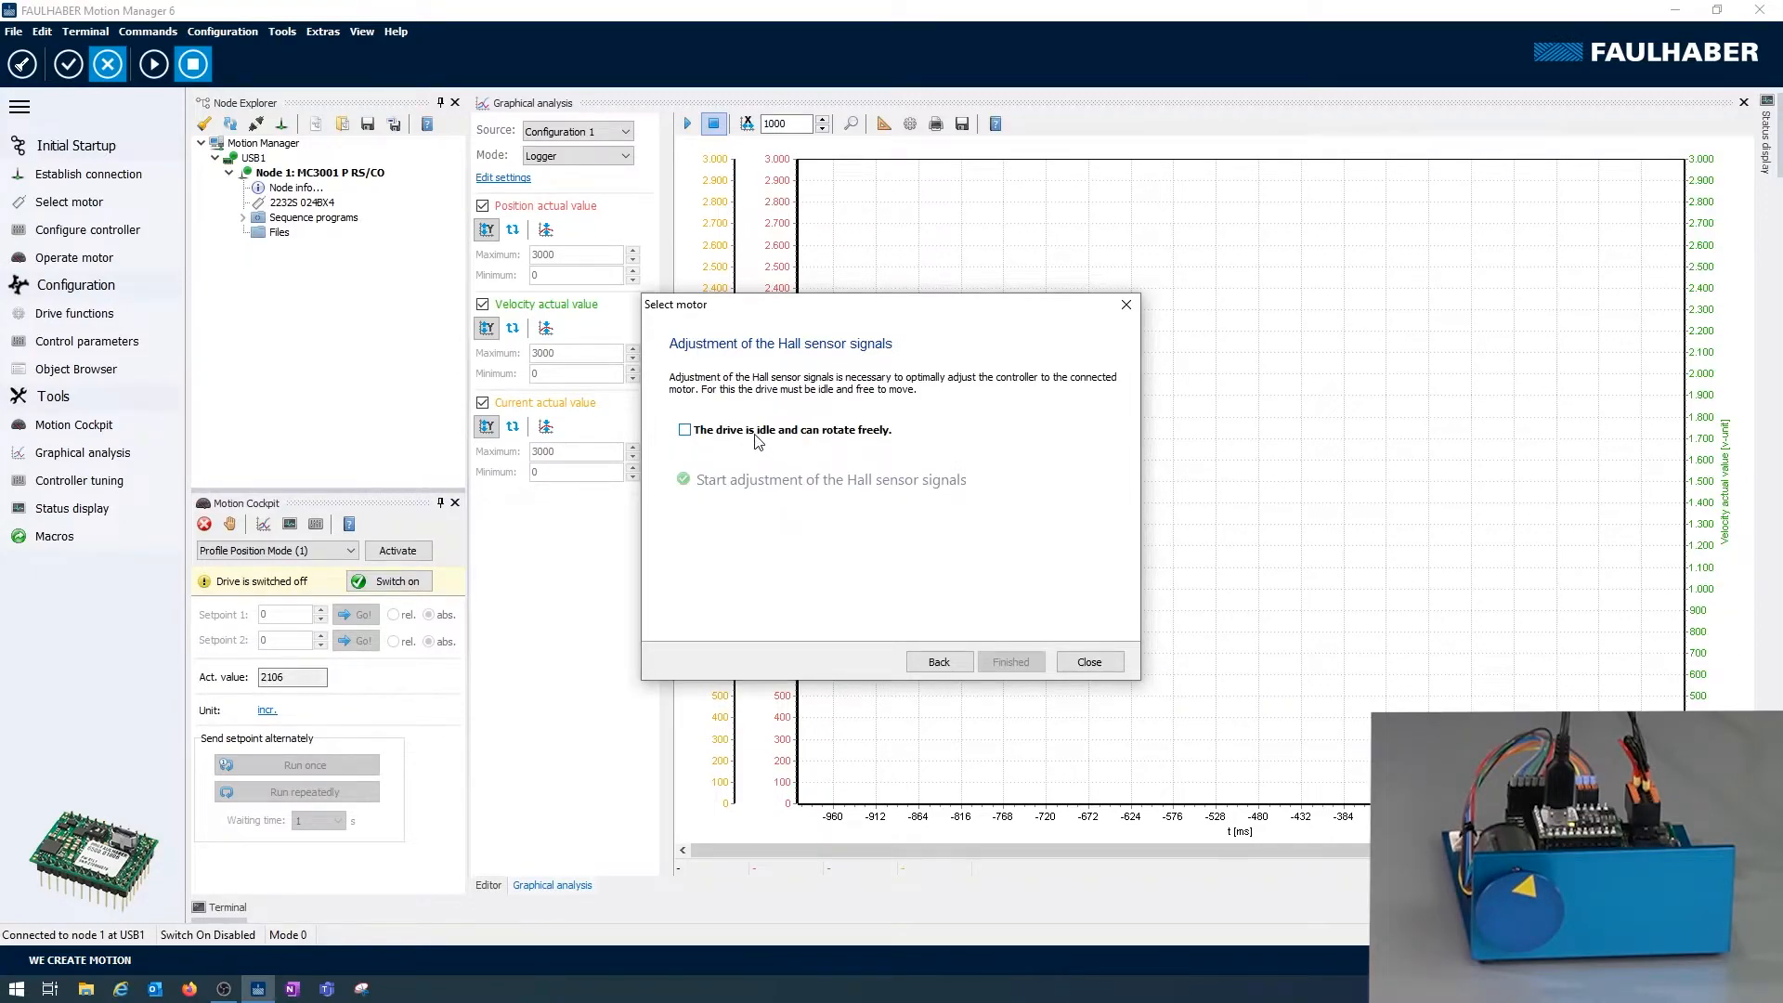
left_click(685, 429)
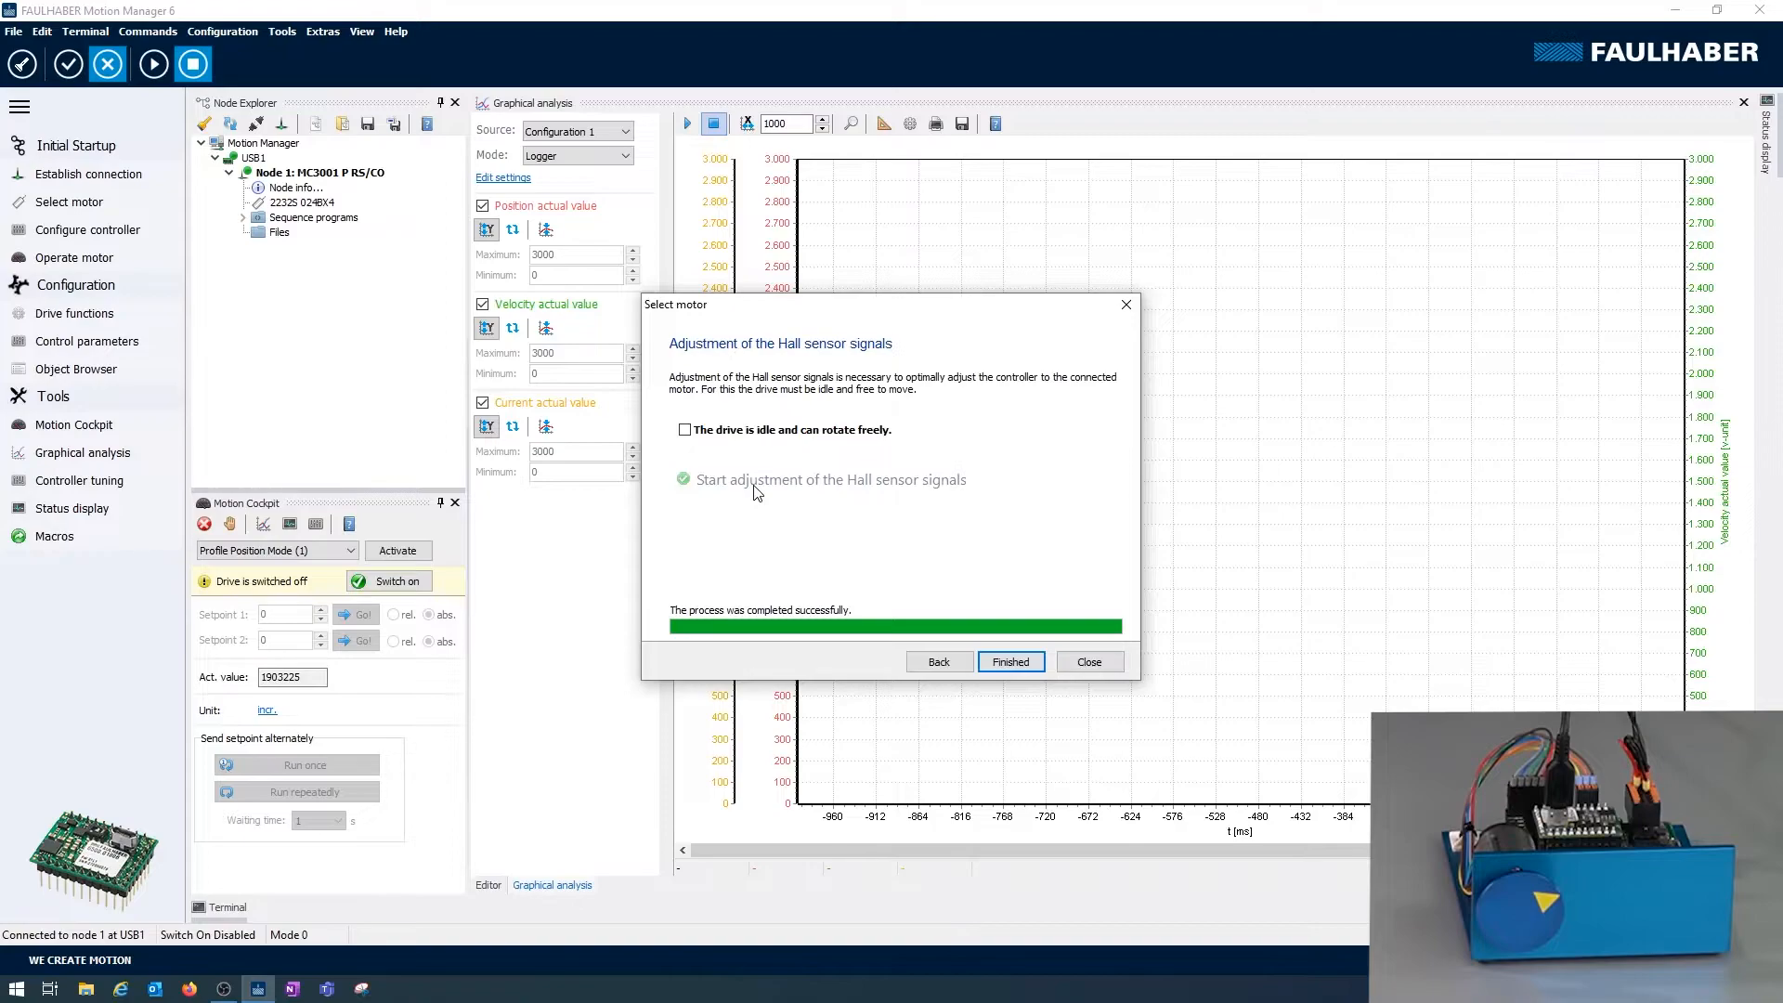
left_click(1010, 661)
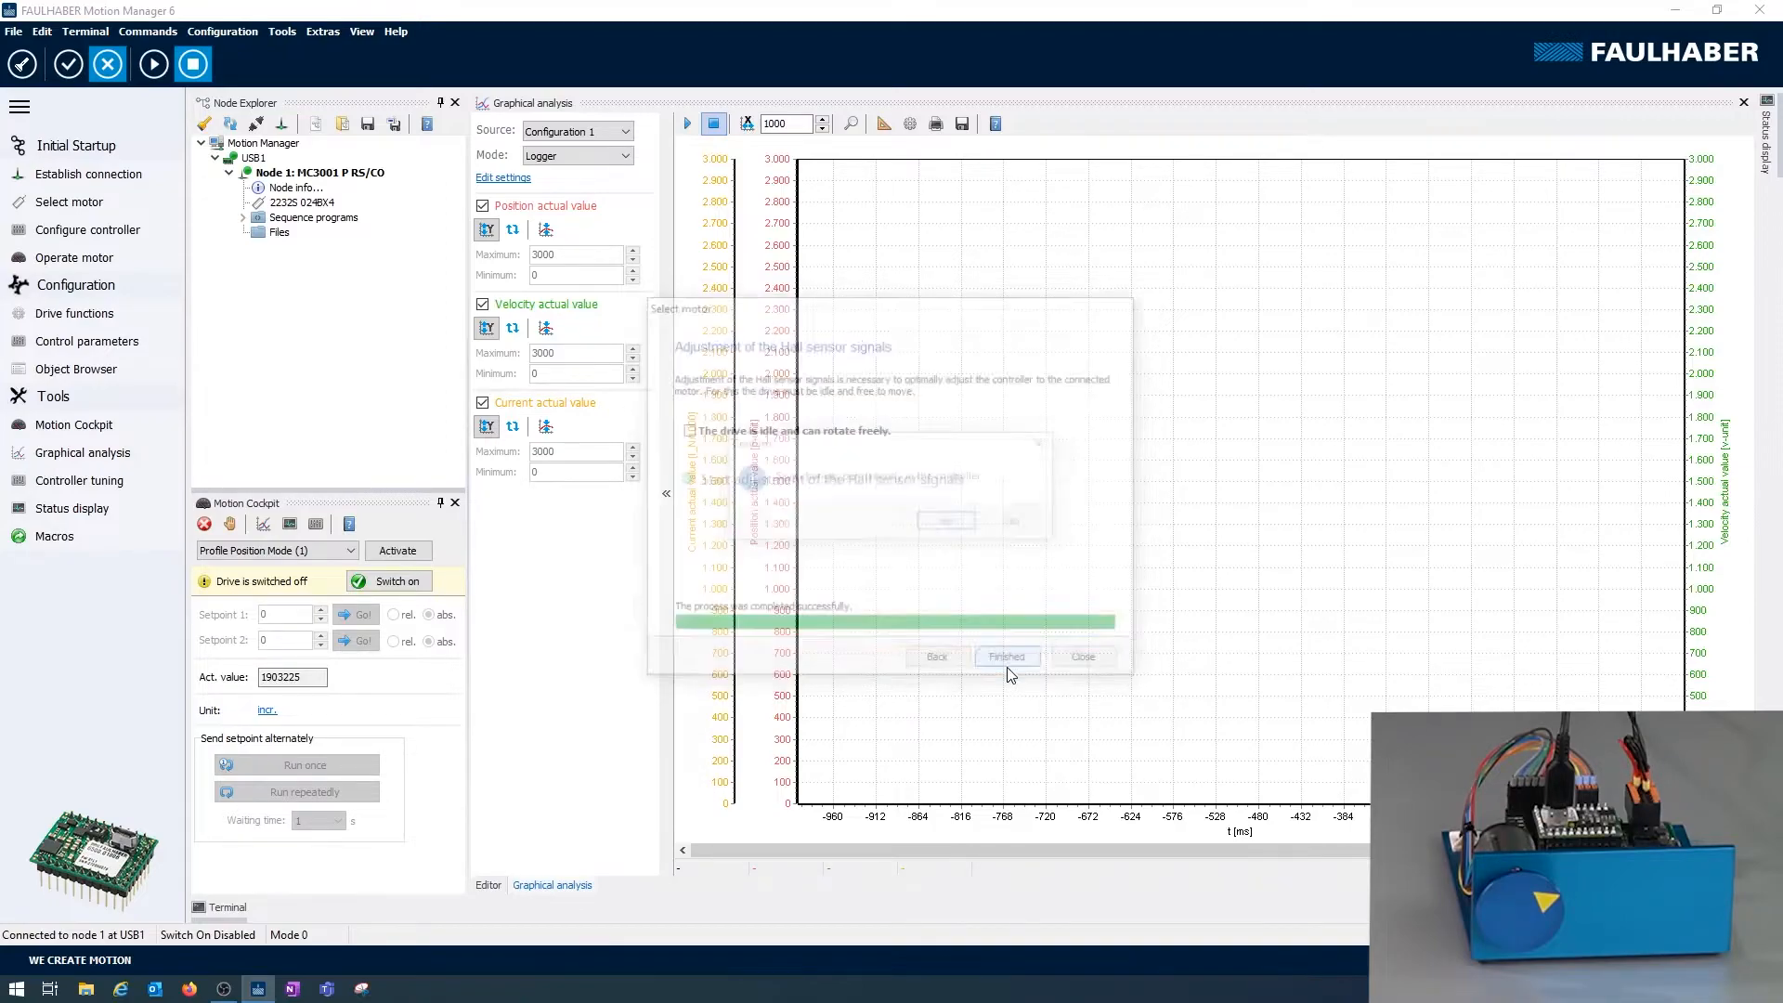
- Answer Yes to save the changes permanently in the controller
left_click(1004, 655)
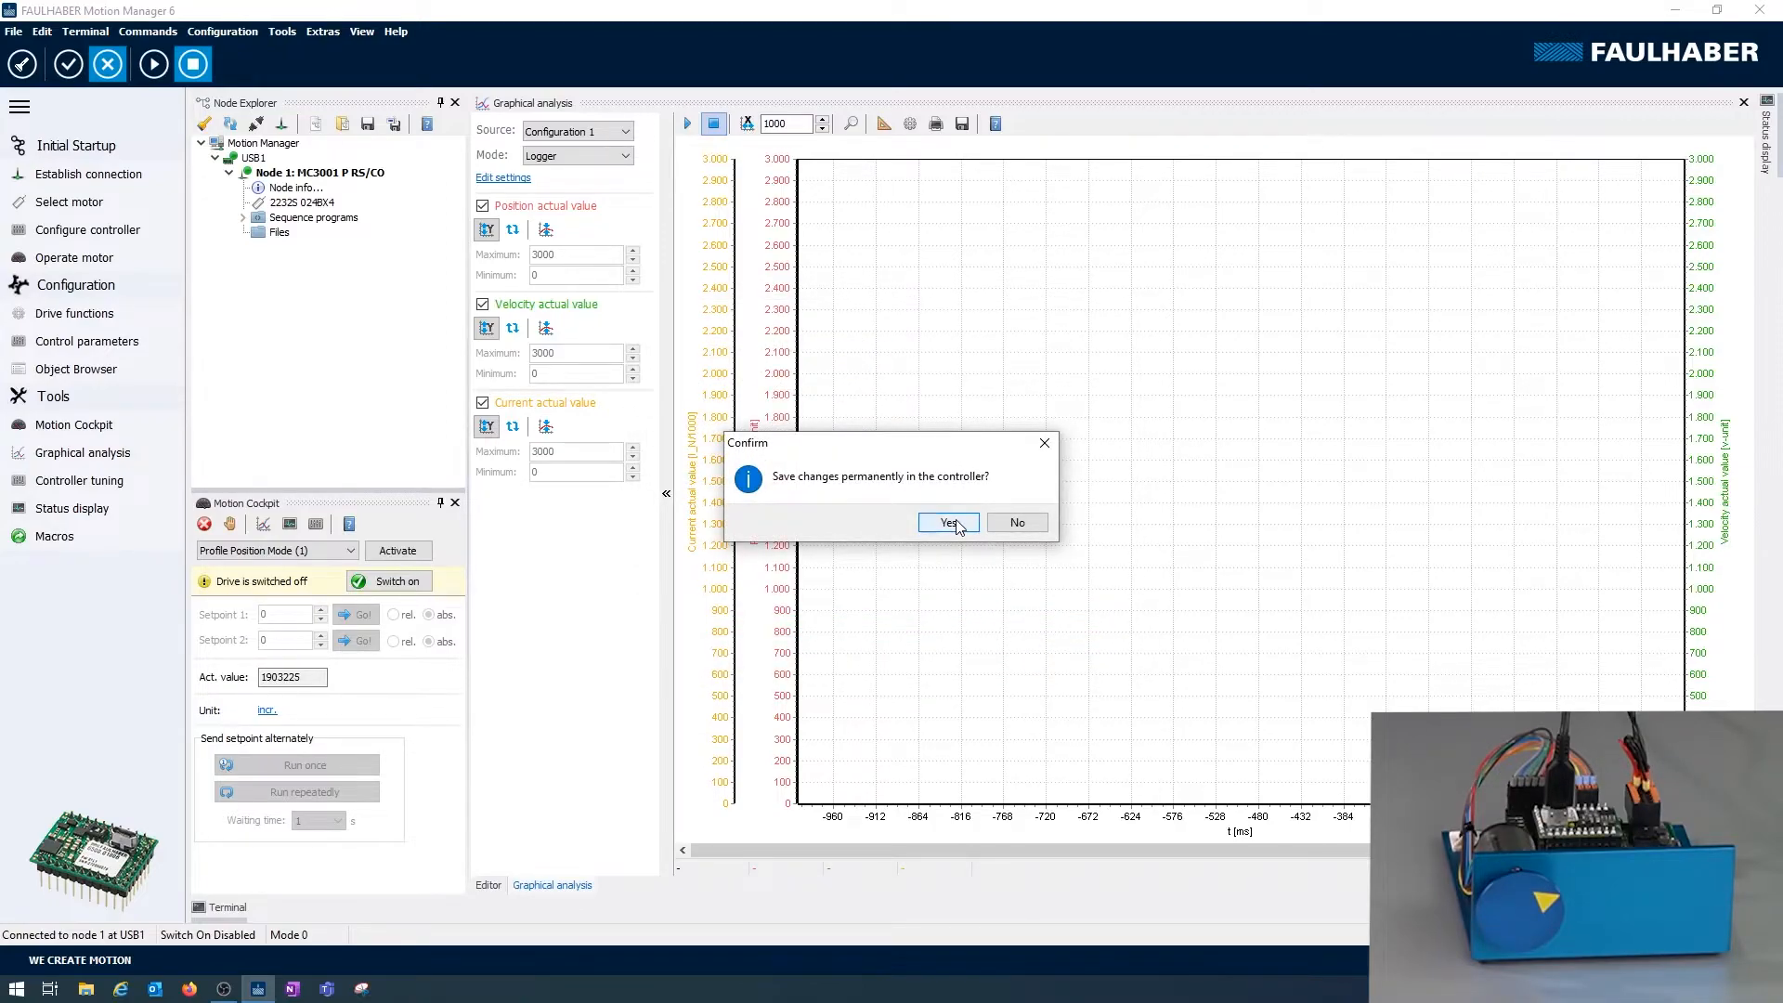
left_click(945, 521)
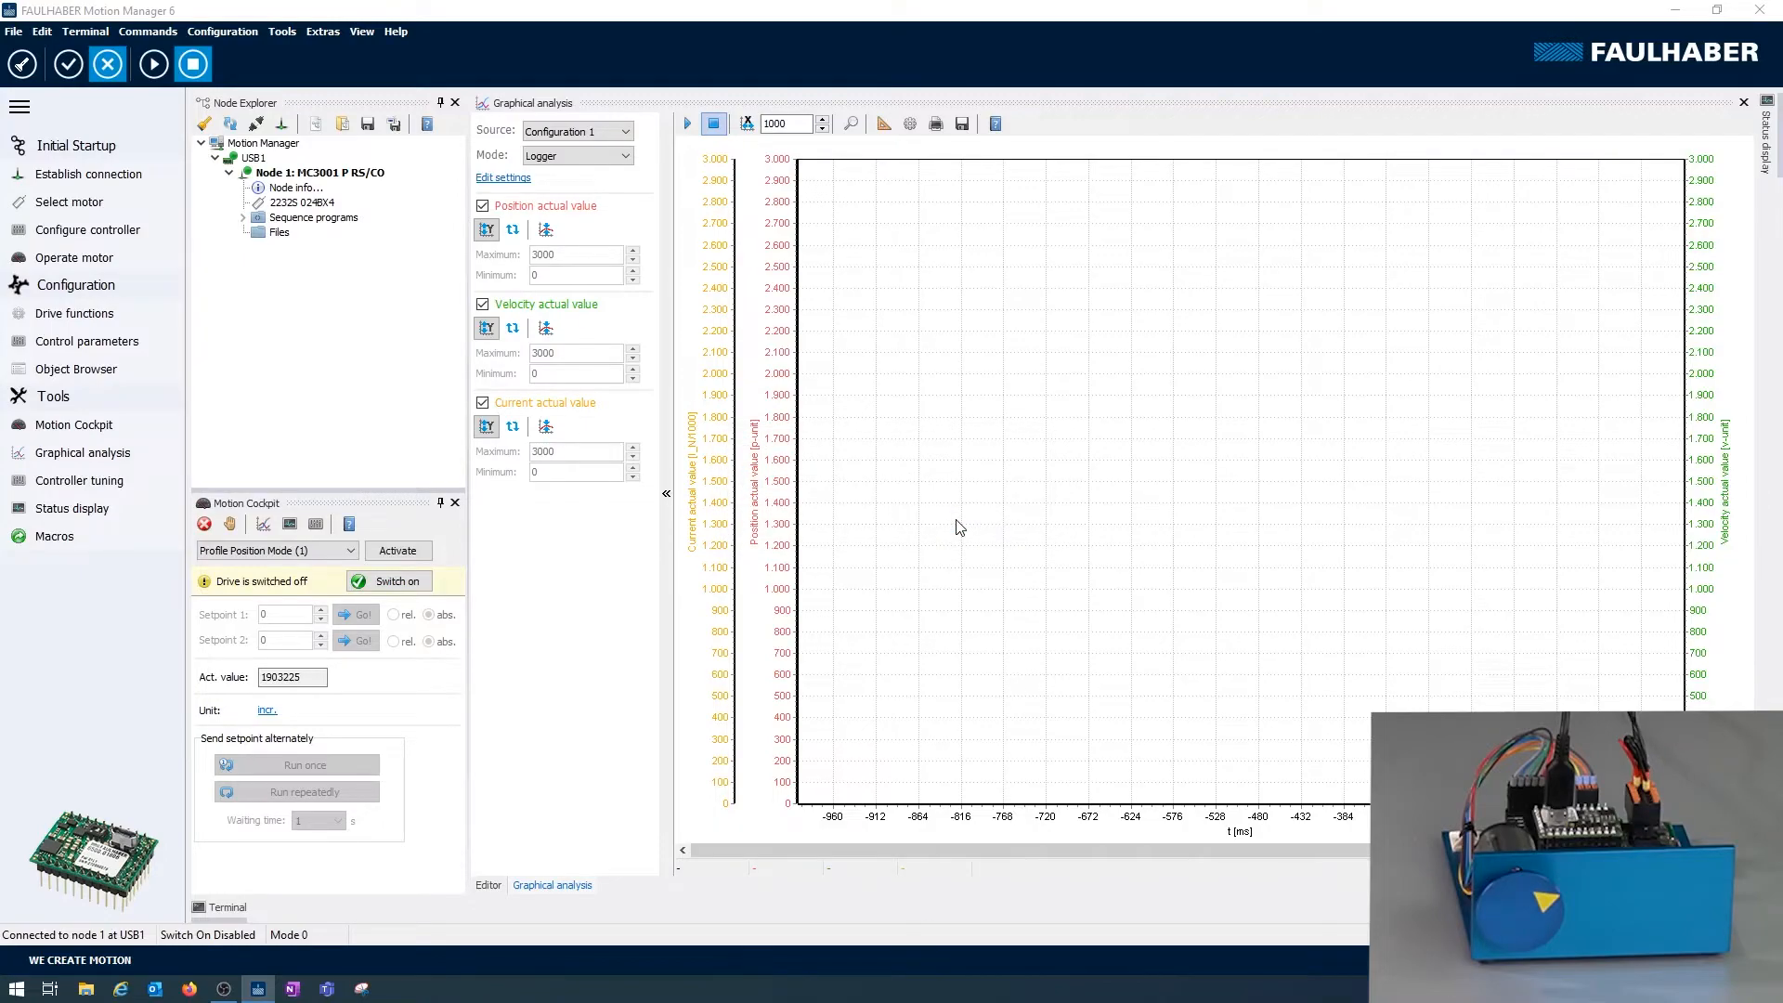
mouse_move(953, 529)
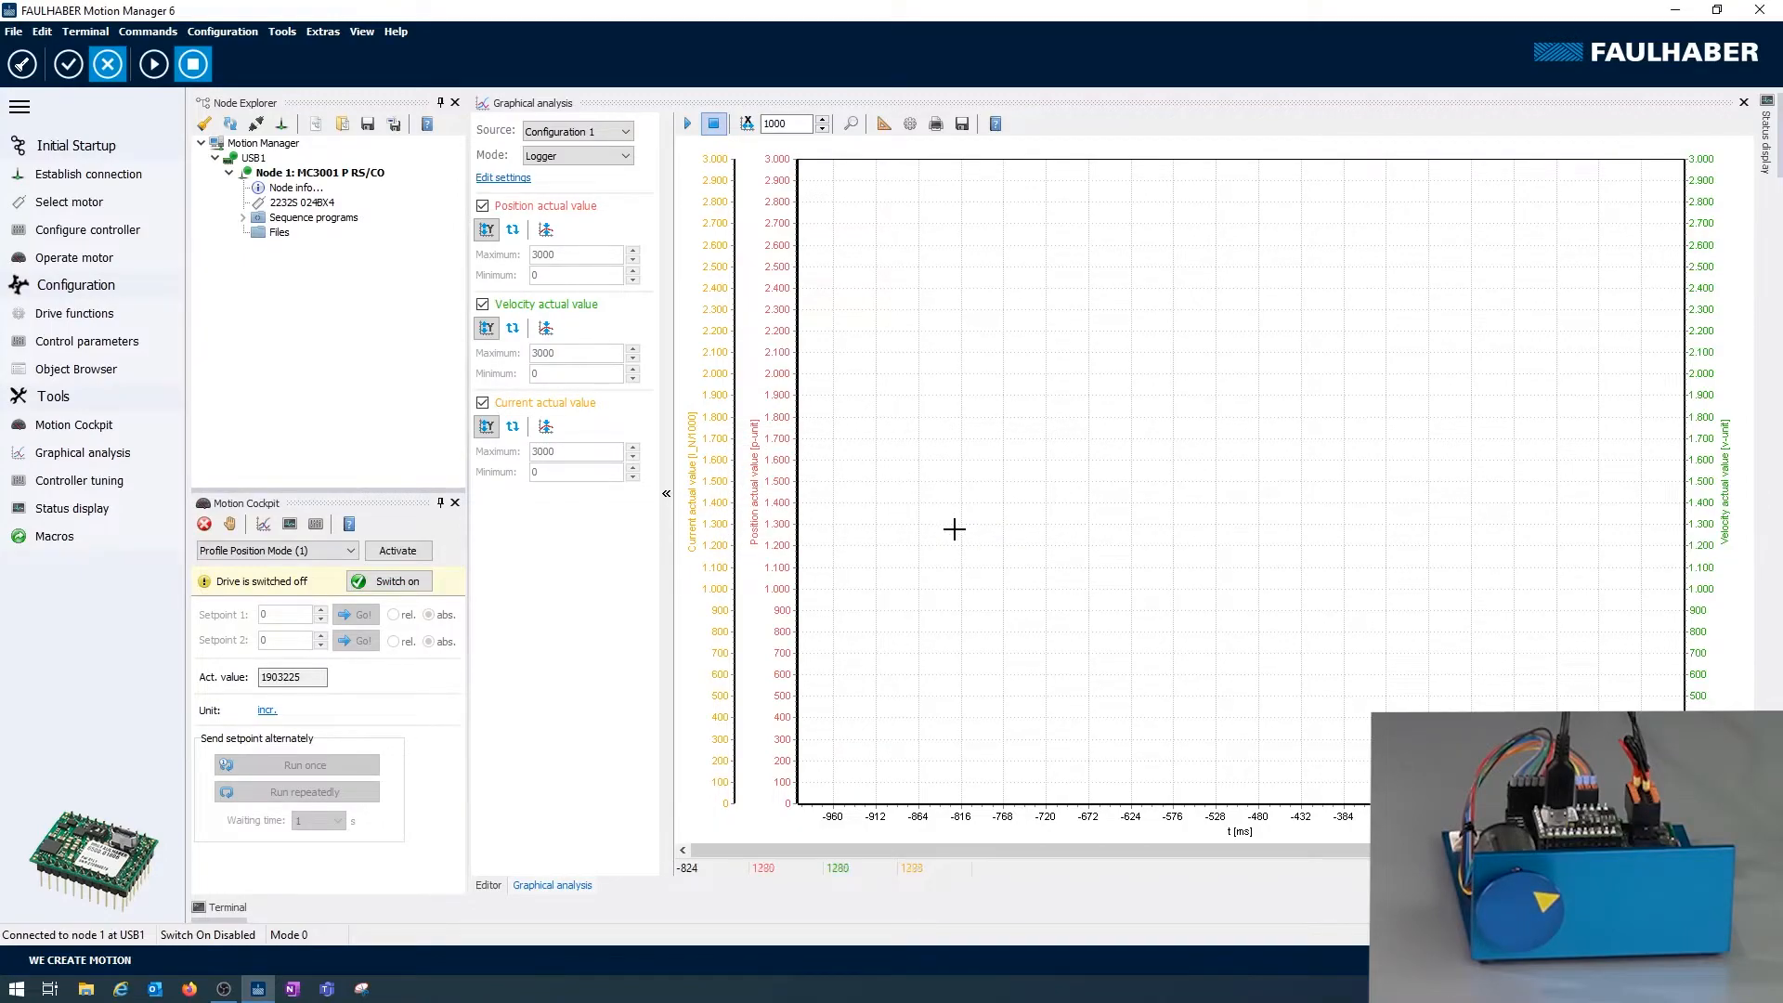
mouse_move(904, 520)
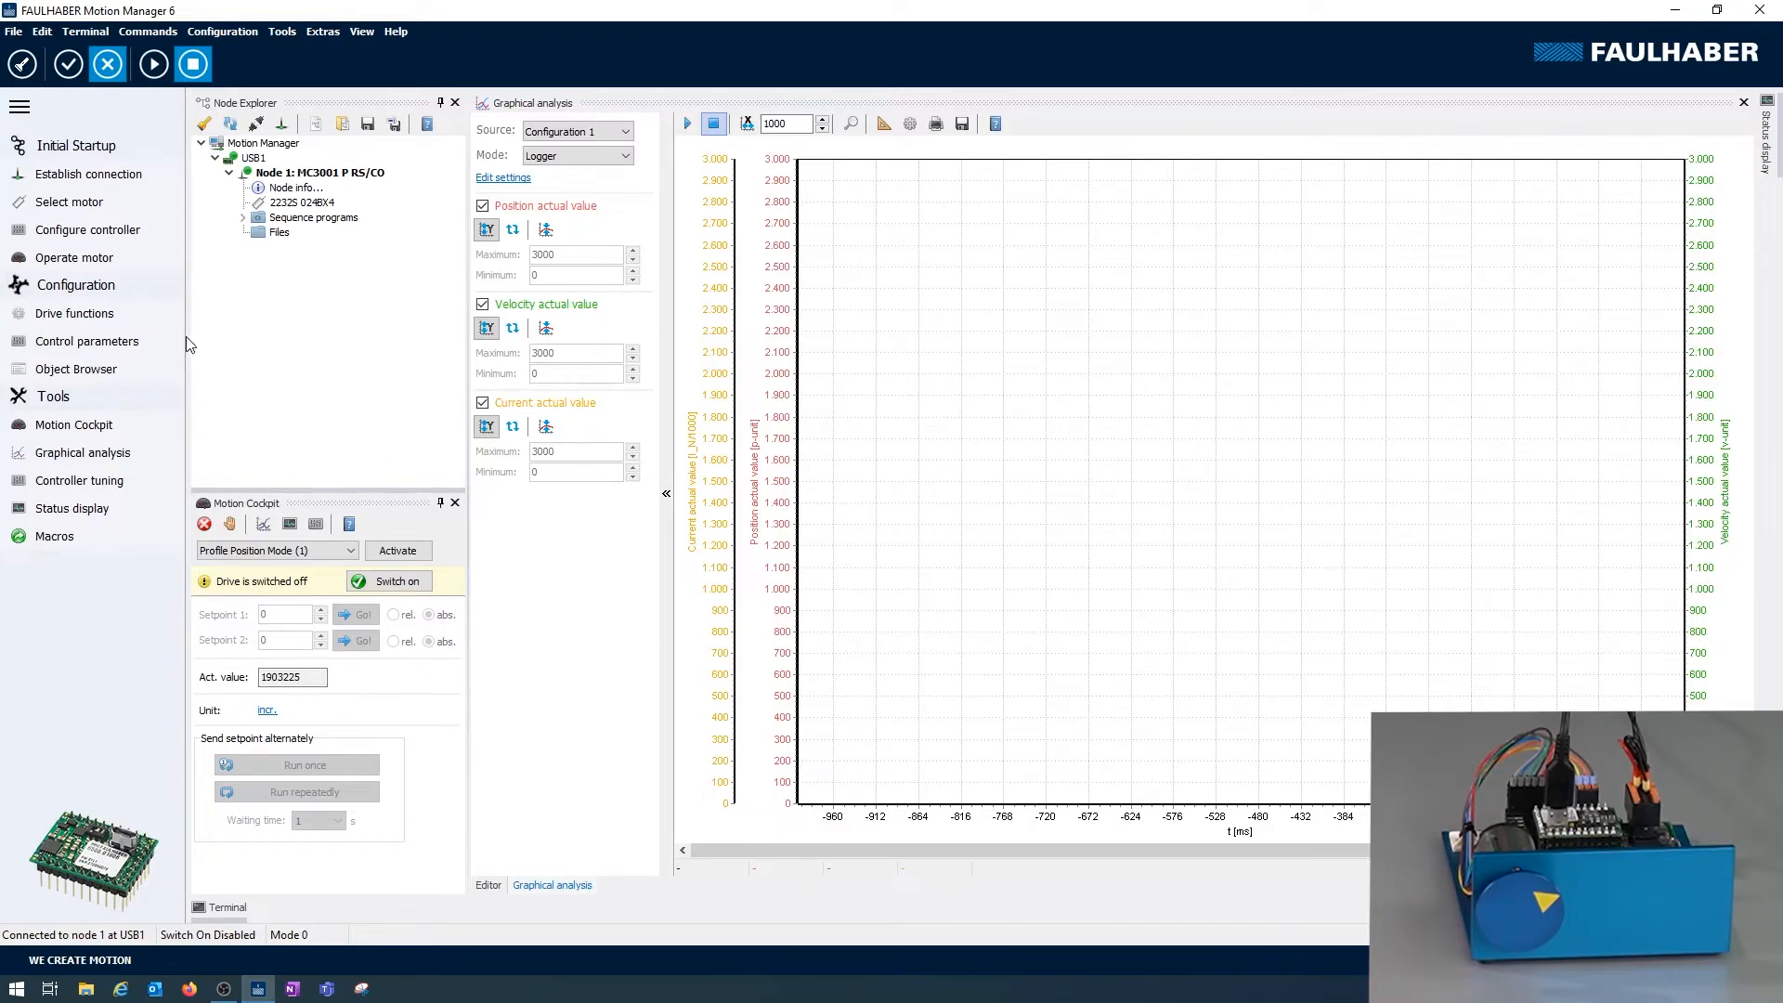
mouse_move(75, 234)
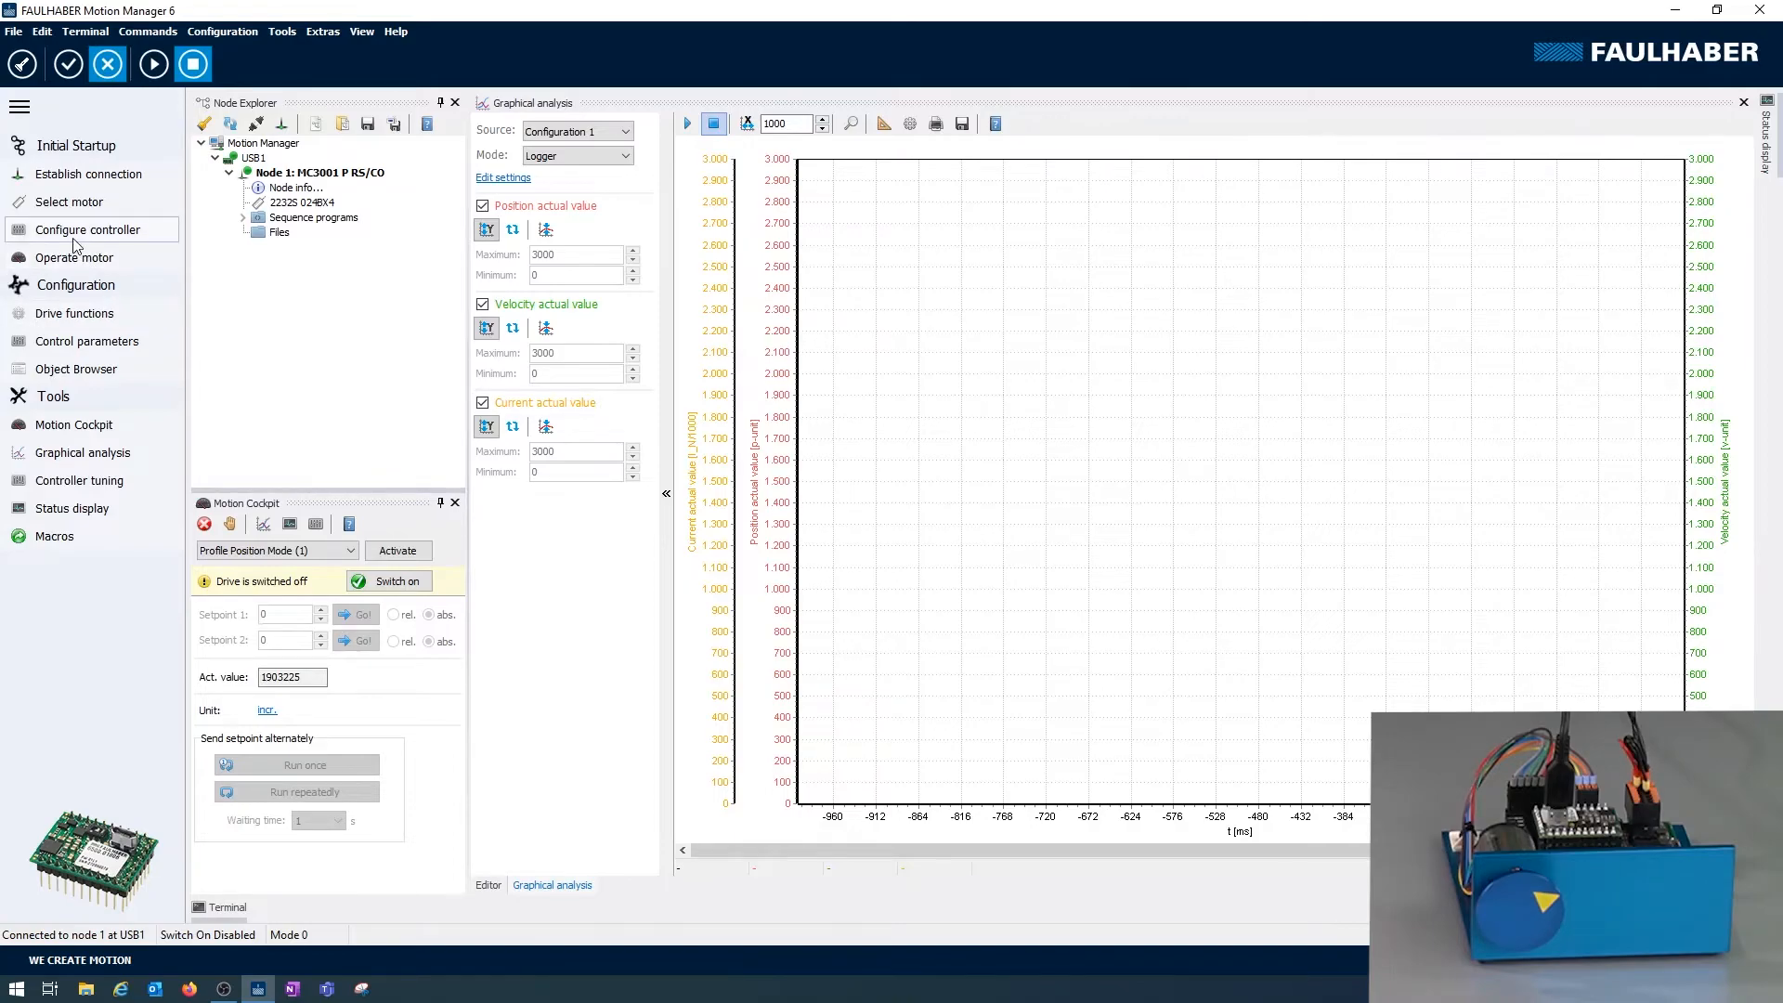
mouse_move(70, 234)
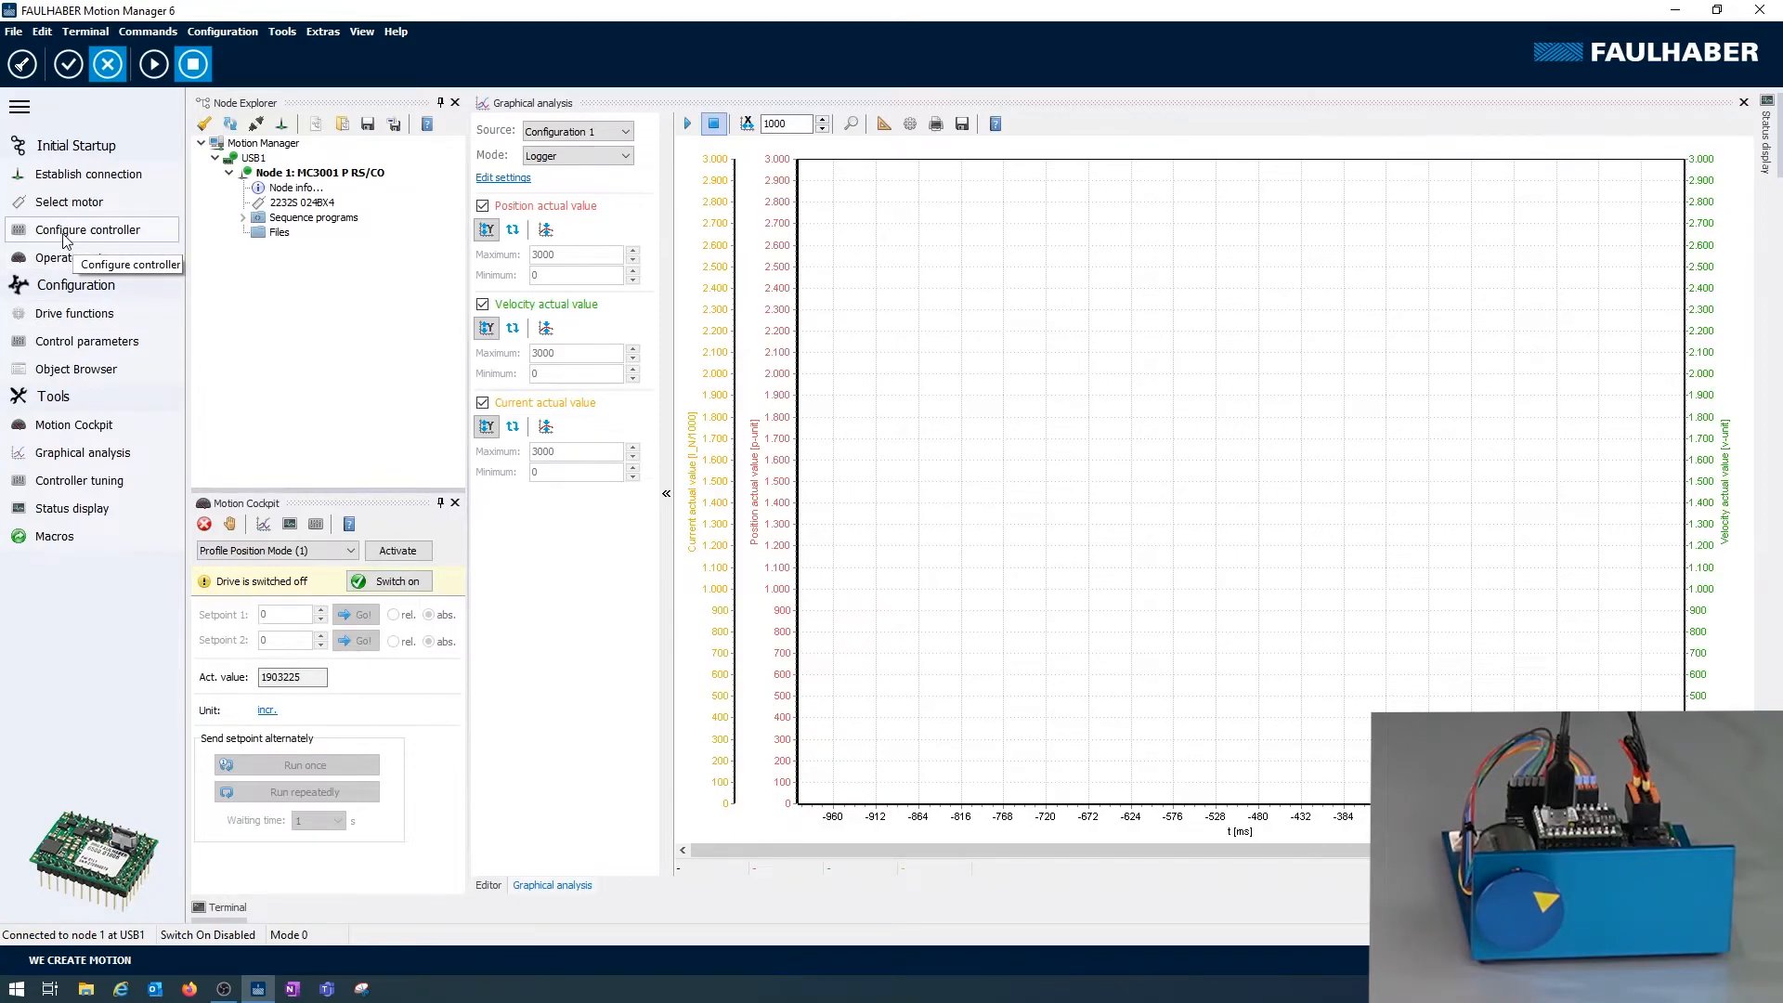
mouse_move(84, 240)
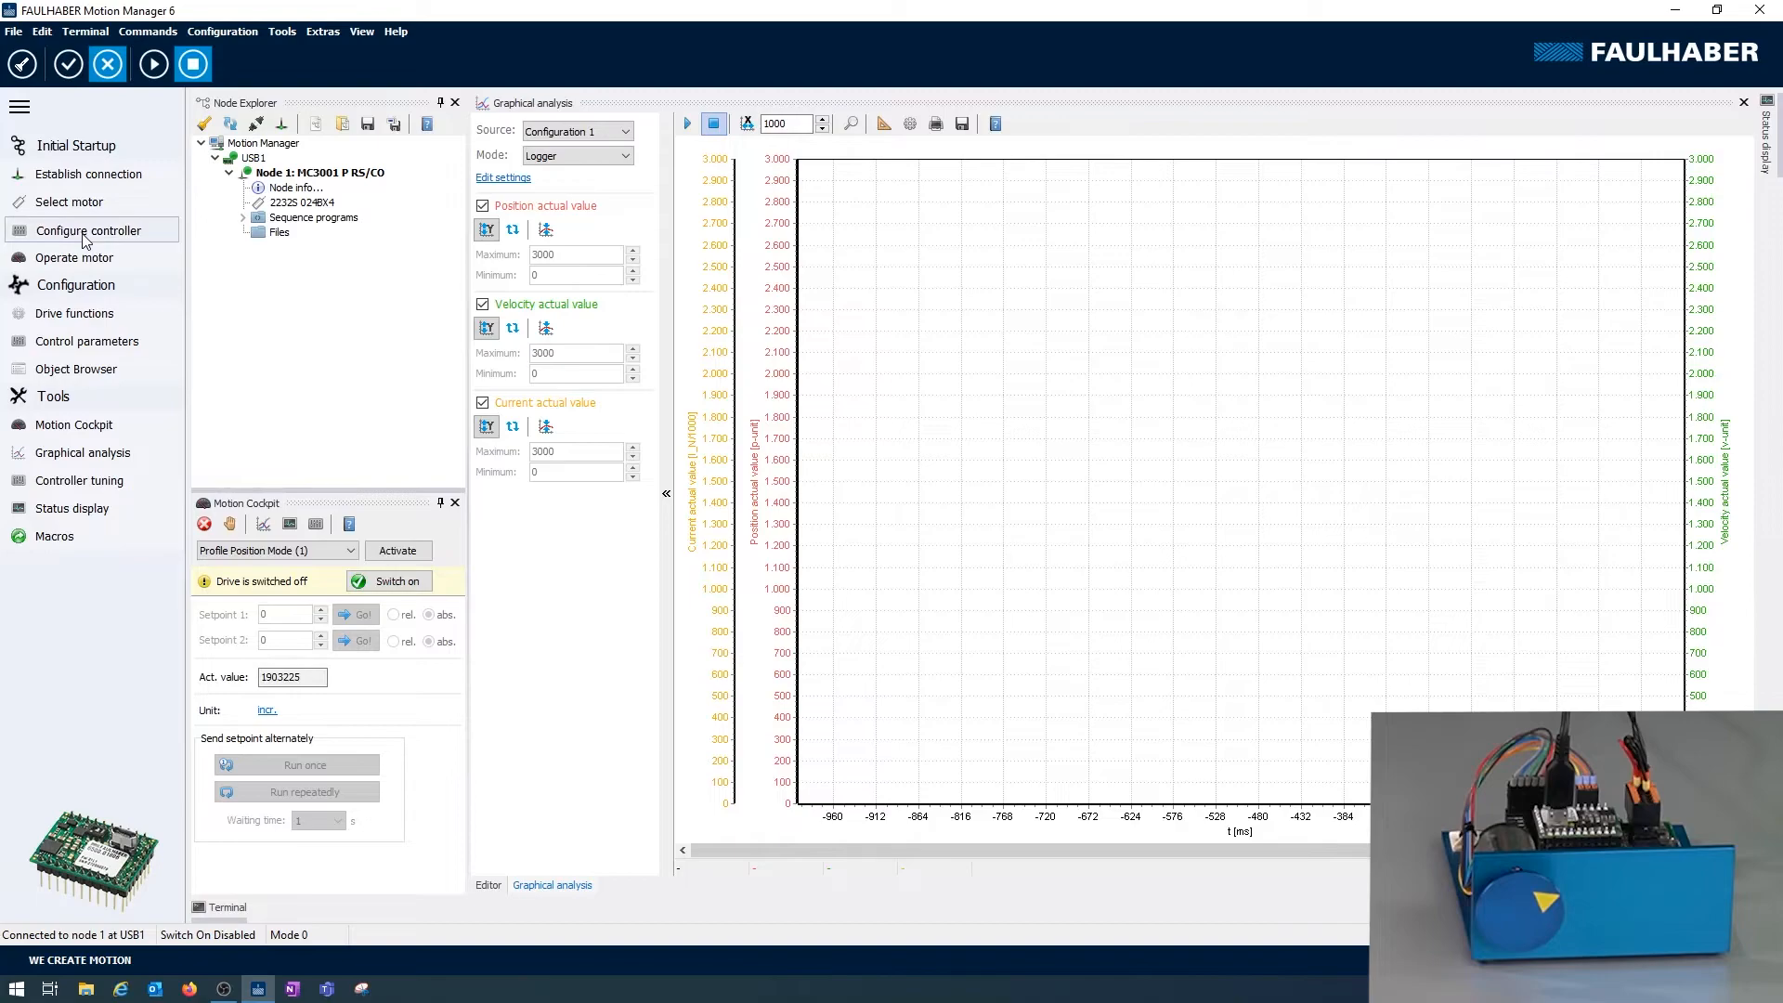
- Start Configure controller to begin tuning for this system
left_click(83, 230)
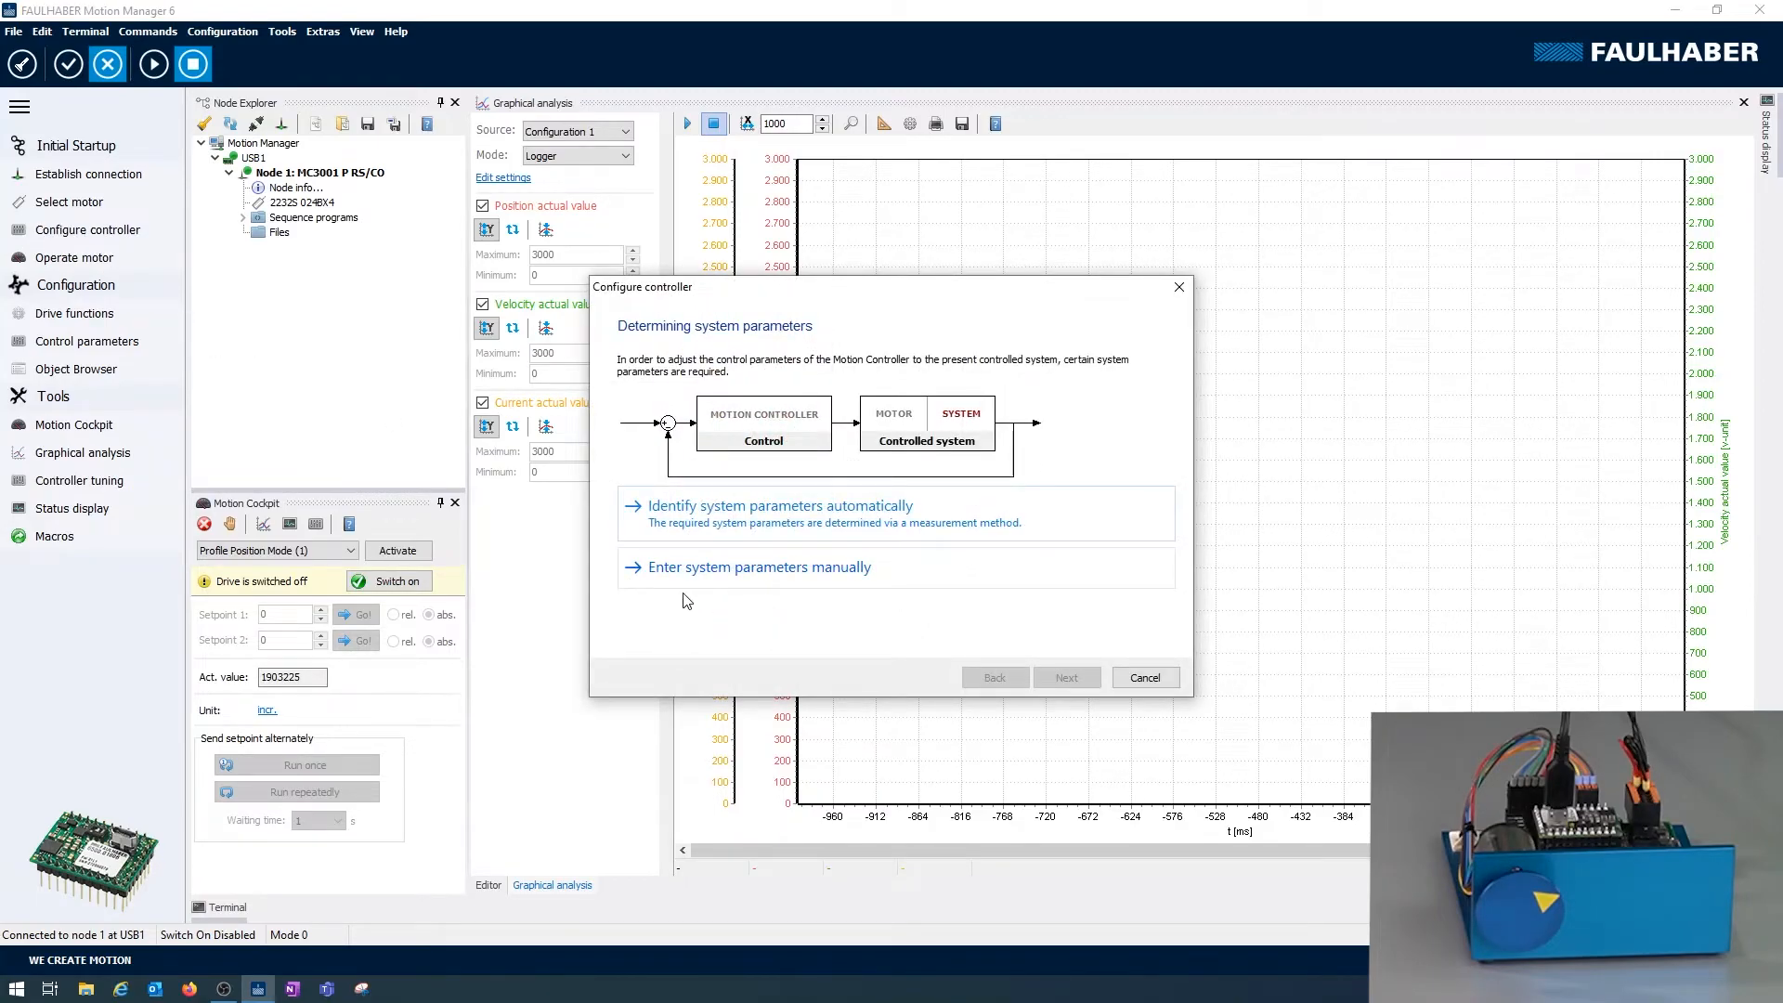
mouse_move(826, 561)
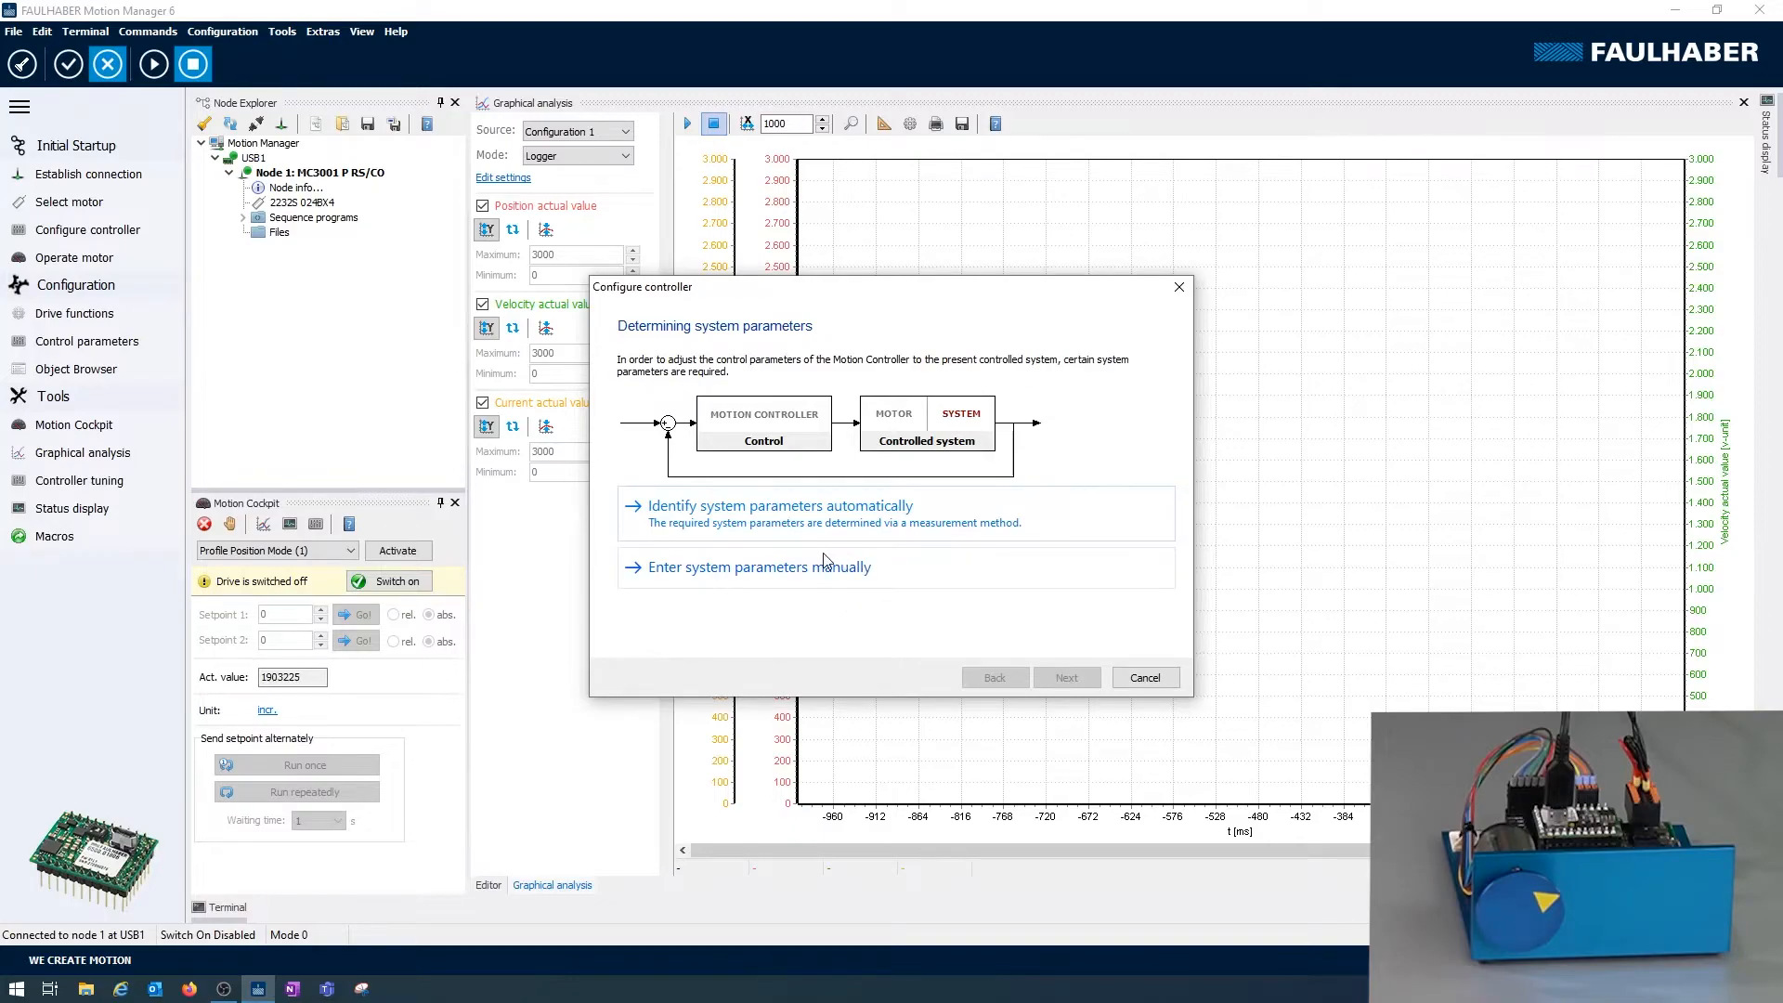
mouse_move(691, 607)
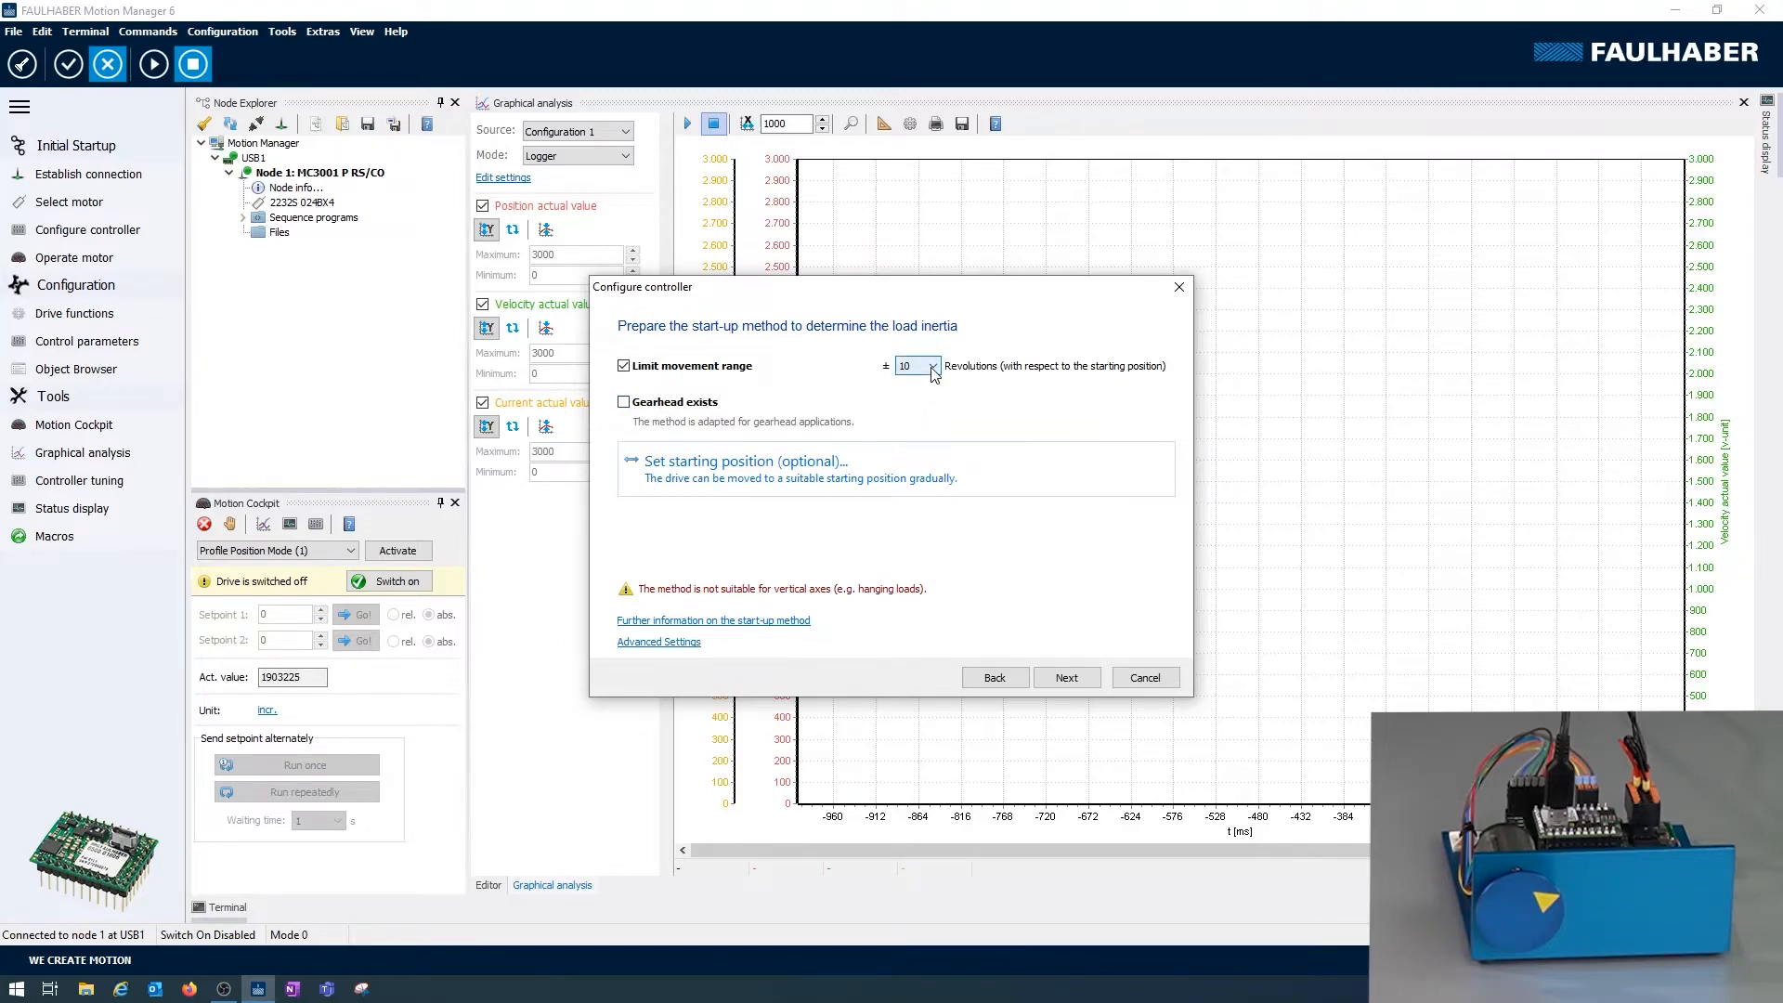
mouse_move(1066, 675)
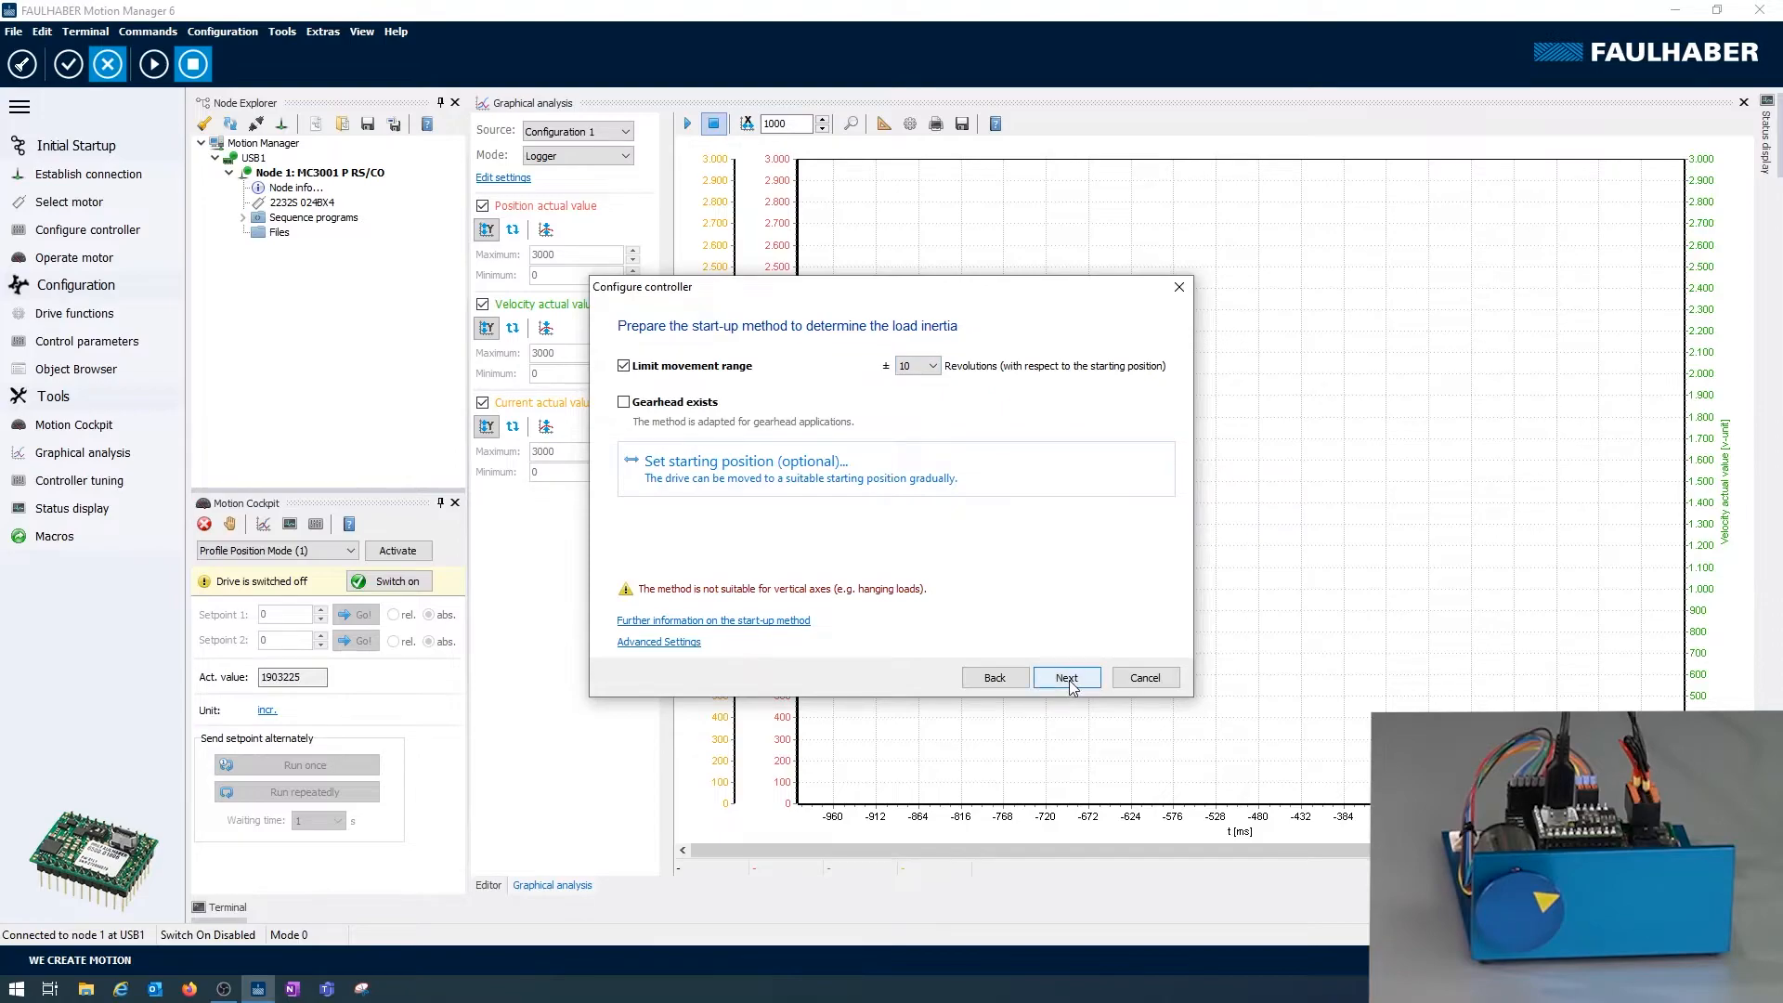
- Run the start-up method, determining 5,225 gcm² load inertia and inertia factor 2
left_click(1066, 676)
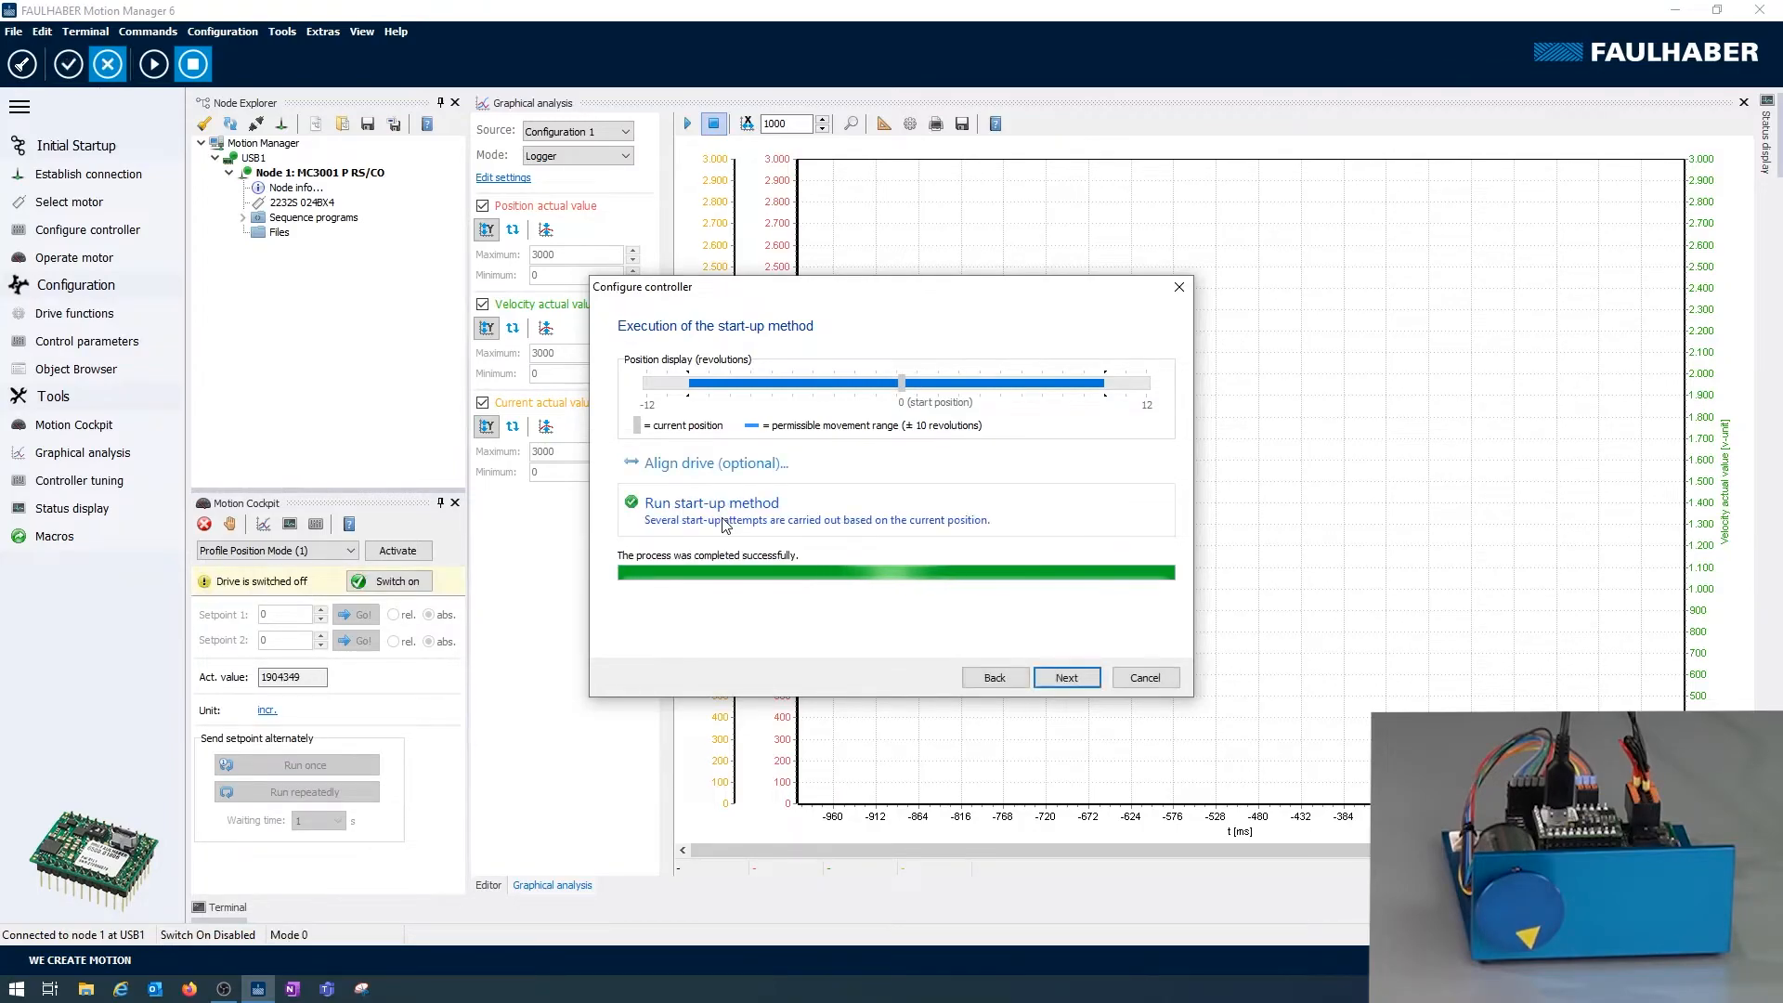
mouse_move(1062, 676)
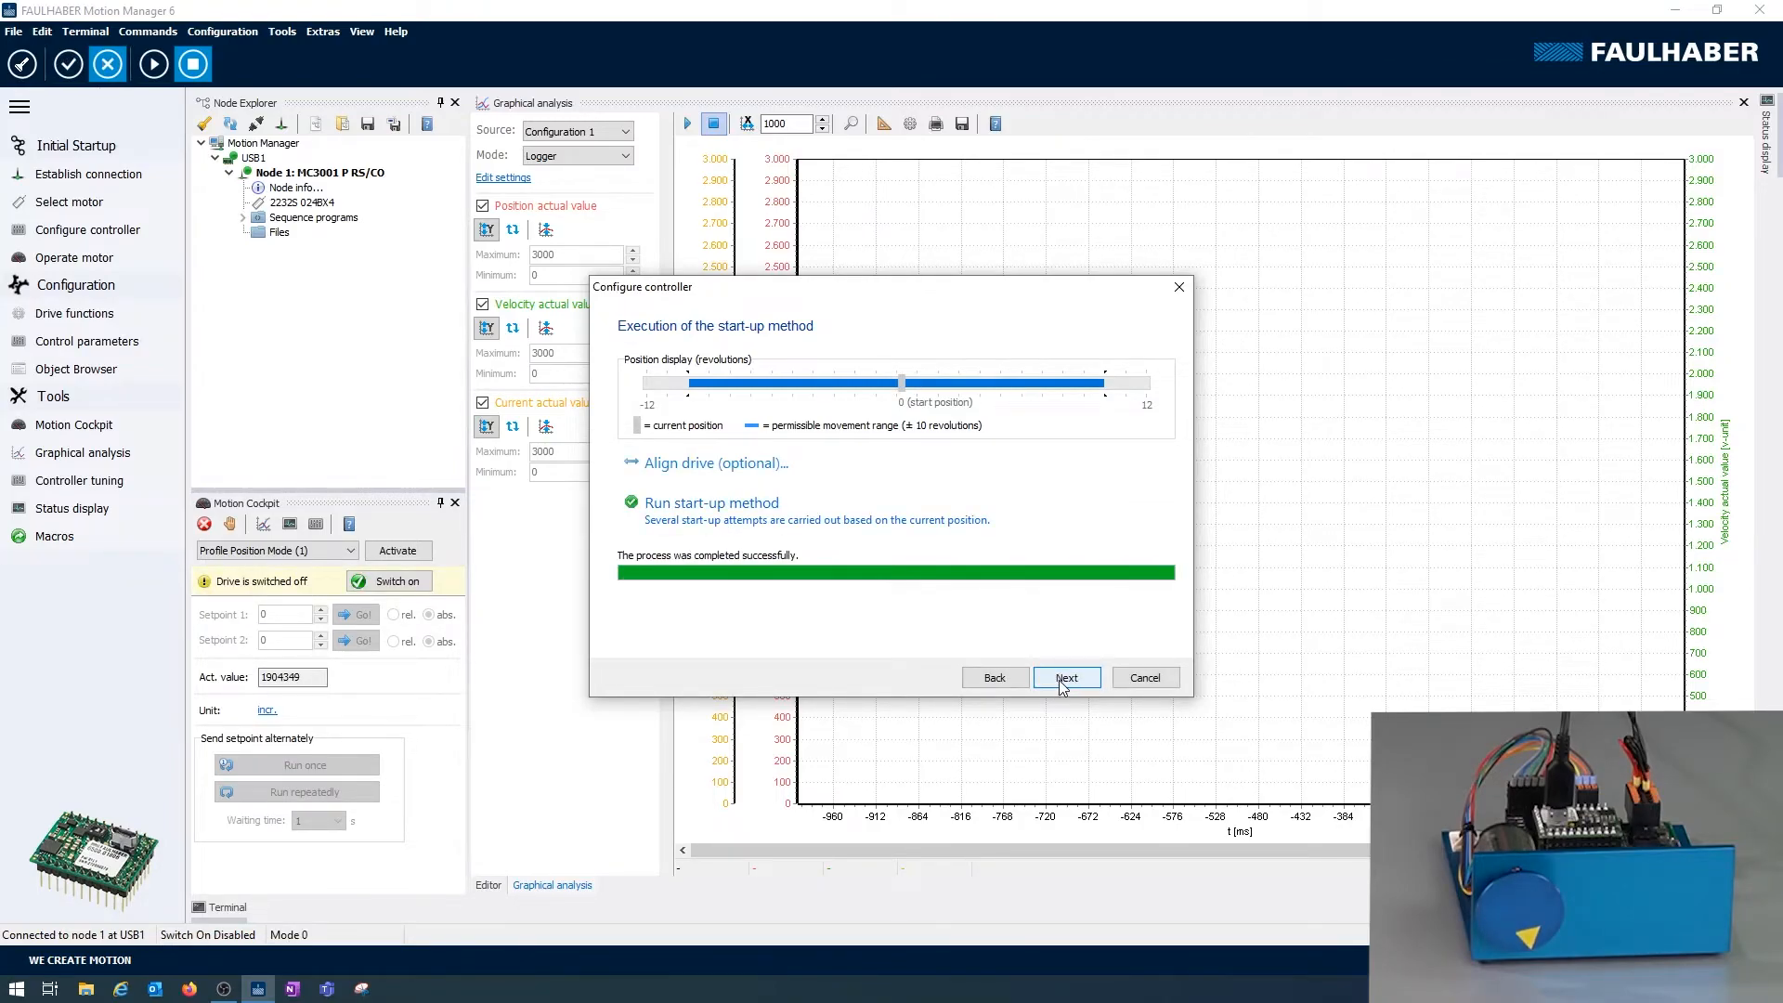
left_click(1066, 676)
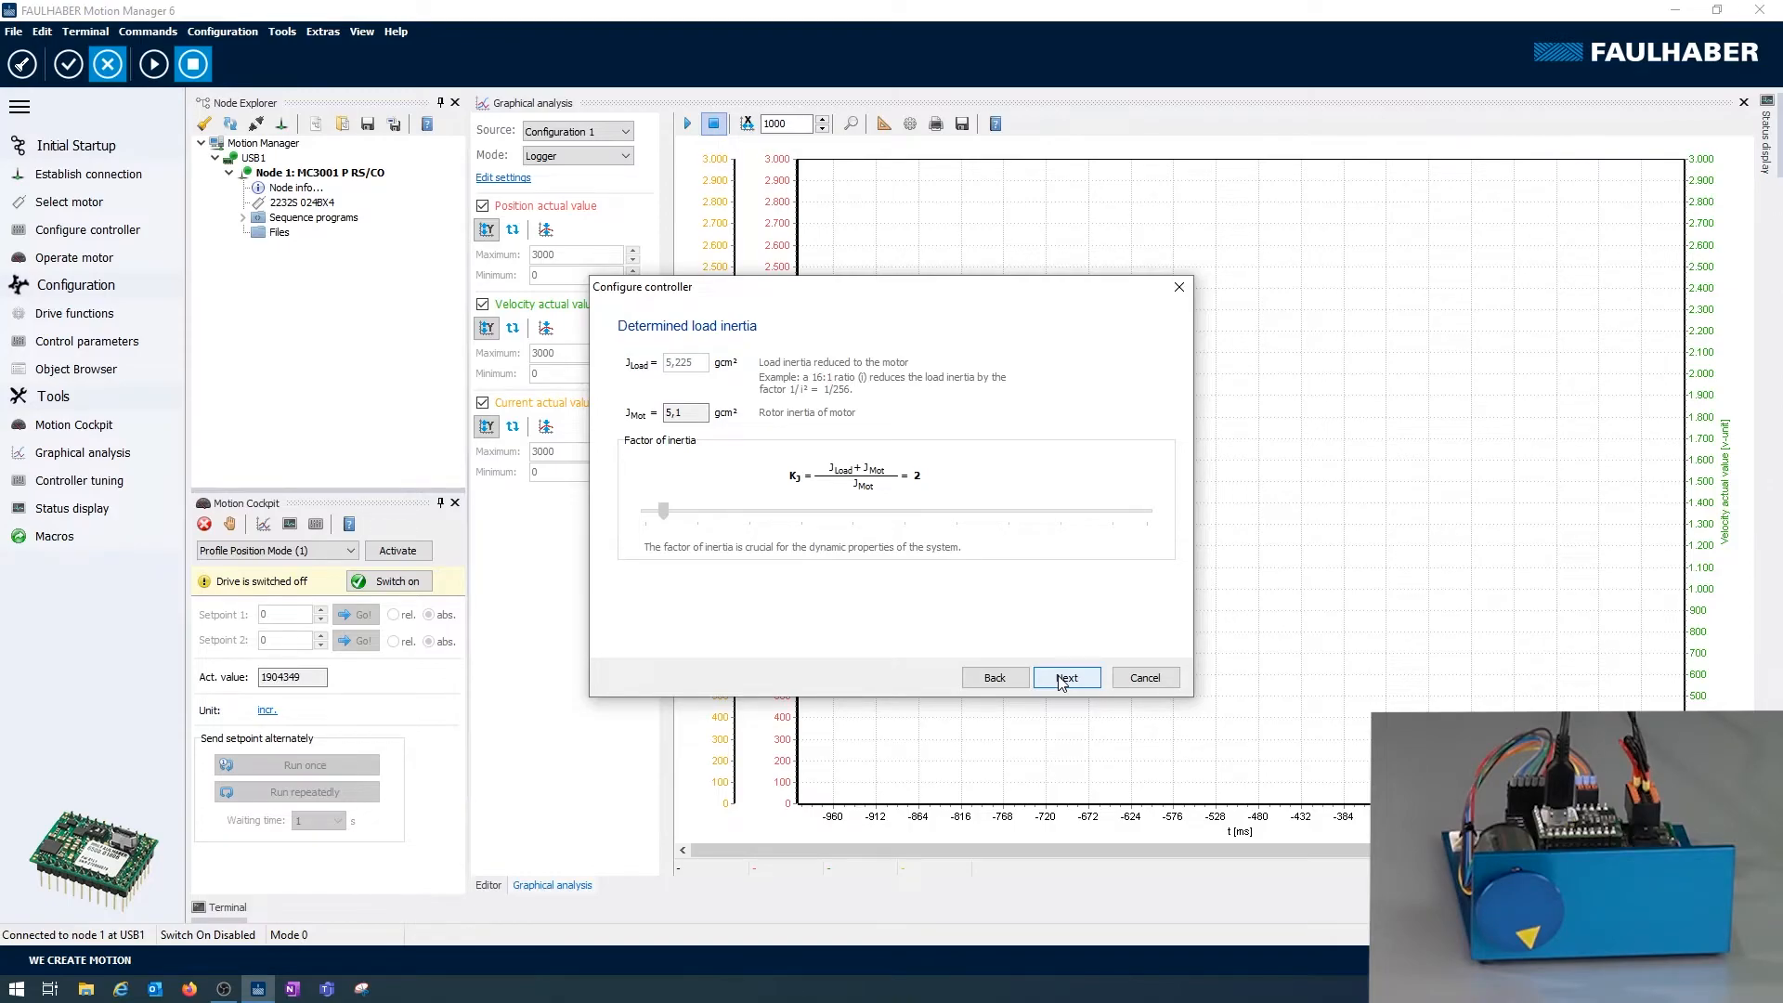
- Transfer the calculated control parameters (velocity gain 231, position gain 24) to the controller
left_click(1064, 676)
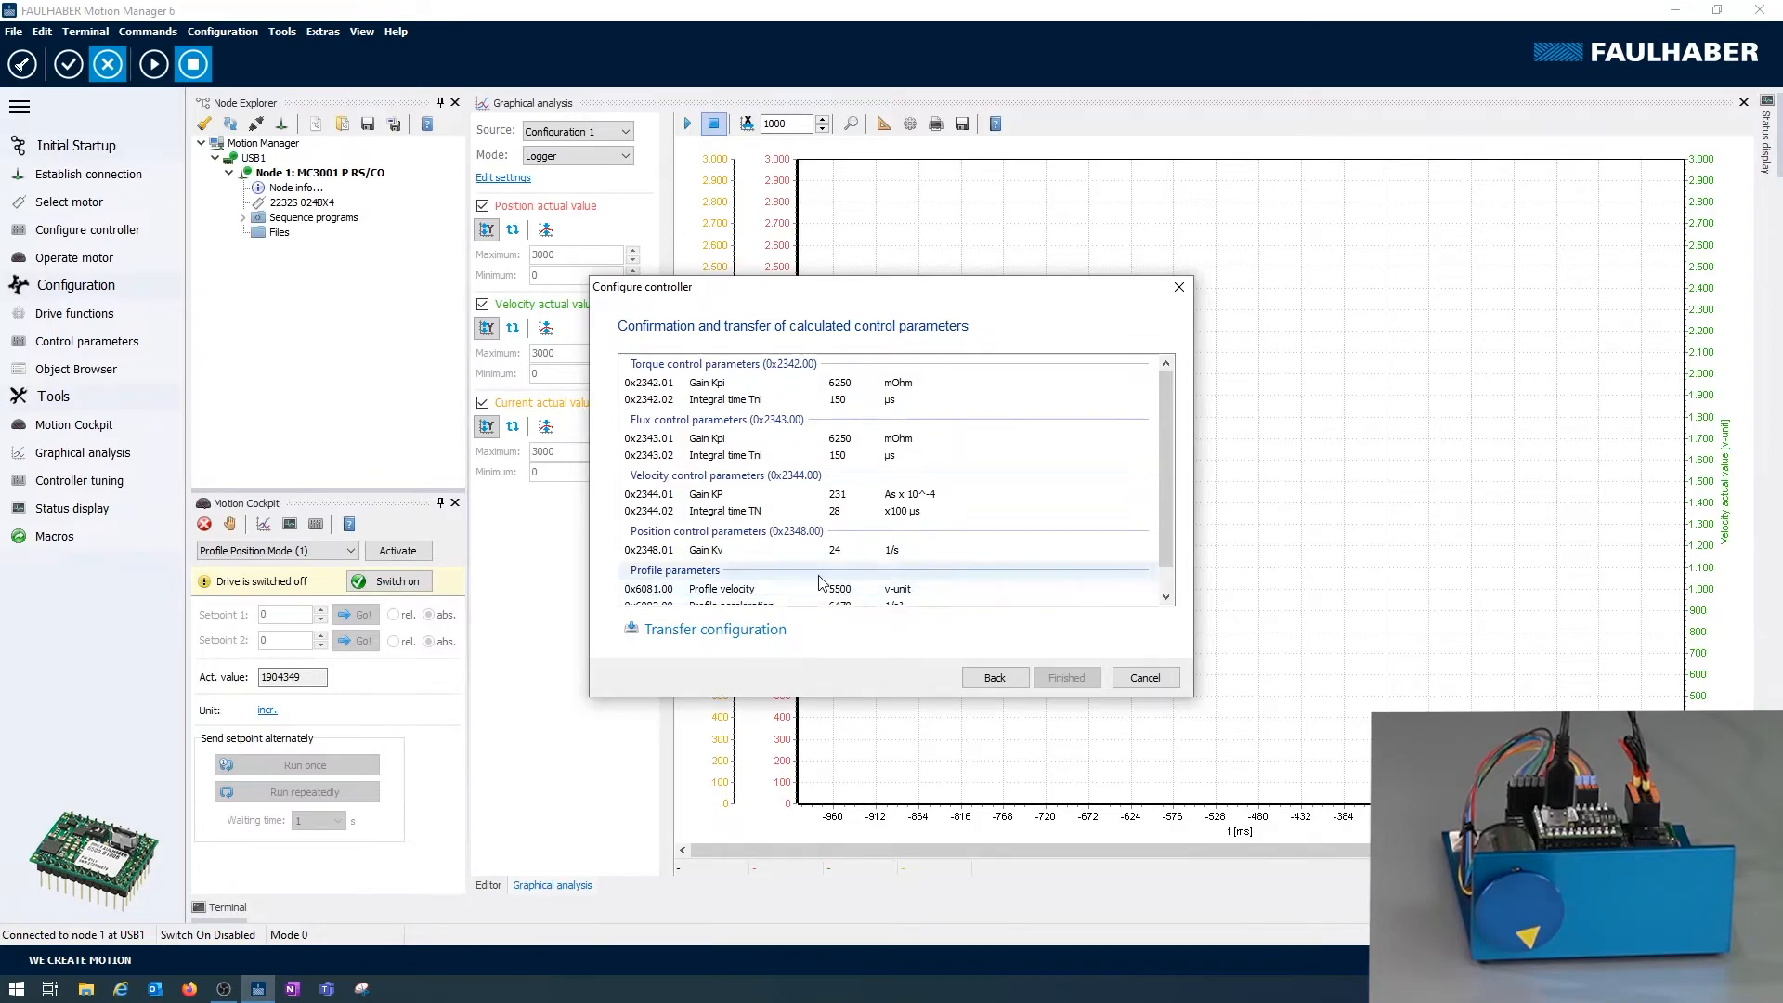
left_click(836, 511)
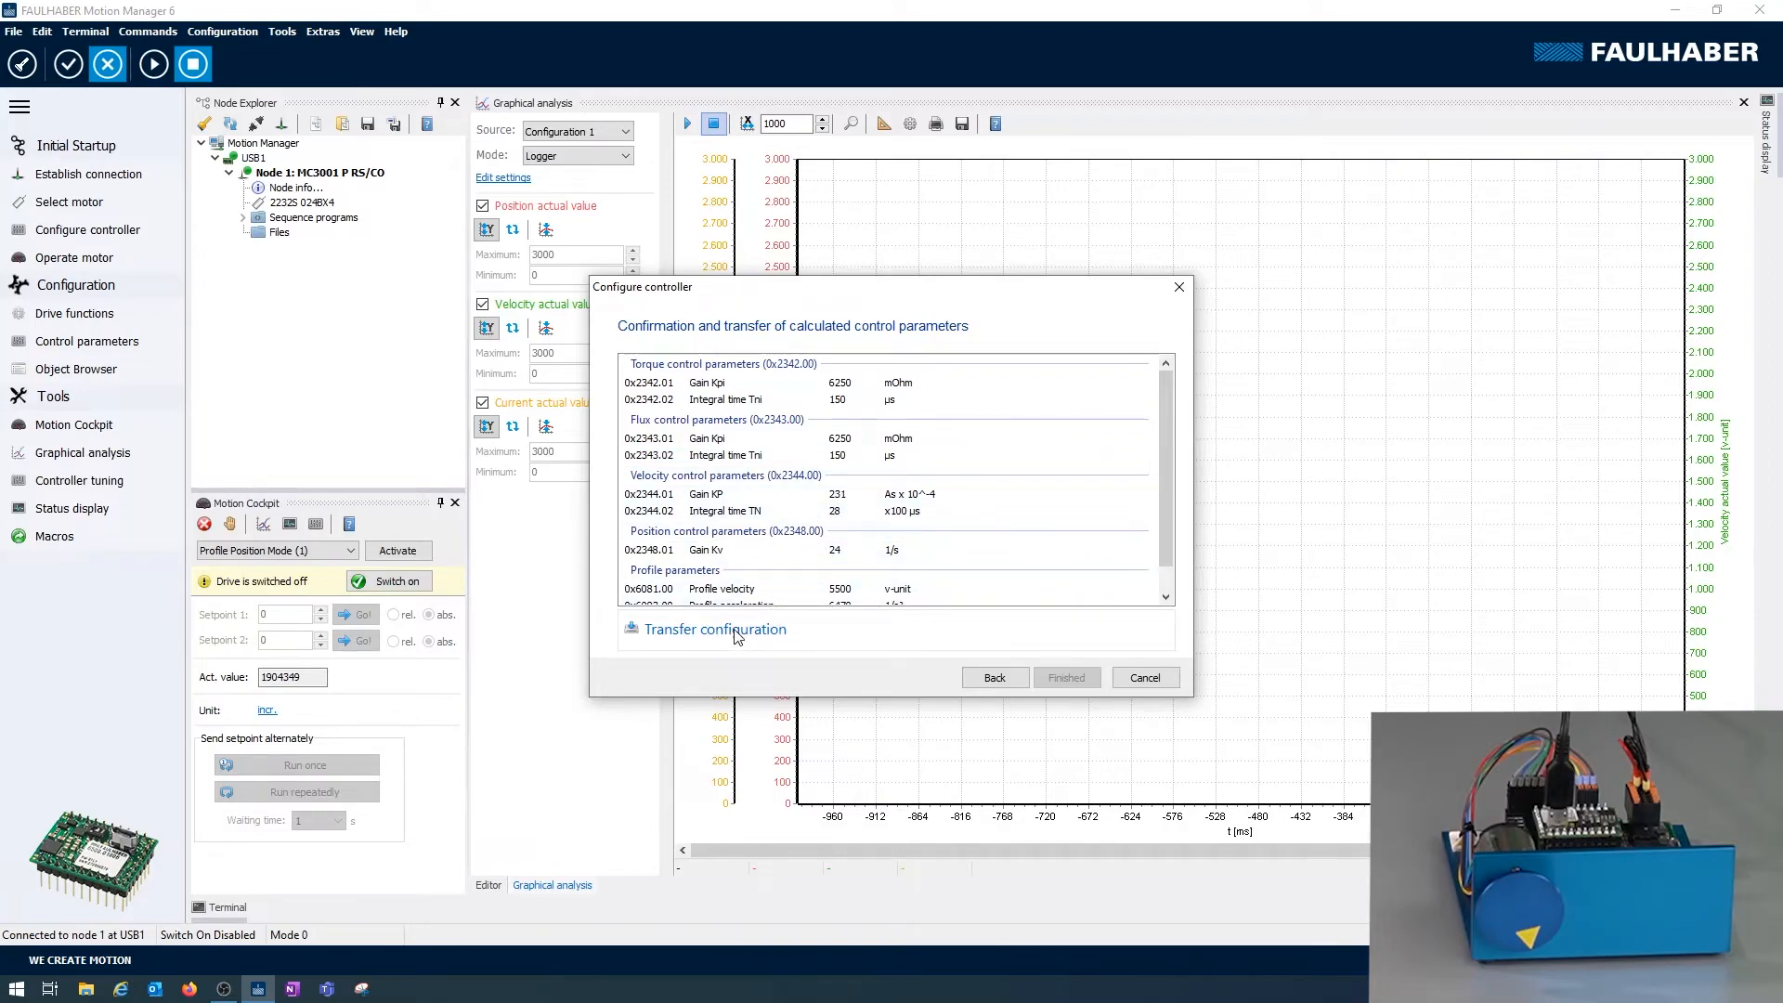
left_click(713, 629)
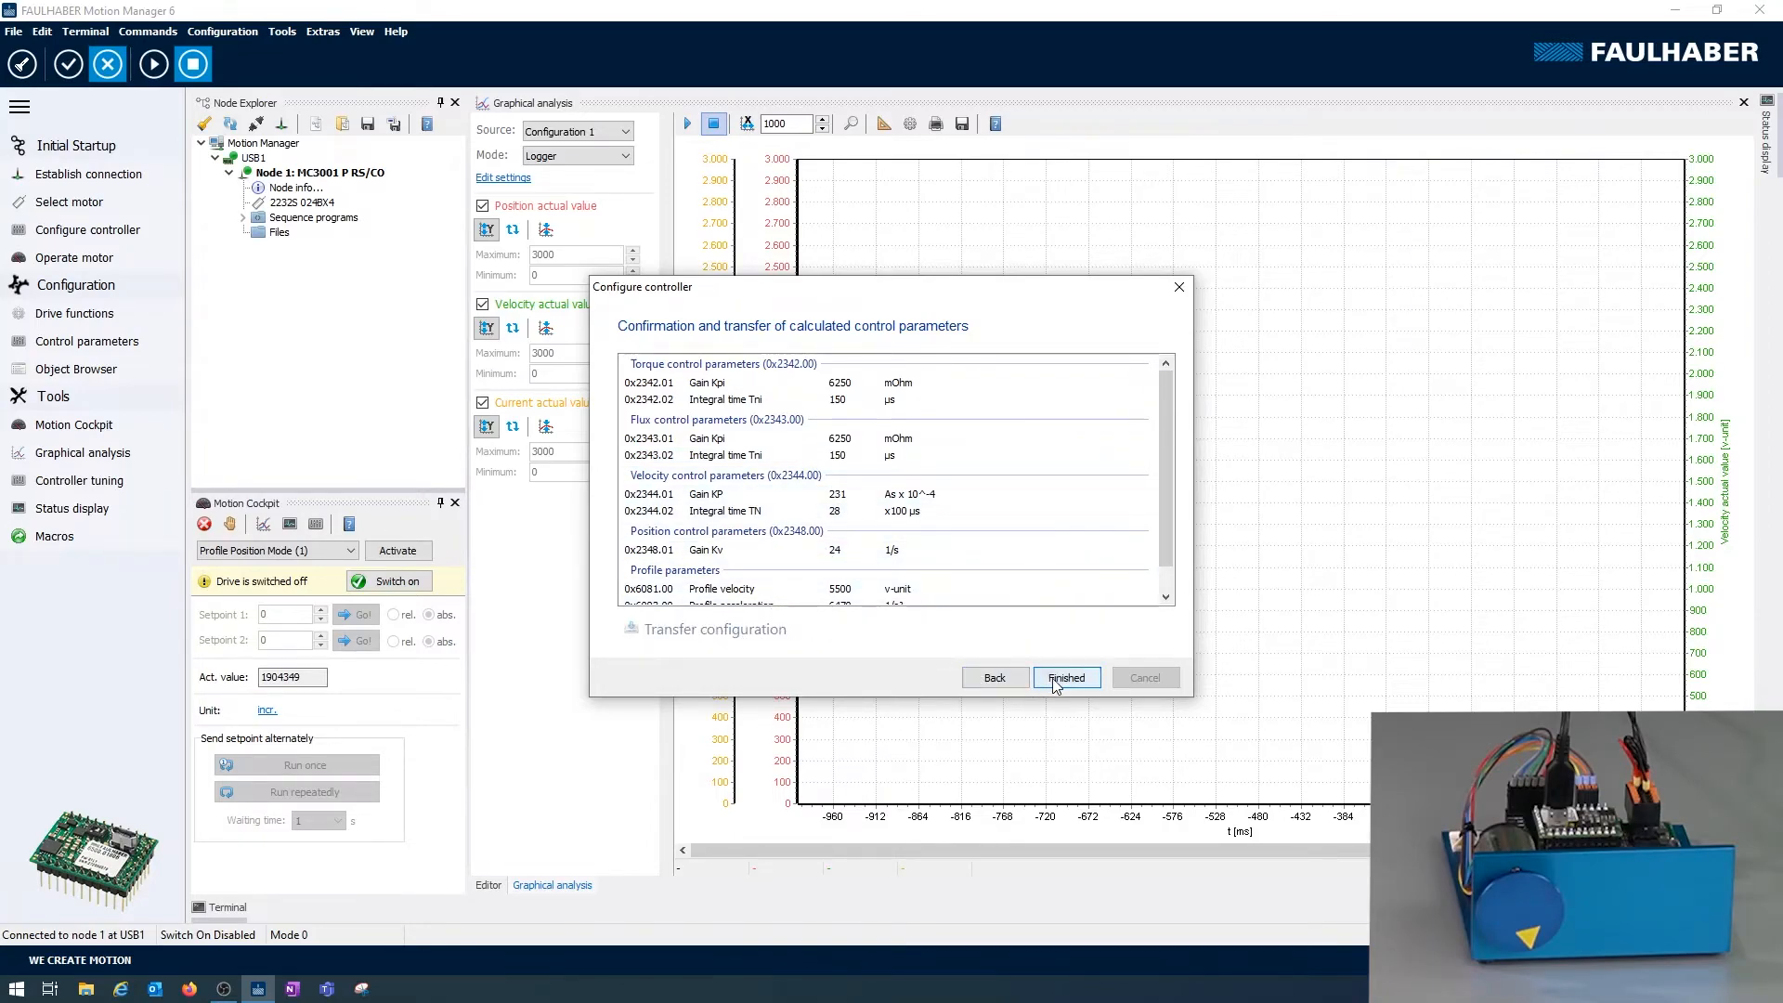
- Finish the tuning wizard and confirm saving the parameters permanently in the controller
left_click(1066, 676)
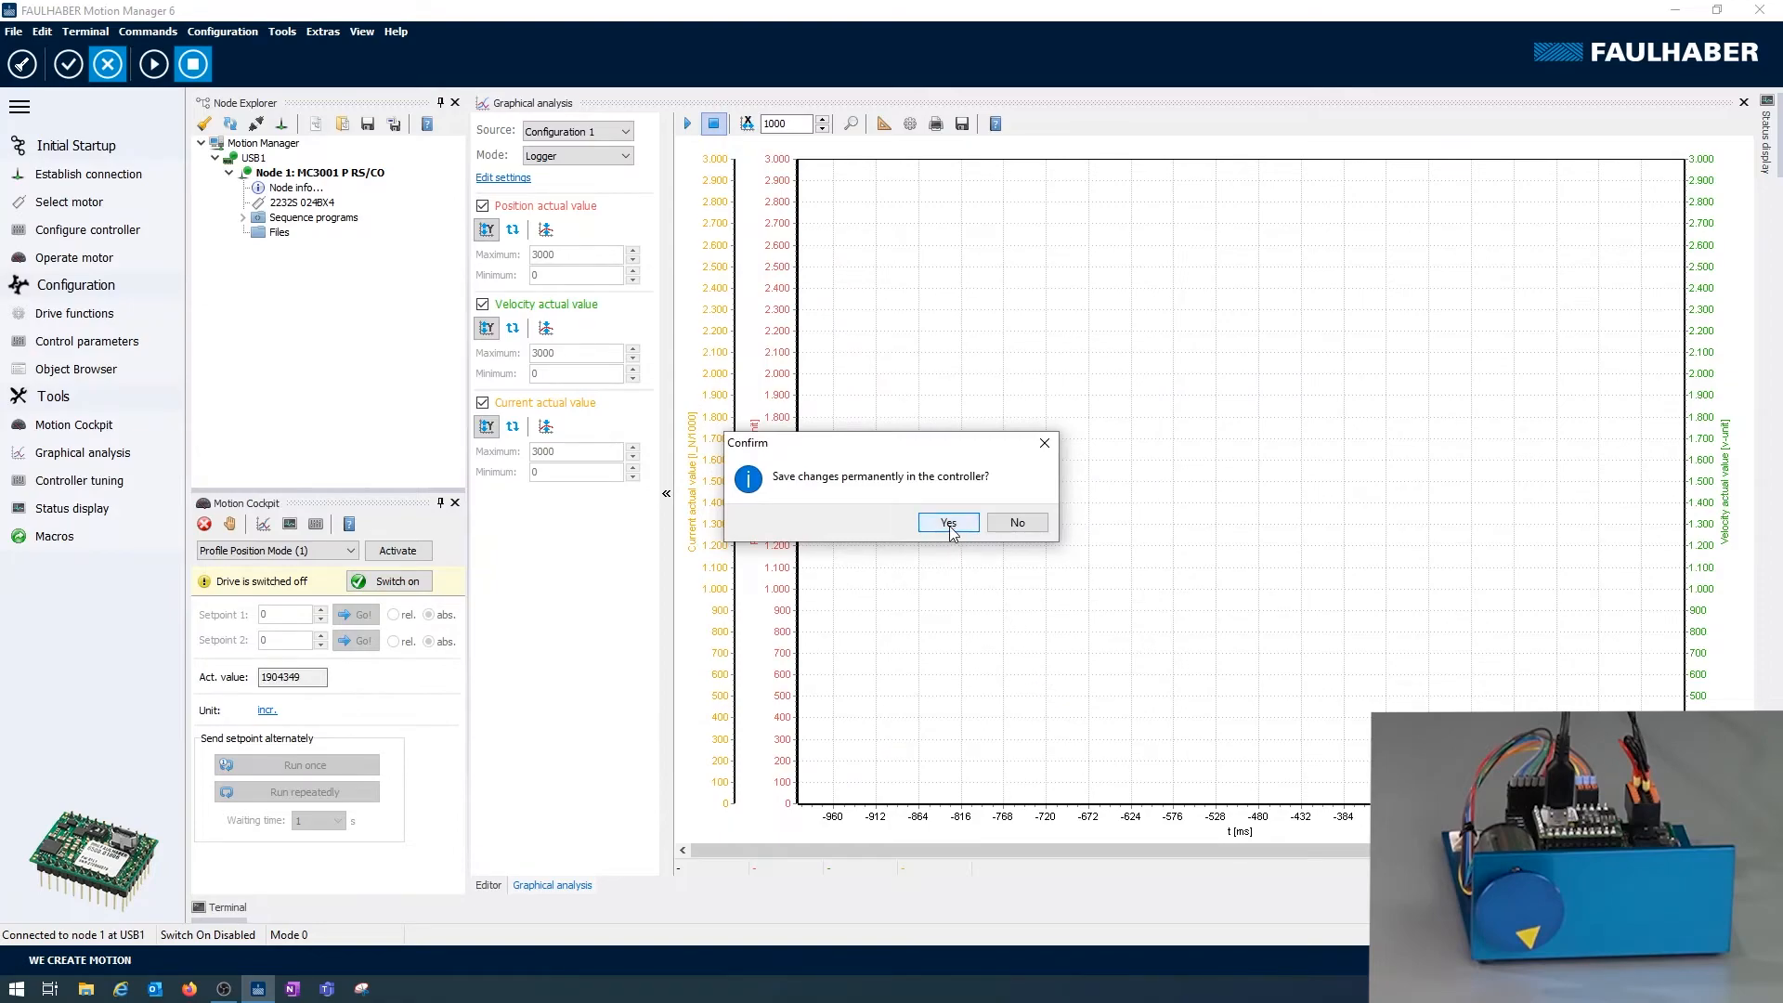
left_click(946, 522)
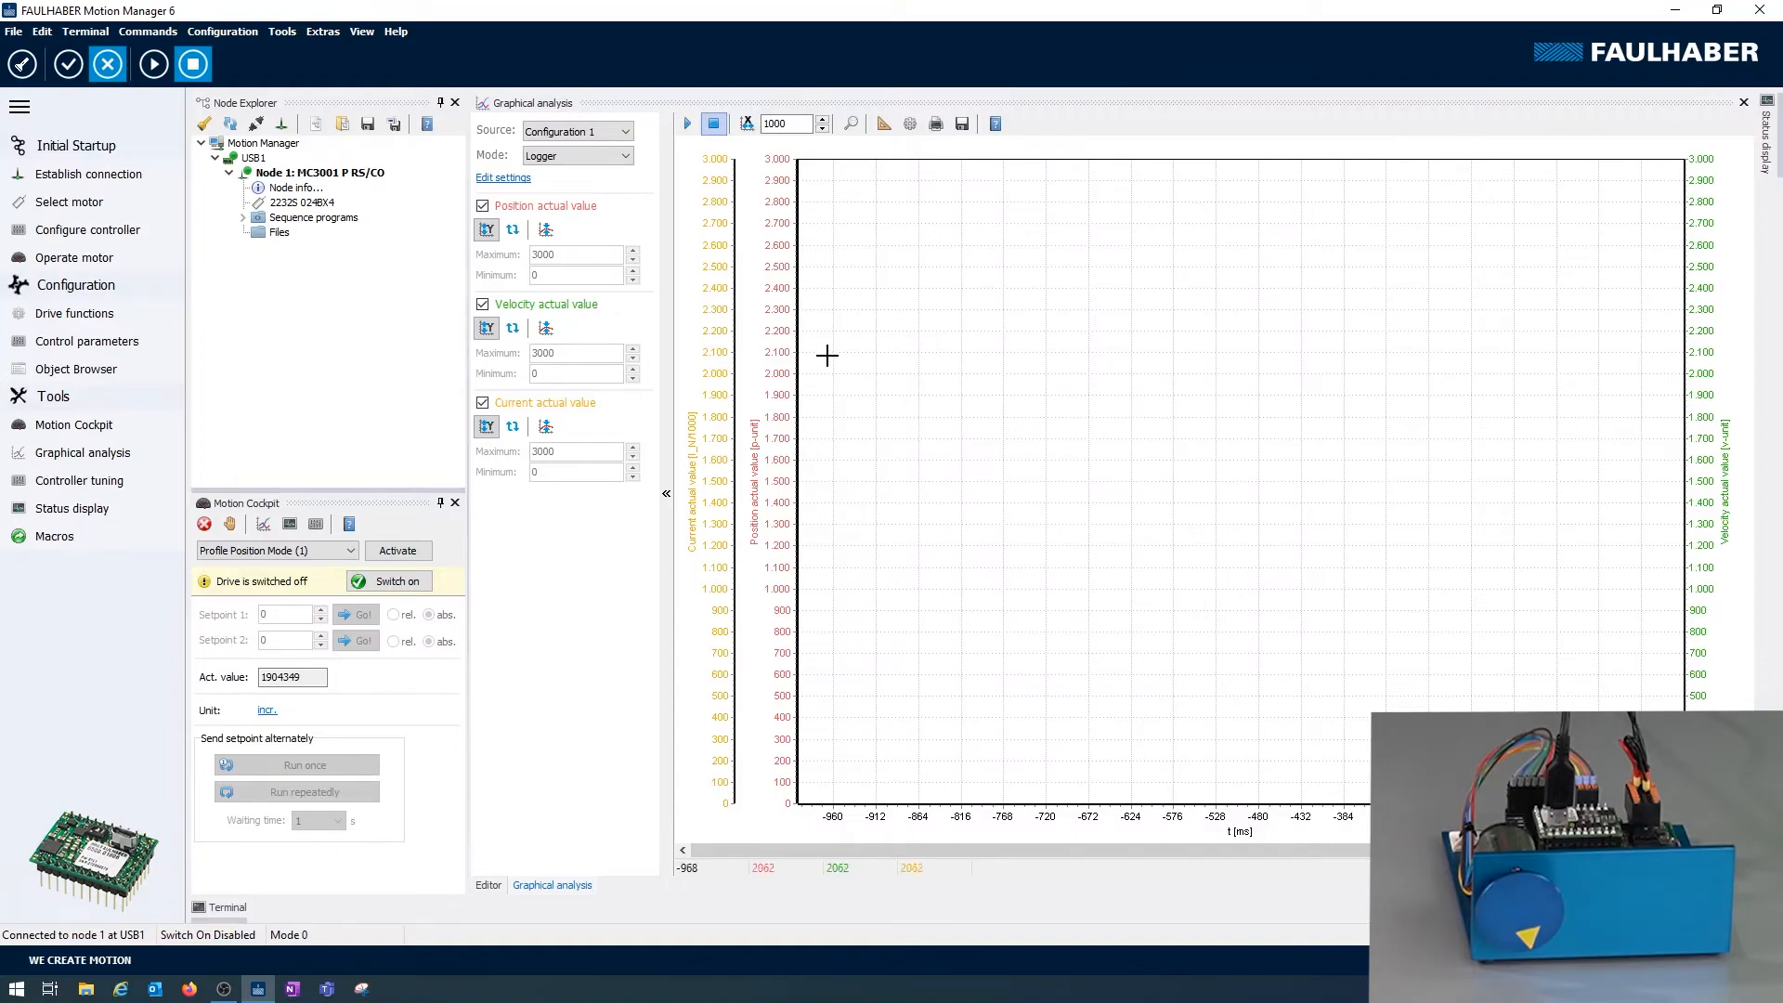
mouse_move(799, 659)
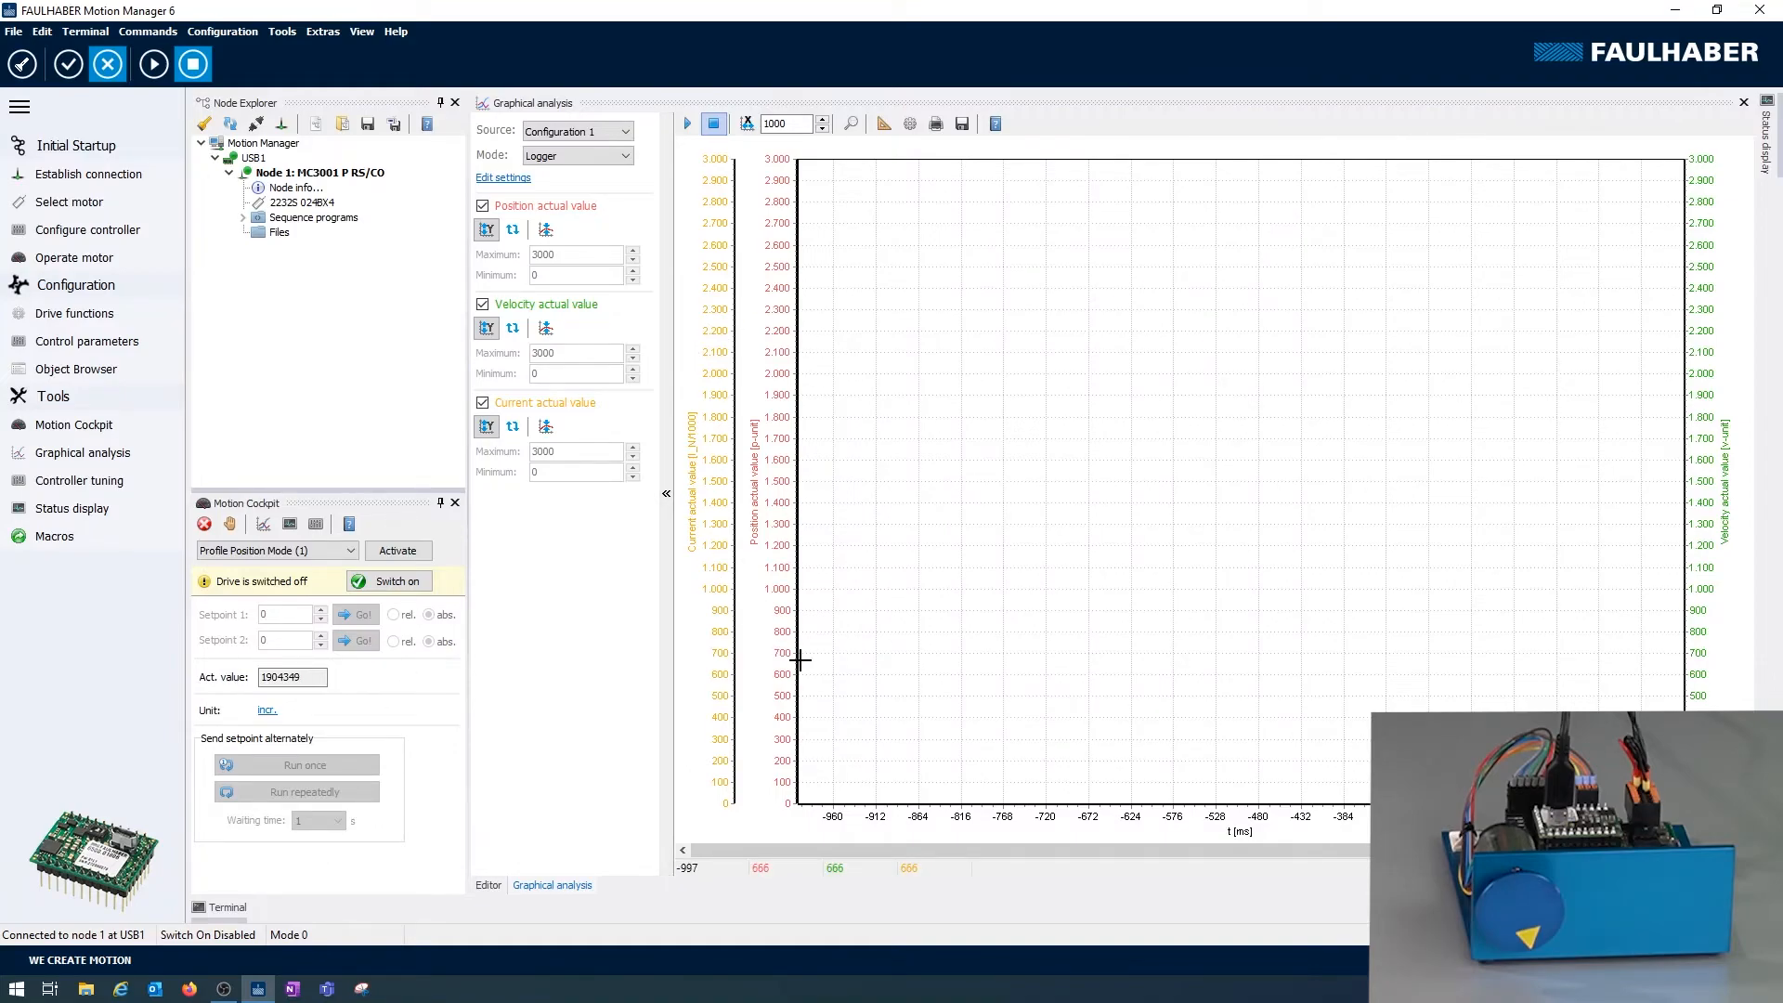